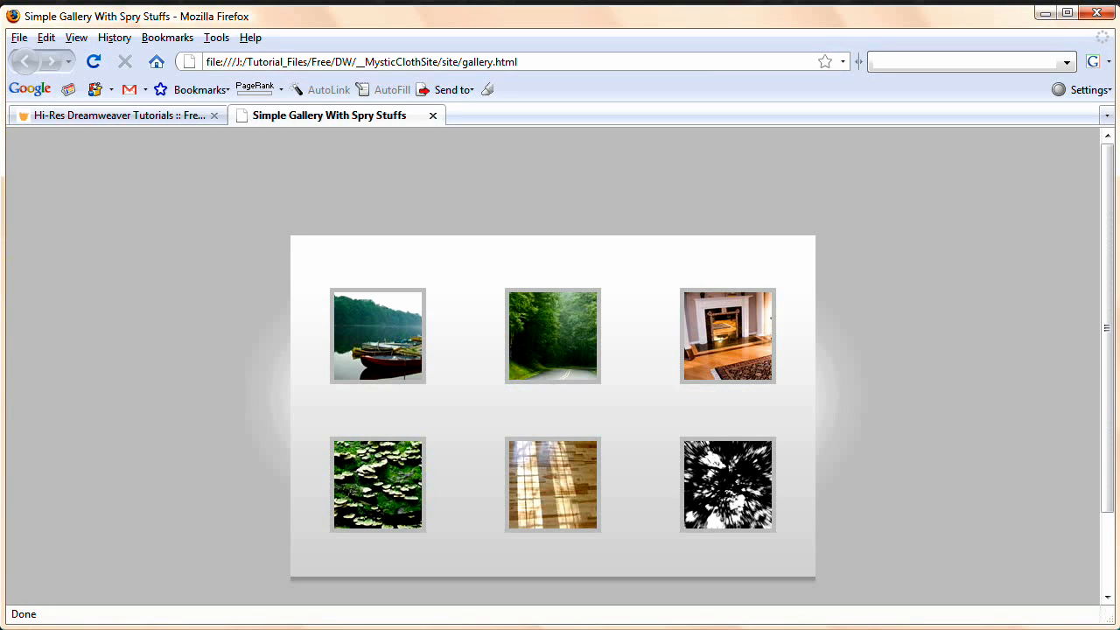
{"action": "mouse_move", "coordinate": [962, 369]}
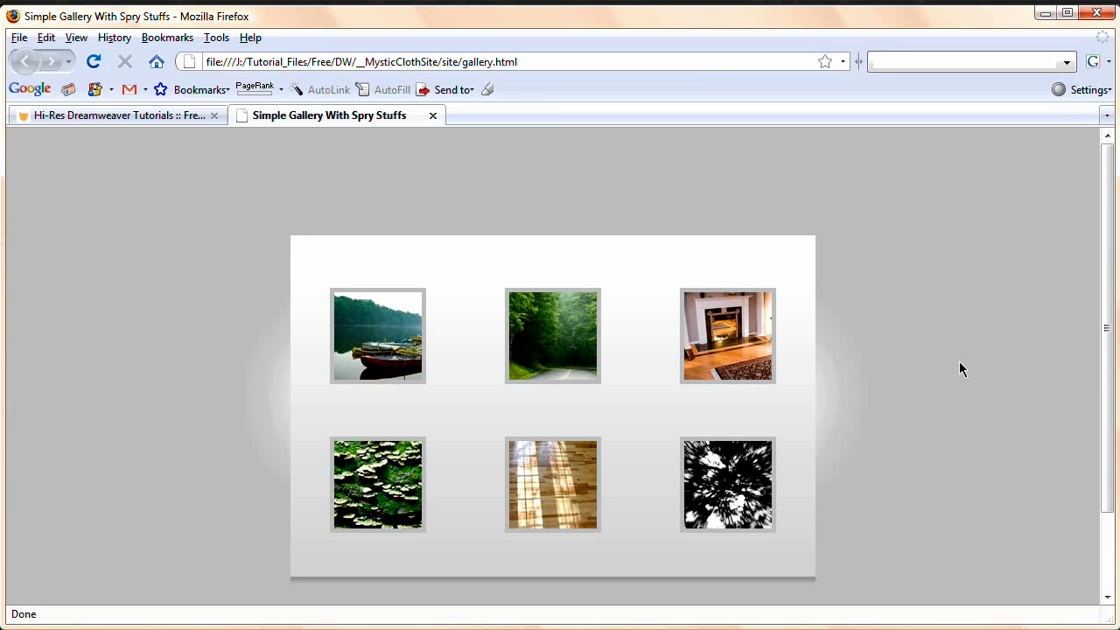
{"action": "mouse_move", "coordinate": [963, 354]}
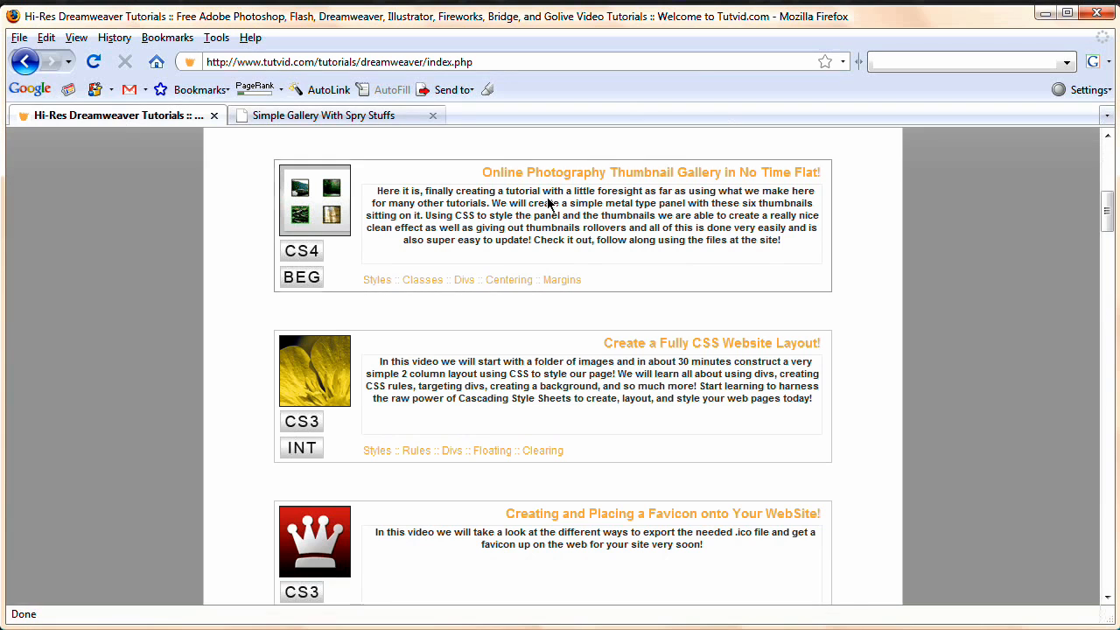
{"action": "mouse_move", "coordinate": [445, 429]}
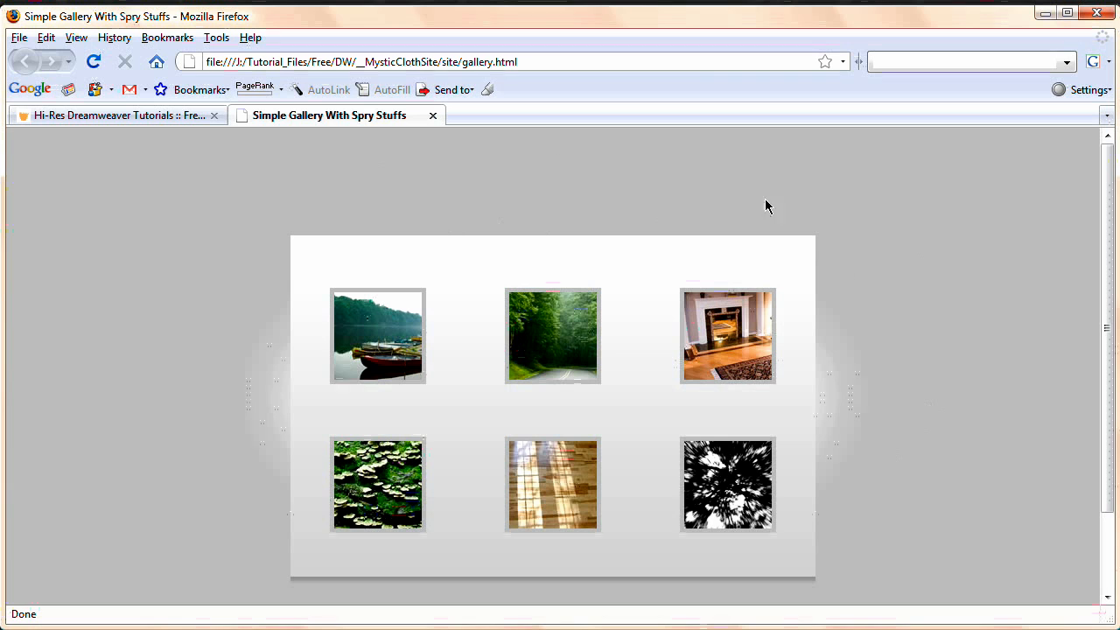
{"action": "mouse_move", "coordinate": [347, 332]}
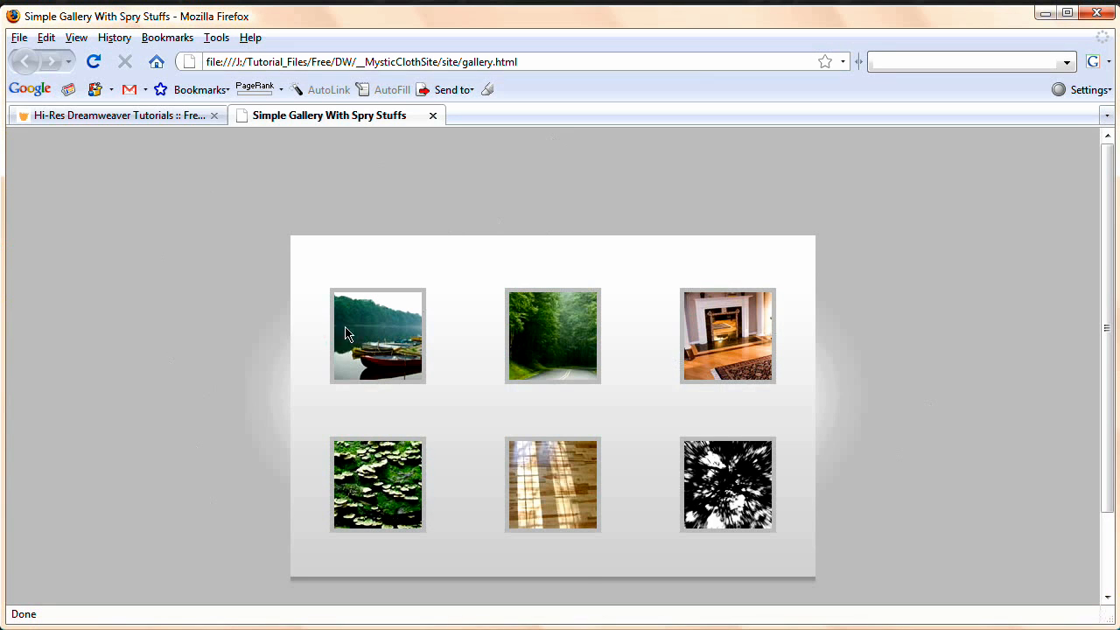
{"action": "mouse_move", "coordinate": [358, 498]}
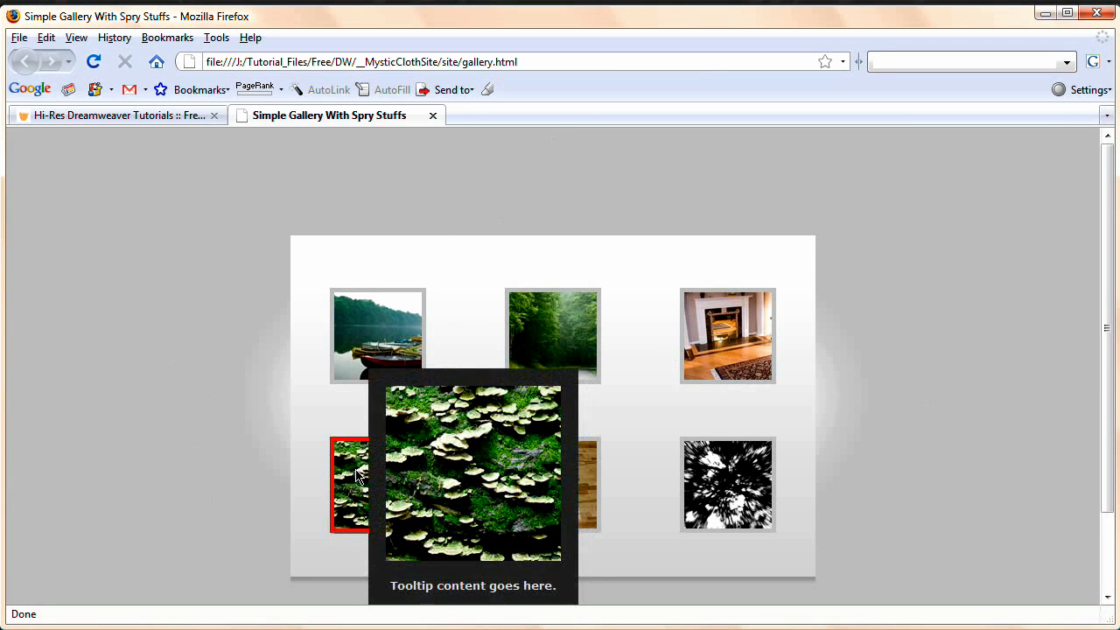
{"action": "mouse_move", "coordinate": [560, 490]}
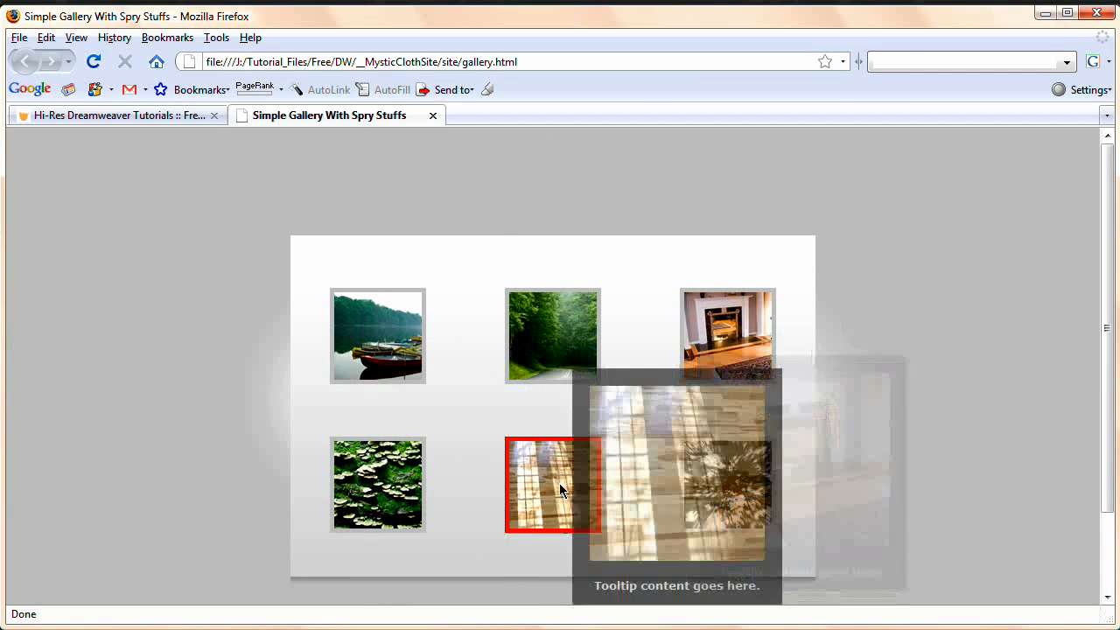
{"action": "mouse_move", "coordinate": [717, 365]}
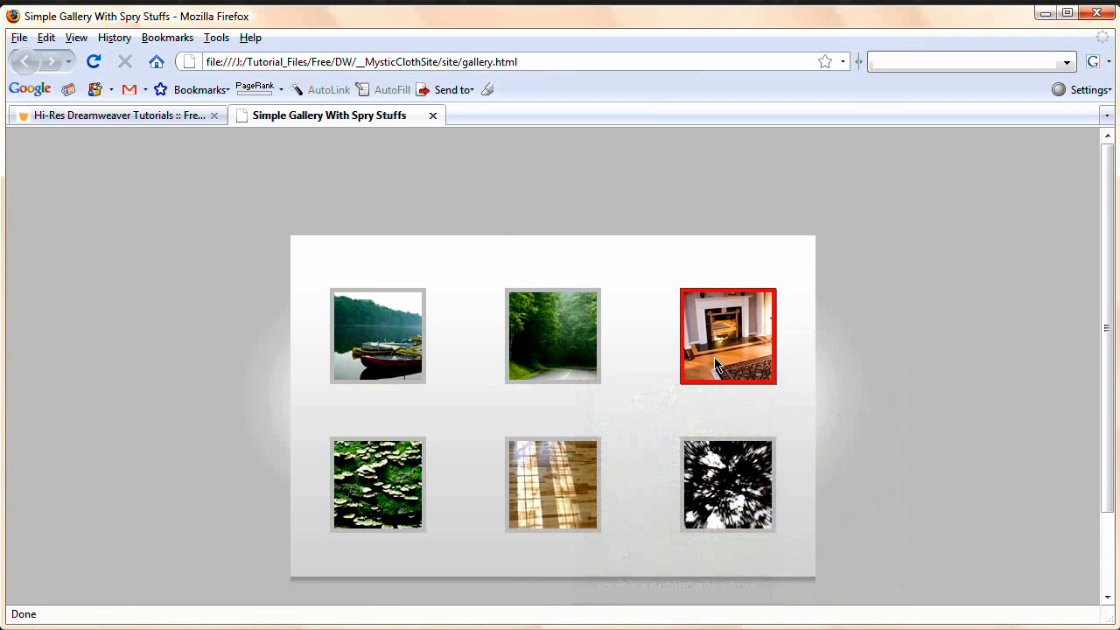
{"action": "mouse_move", "coordinate": [726, 347]}
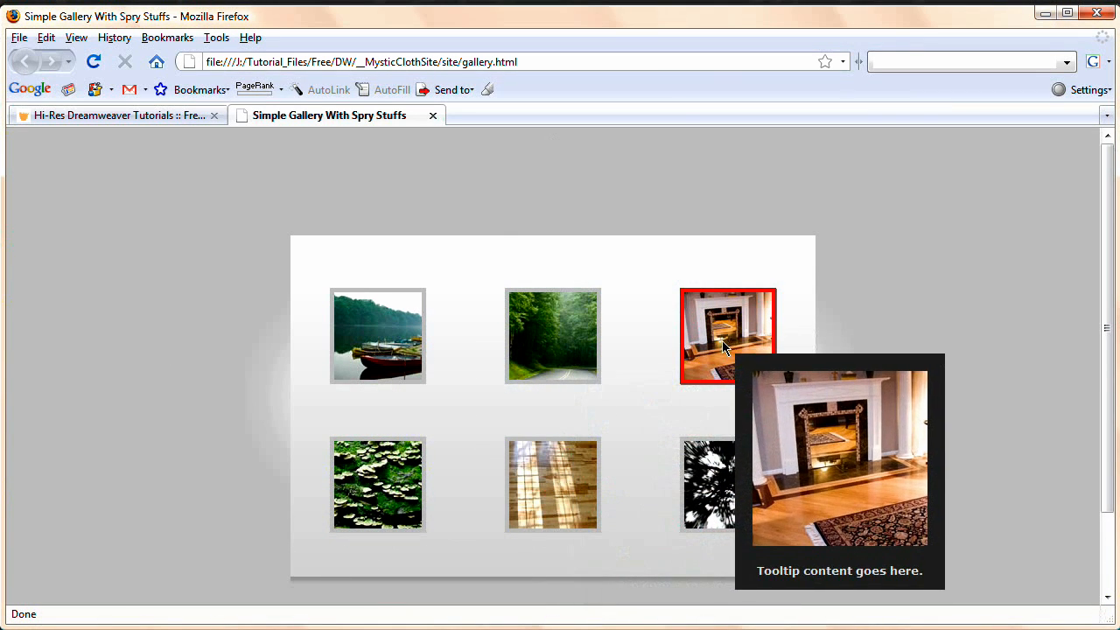
{"action": "mouse_move", "coordinate": [903, 359]}
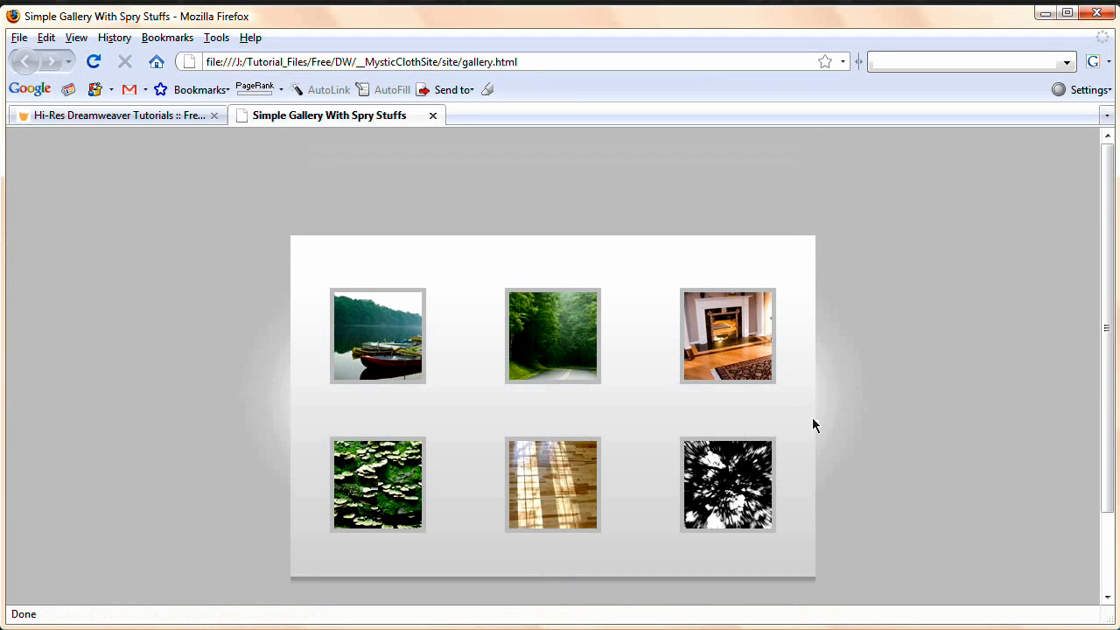
{"action": "mouse_move", "coordinate": [396, 219]}
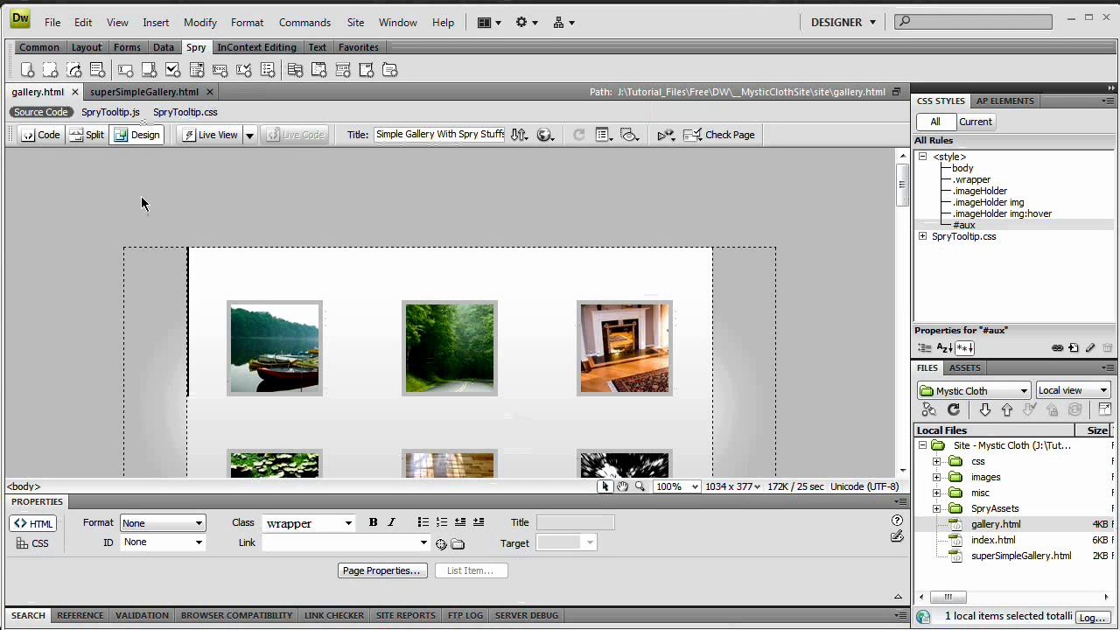
Close gallery.html, open superSimpleGallery.html from the Files panel and select its first thumbnail
{"action": "left_click", "coordinate": [143, 91]}
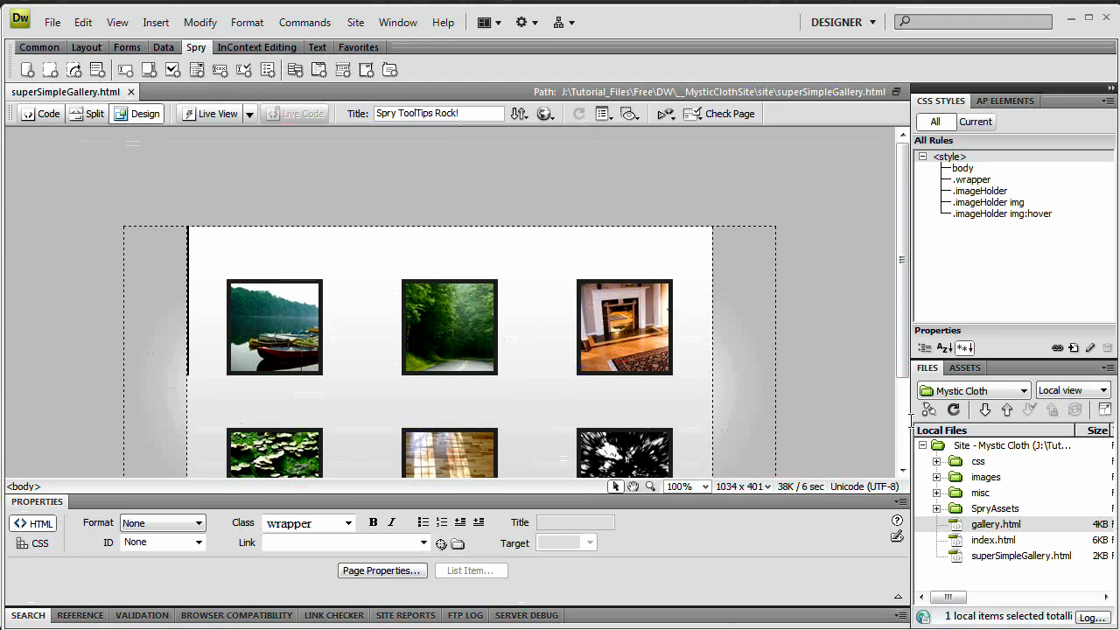
{"action": "left_click", "coordinate": [994, 508]}
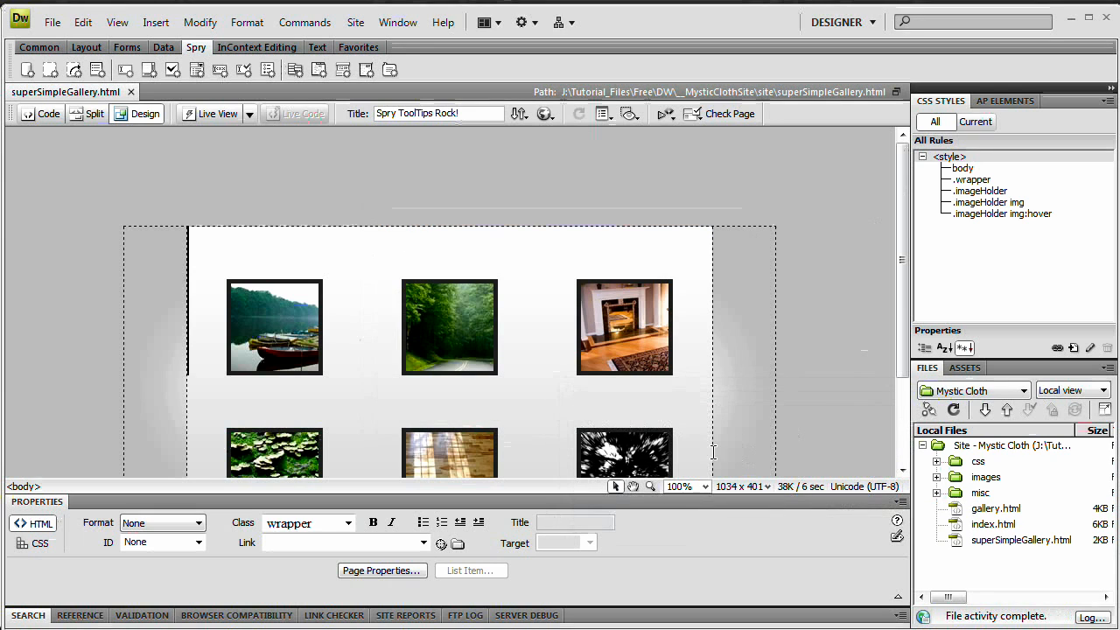
{"action": "mouse_move", "coordinate": [851, 383]}
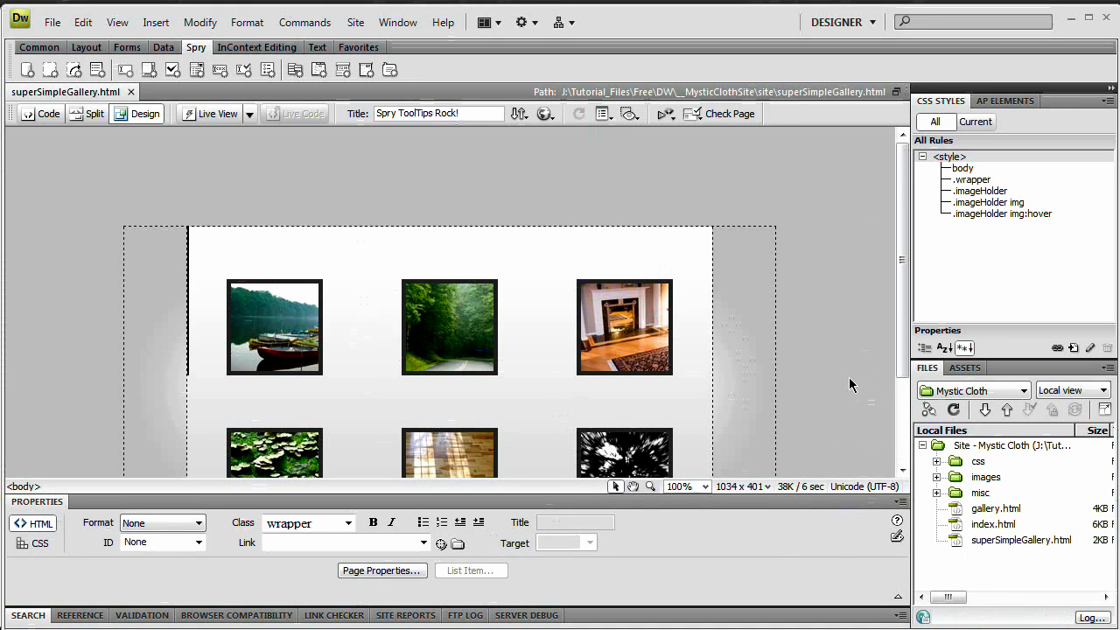
{"action": "mouse_move", "coordinate": [458, 392]}
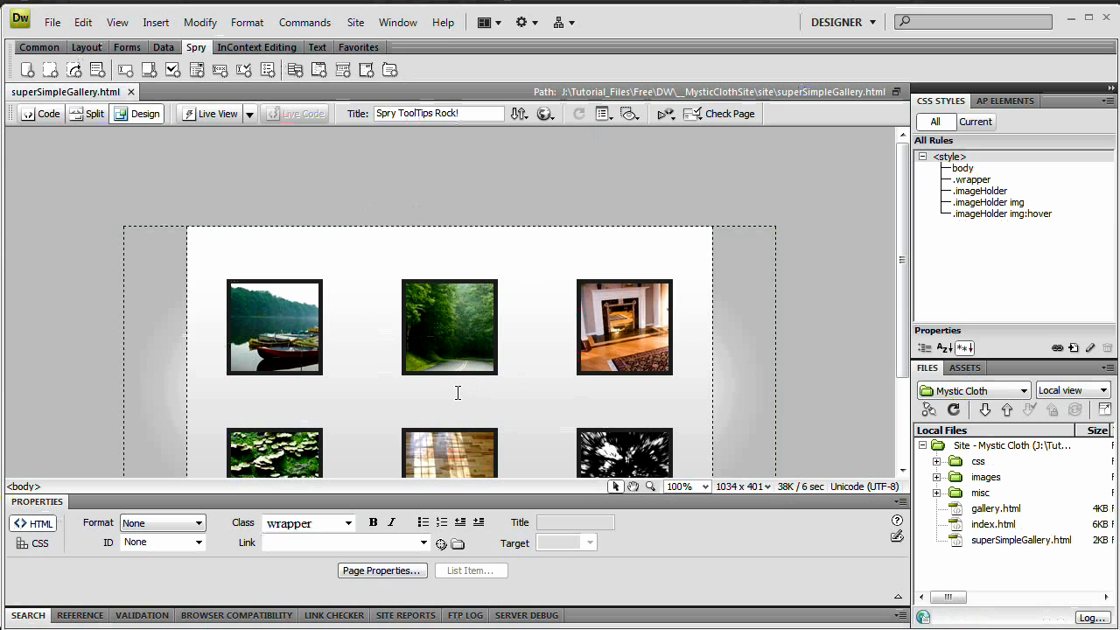
{"action": "mouse_move", "coordinate": [407, 269]}
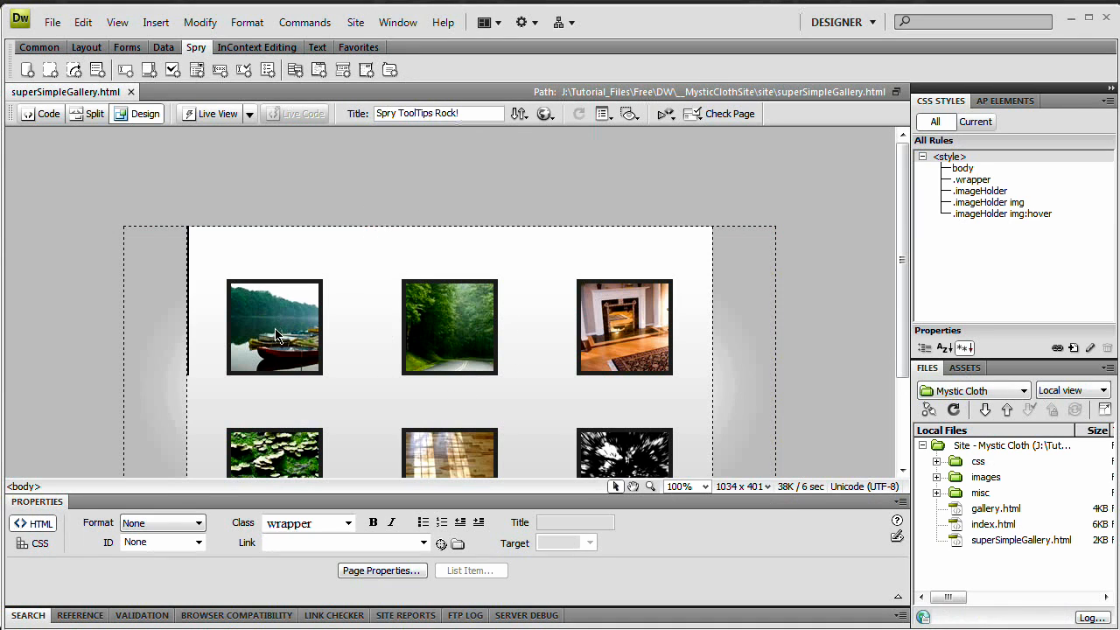
{"action": "left_click", "coordinate": [273, 327]}
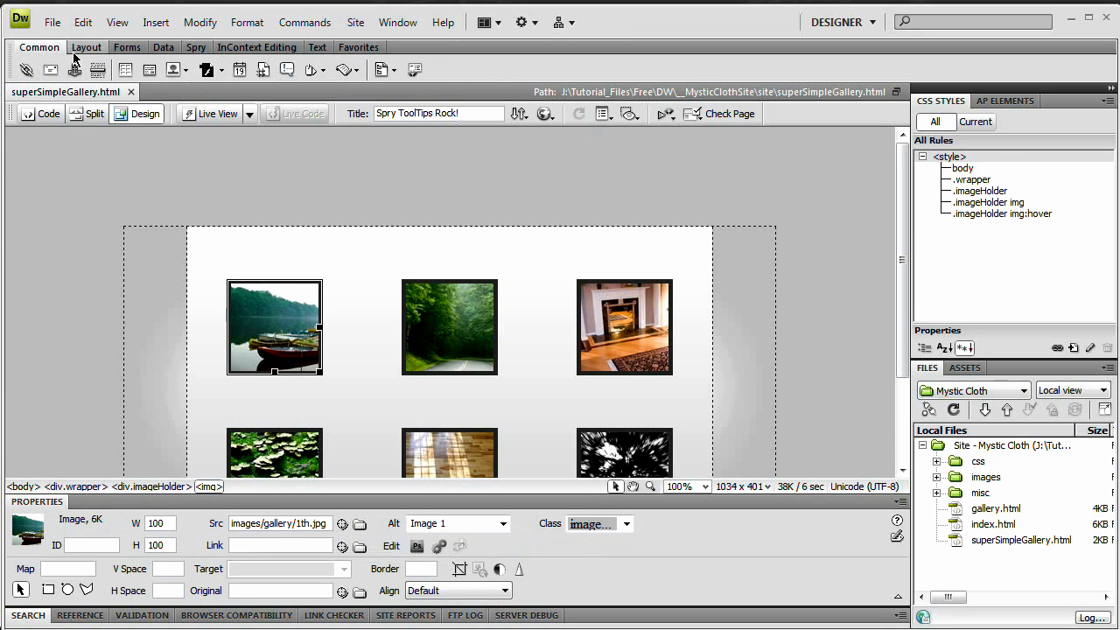
Insert a Spry Tooltip widget on the selected first thumbnail from the Spry insert bar
{"action": "left_click", "coordinate": [196, 45]}
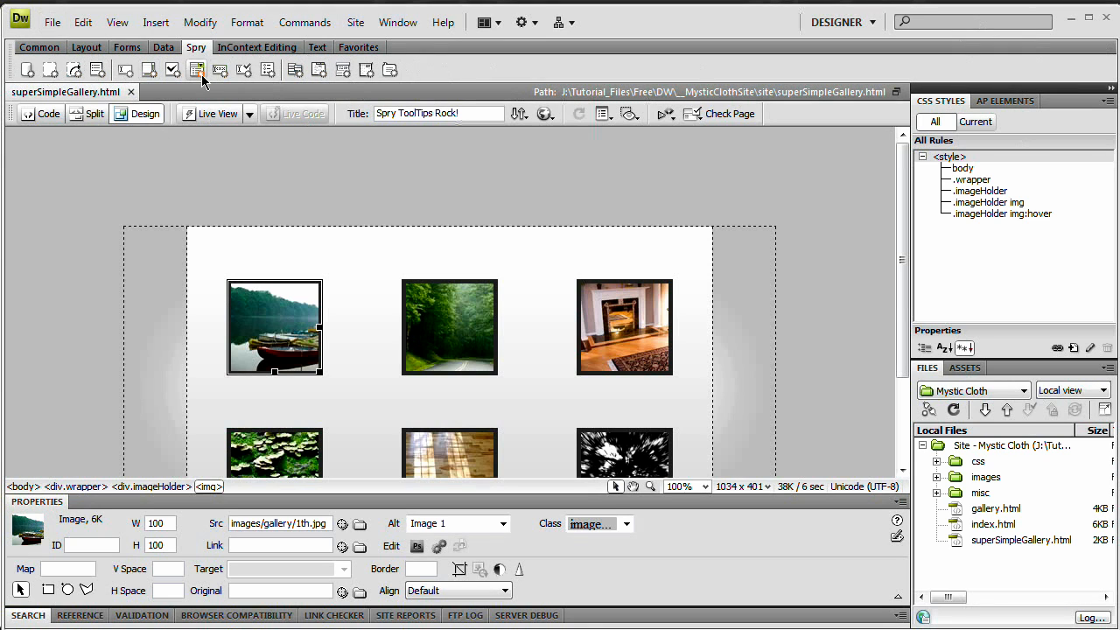
{"action": "mouse_move", "coordinate": [389, 70]}
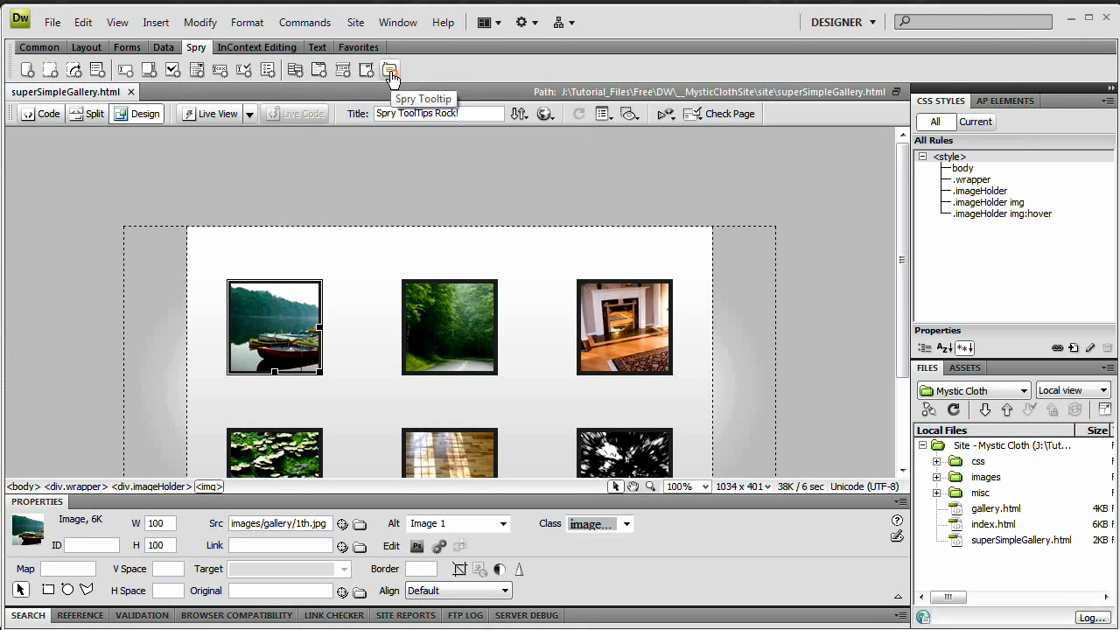
{"action": "mouse_move", "coordinate": [281, 367]}
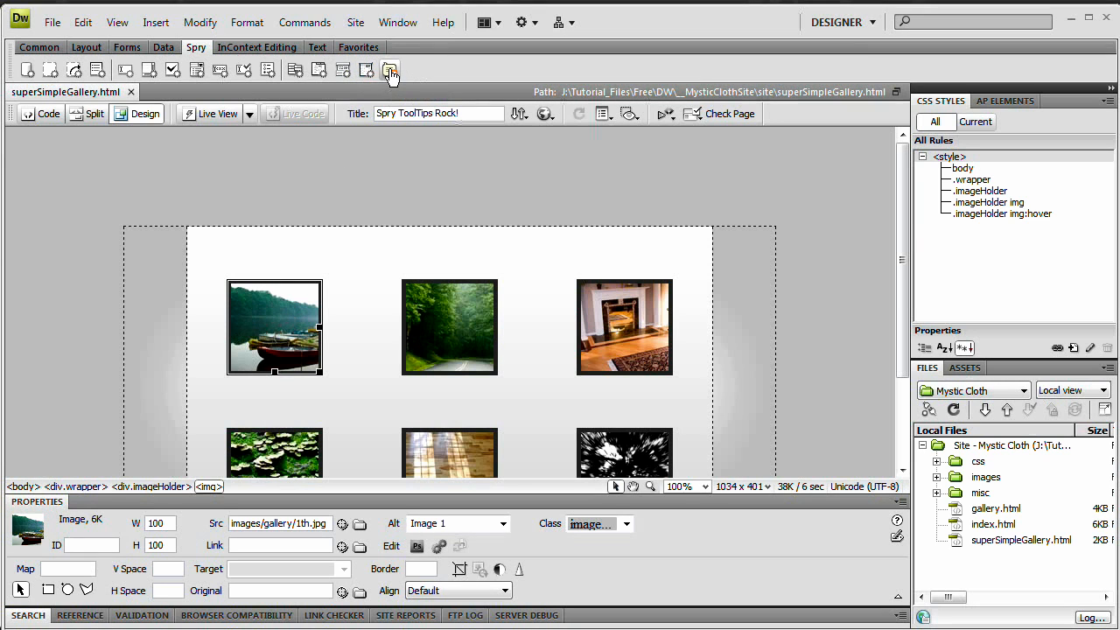
{"action": "left_click", "coordinate": [388, 70]}
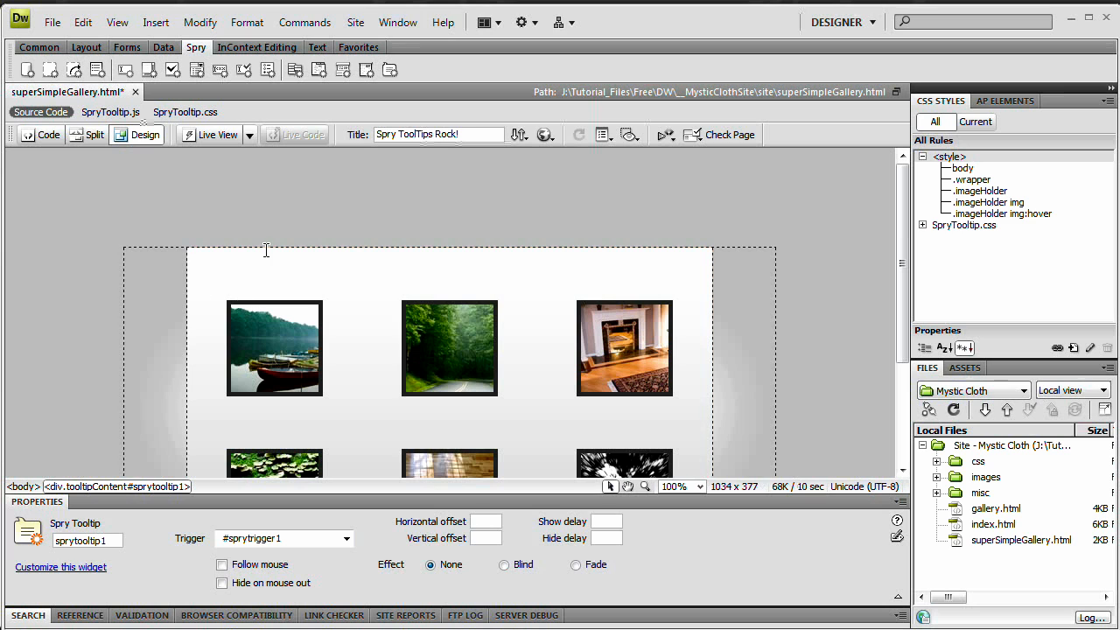
{"action": "scroll", "scroll_direction": "down", "scroll_amount": 3}
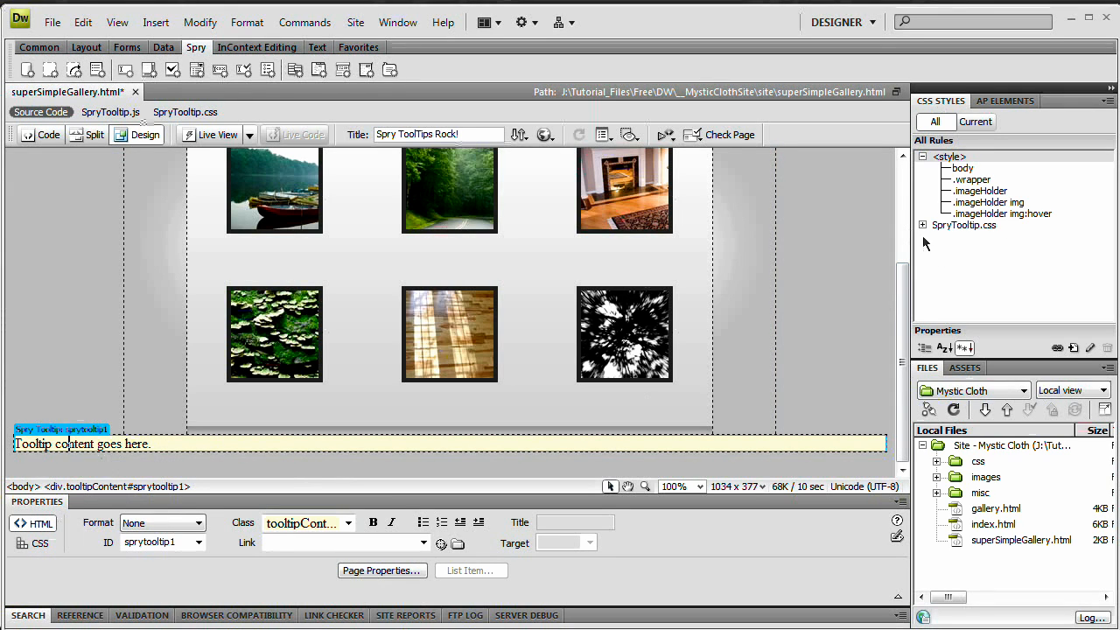
{"action": "mouse_move", "coordinate": [946, 231]}
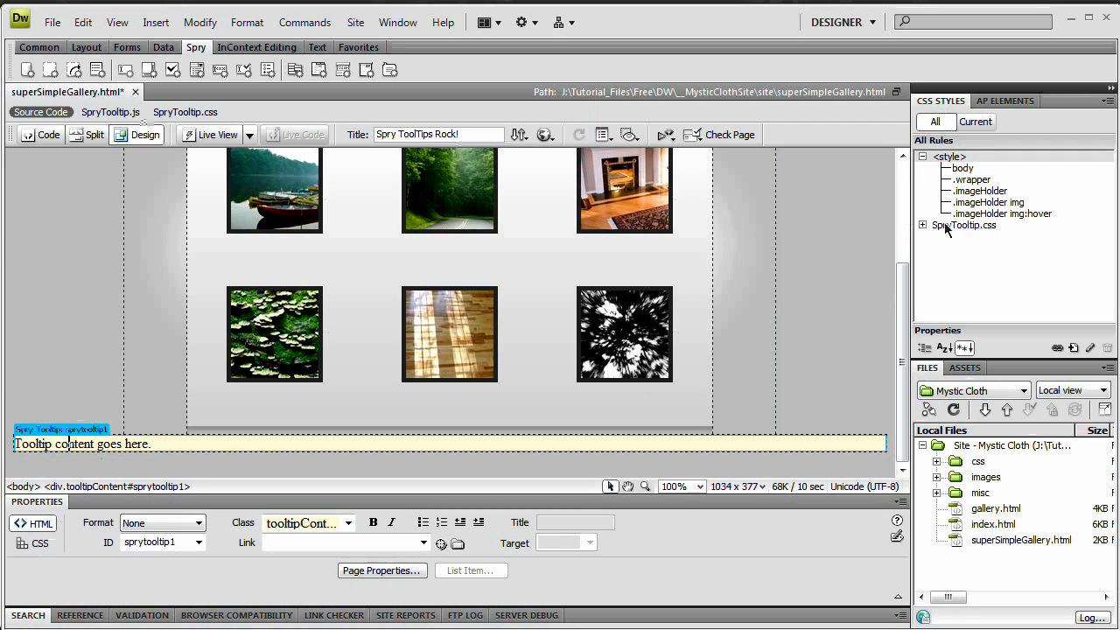
{"action": "mouse_move", "coordinate": [987, 235]}
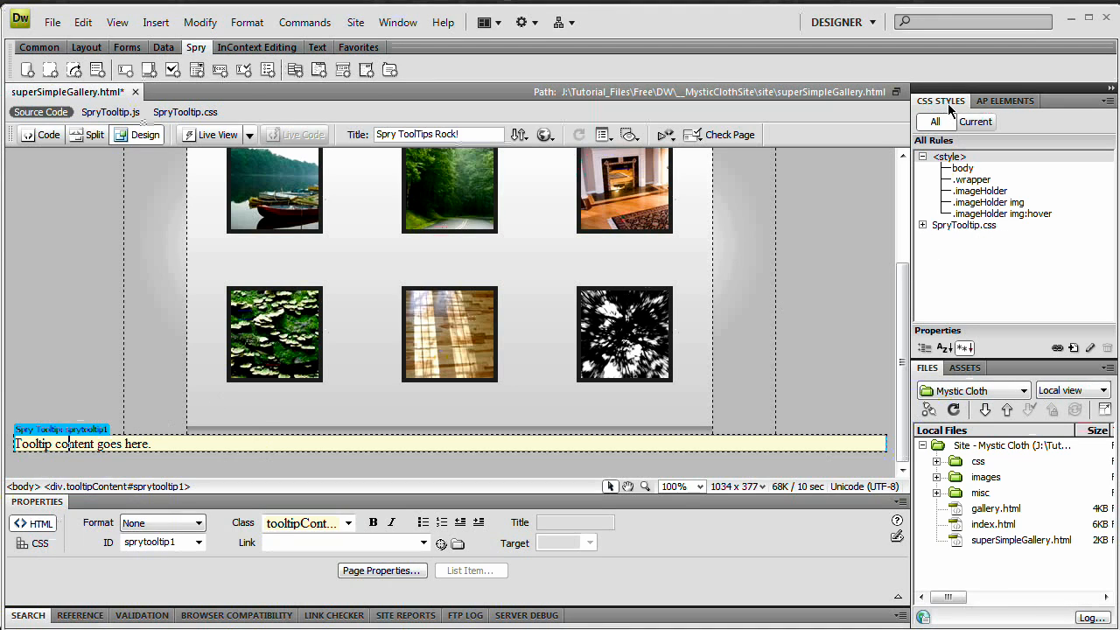
Expand SpryTooltip.css in the CSS Styles panel and select the .tooltipContent rule for editing
{"action": "left_click", "coordinate": [924, 224]}
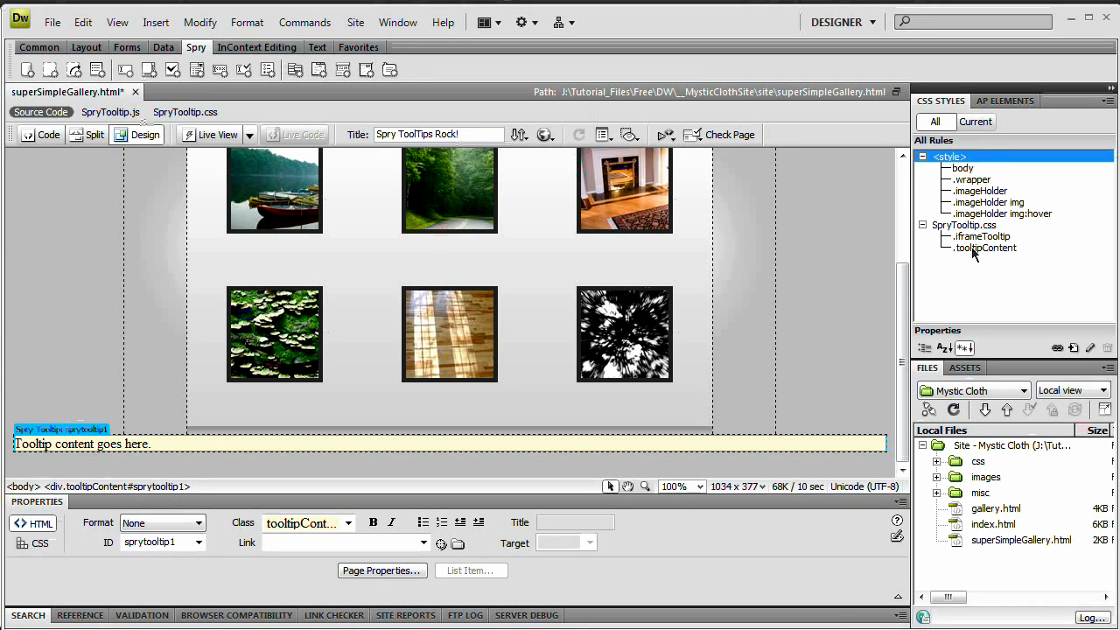
{"action": "left_click", "coordinate": [987, 248]}
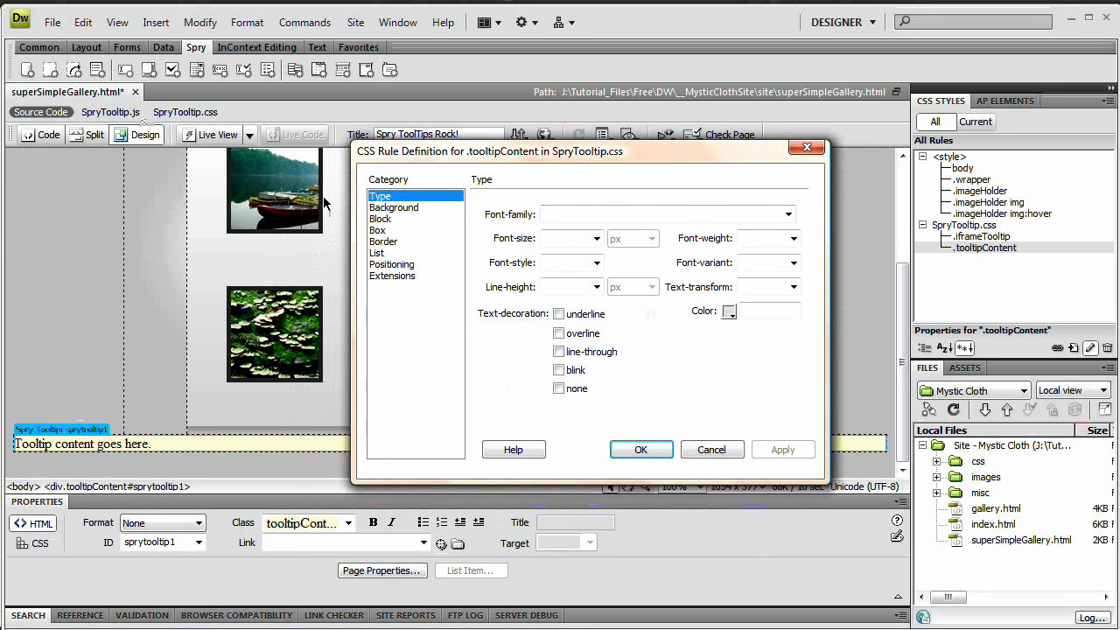
Set .tooltipContent text to 0.8em, bold weight and colour #d8d8d8
{"action": "left_click", "coordinate": [788, 214]}
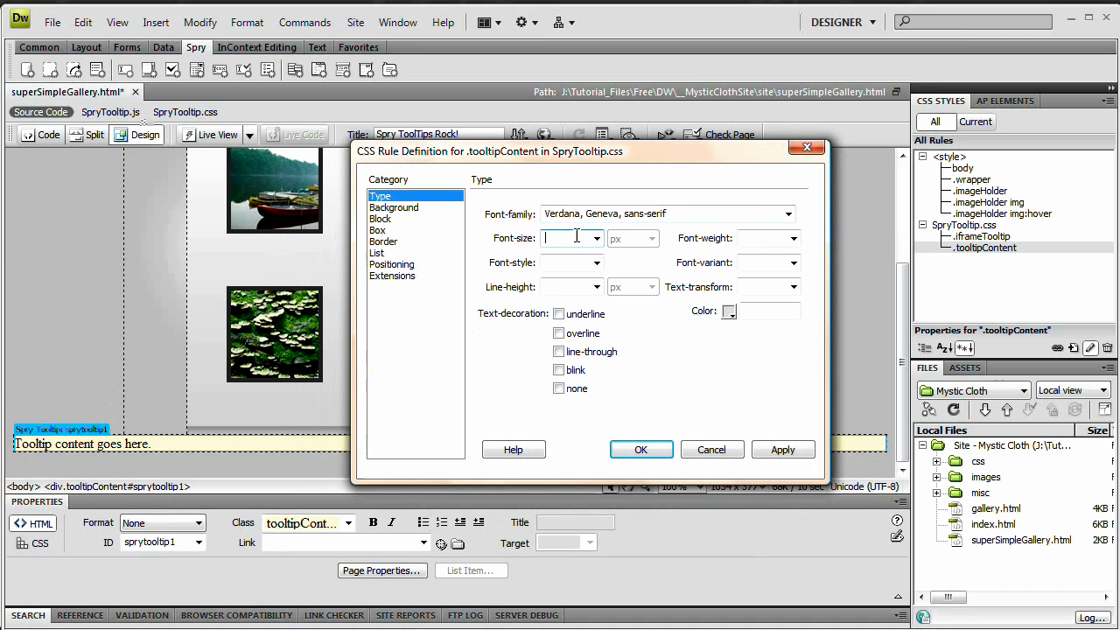
{"action": "type", "text": "0.8e"}
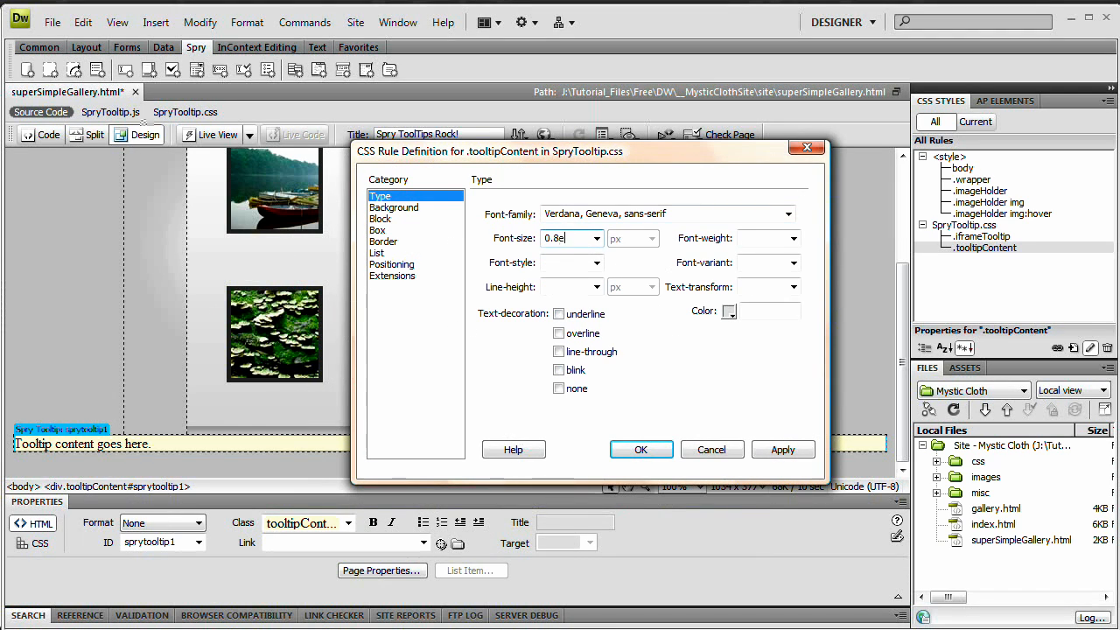
{"action": "left_click", "coordinate": [648, 238]}
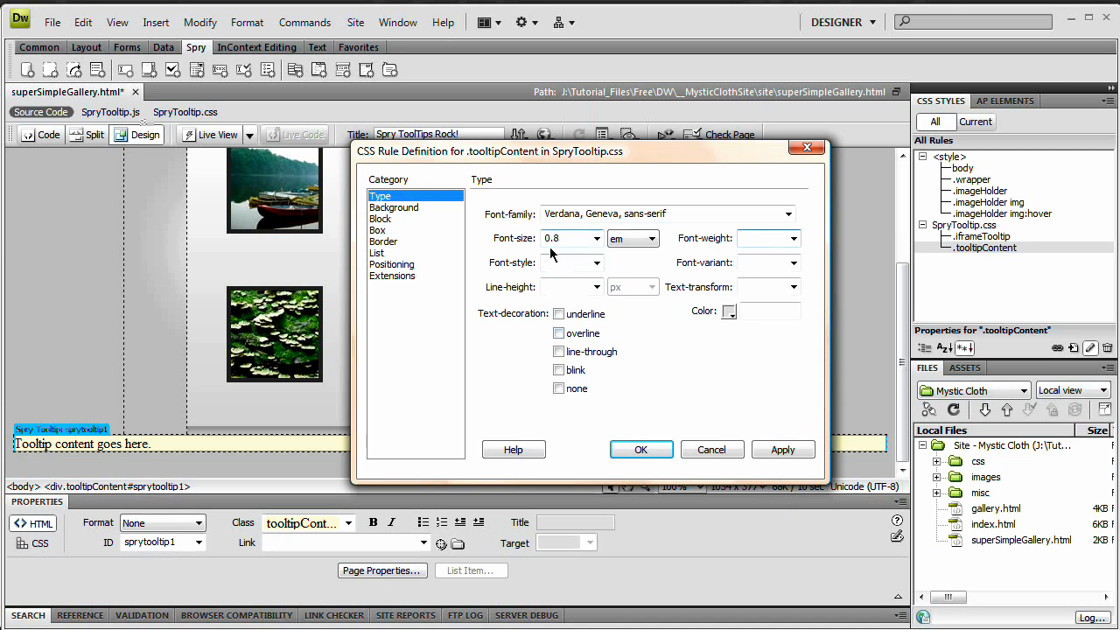
{"action": "left_click", "coordinate": [793, 238]}
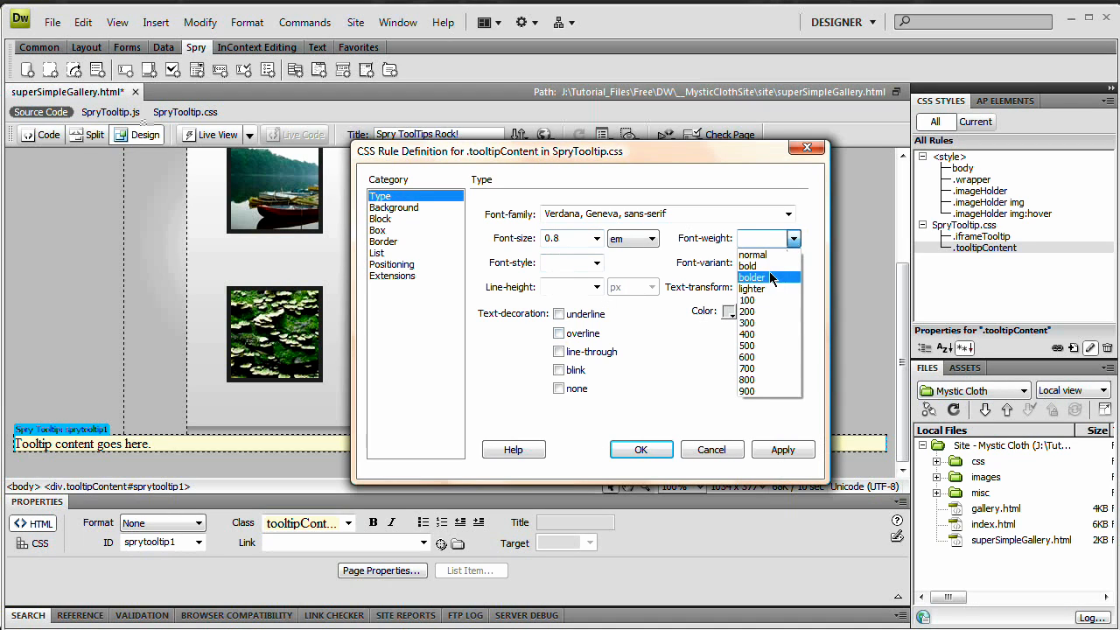
{"action": "left_click", "coordinate": [750, 266]}
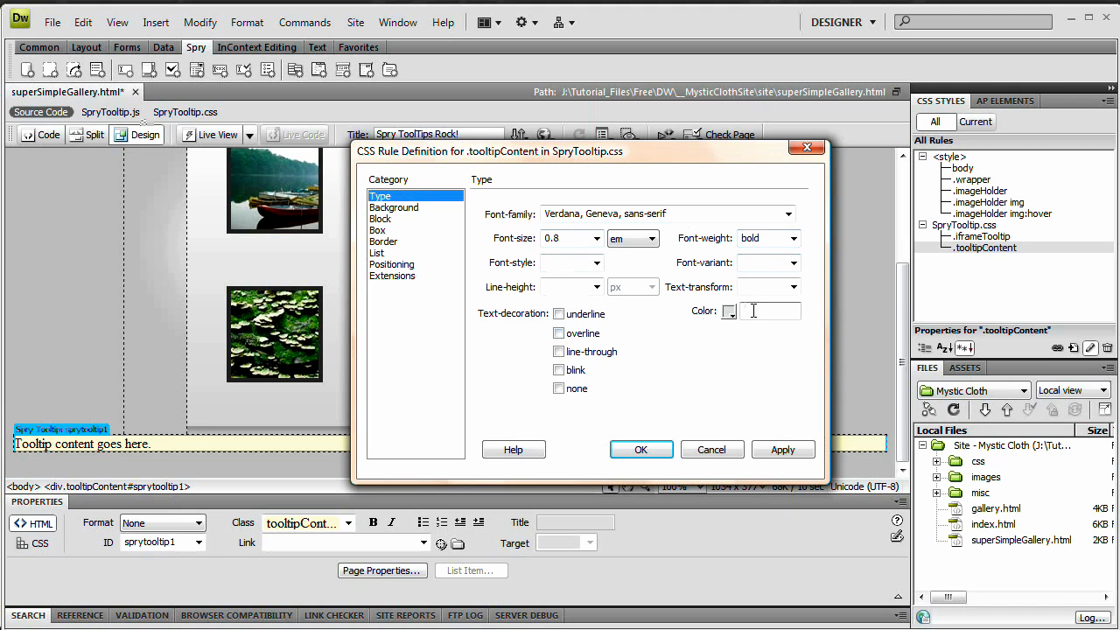
{"action": "type", "text": "#d8d8d8"}
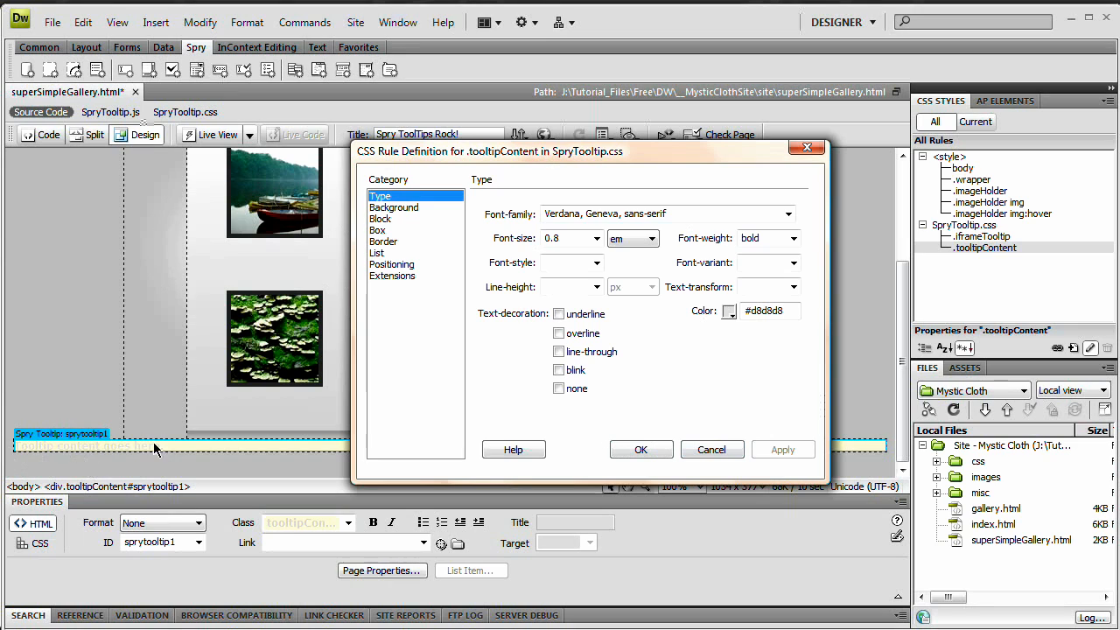
Give .tooltipContent a dark #333 background colour and apply it
{"action": "left_click", "coordinate": [395, 206]}
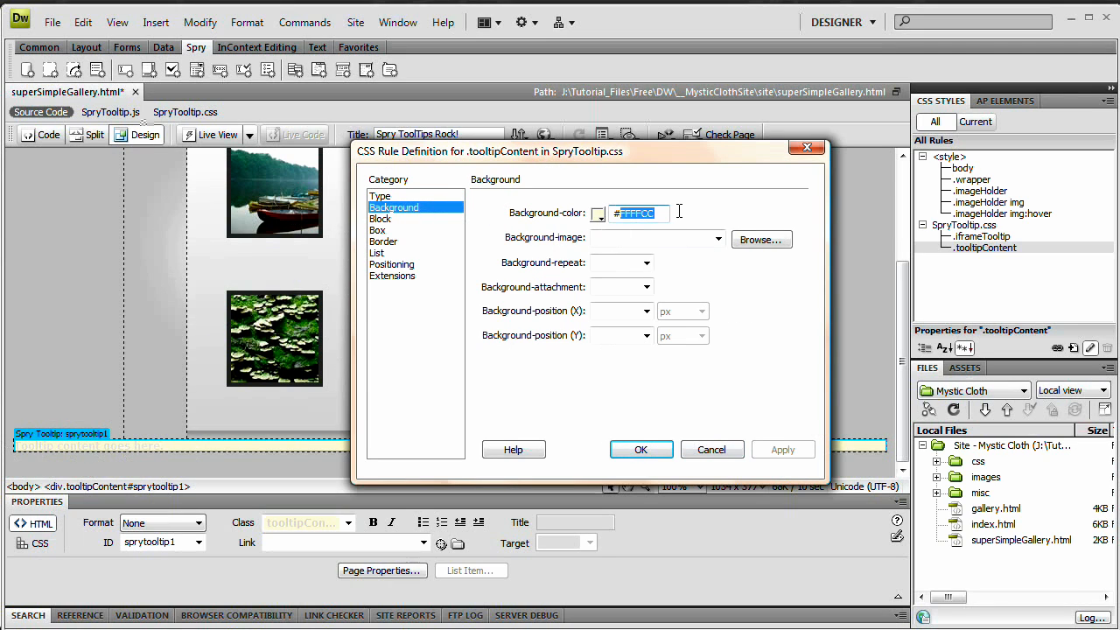
{"action": "type", "text": "#333"}
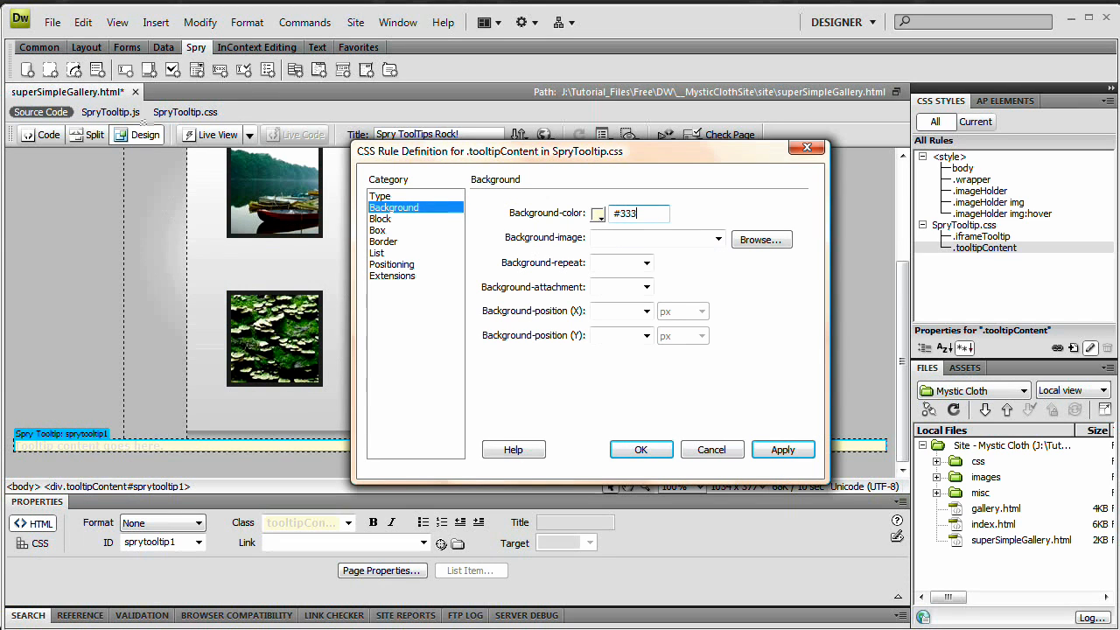
{"action": "left_click", "coordinate": [784, 448]}
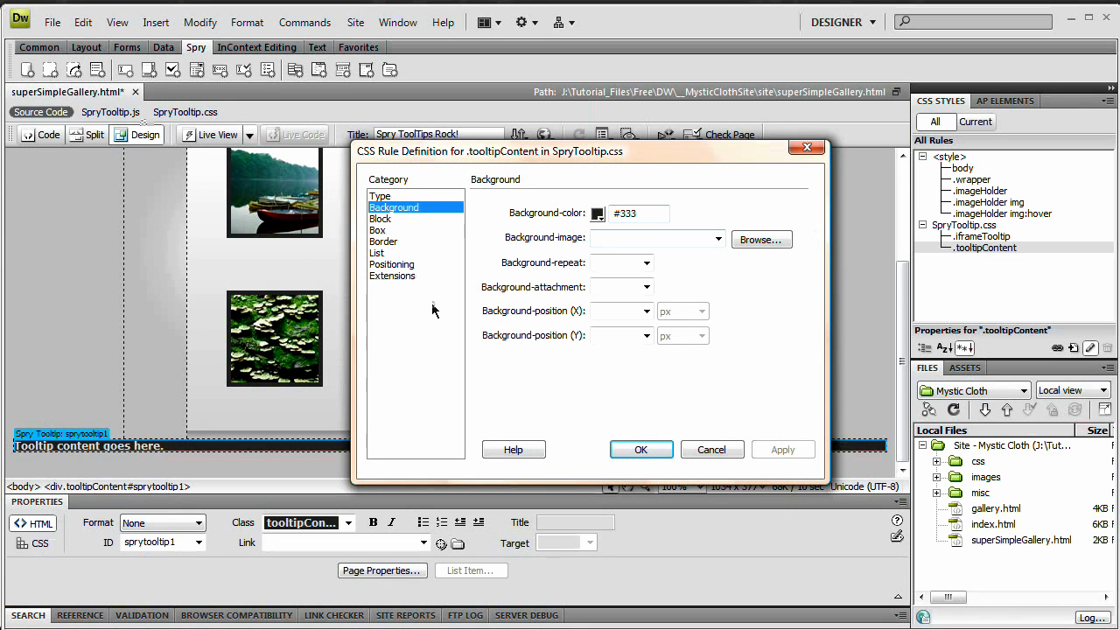
{"action": "left_click", "coordinate": [380, 217]}
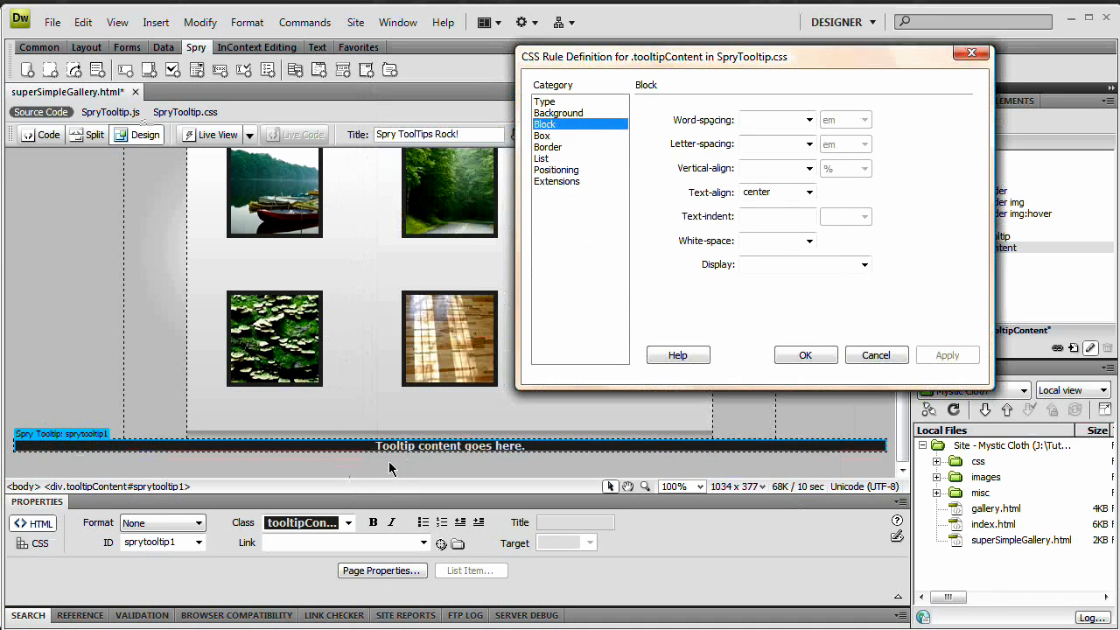
Set the .tooltipContent box to 240 px wide (corrected from 250) and 270 px tall, and apply
{"action": "left_click", "coordinate": [543, 137]}
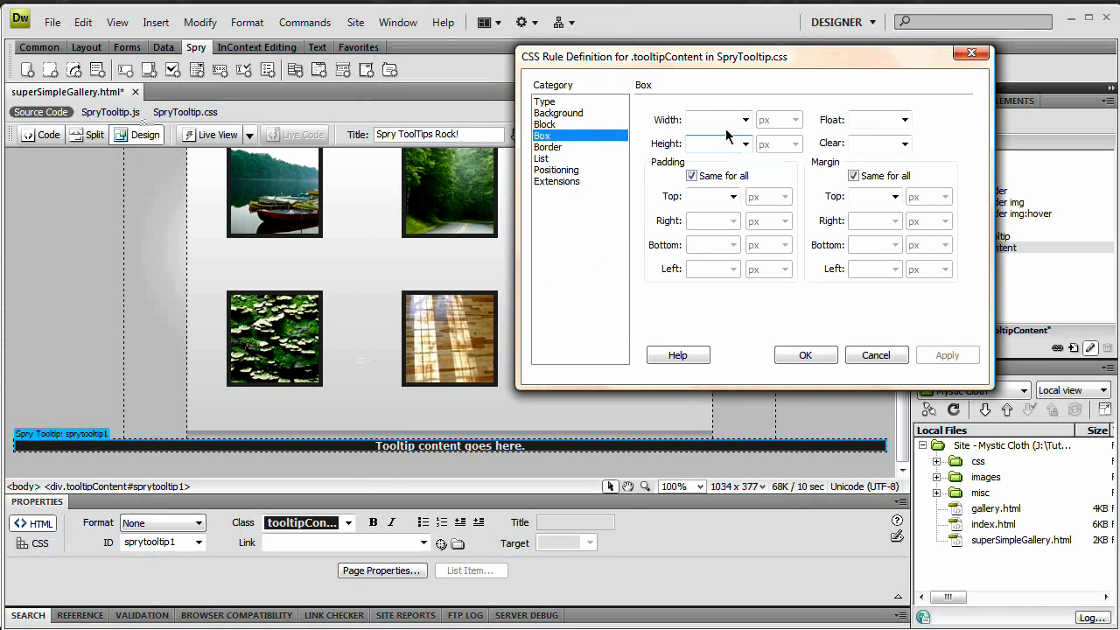
{"action": "type", "text": "250"}
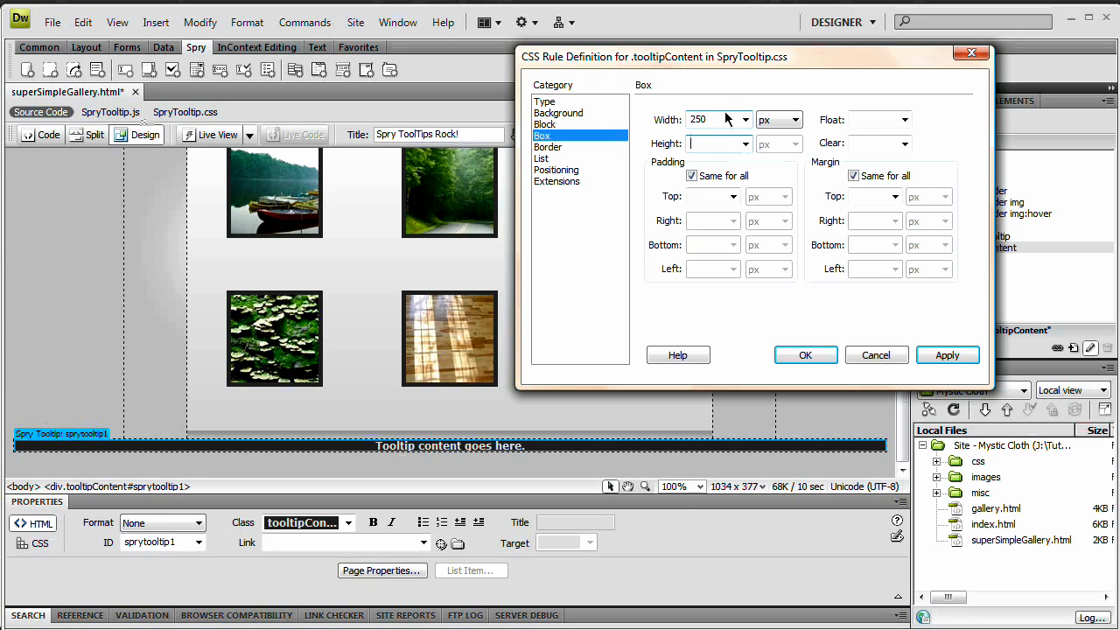
{"action": "type", "text": "270"}
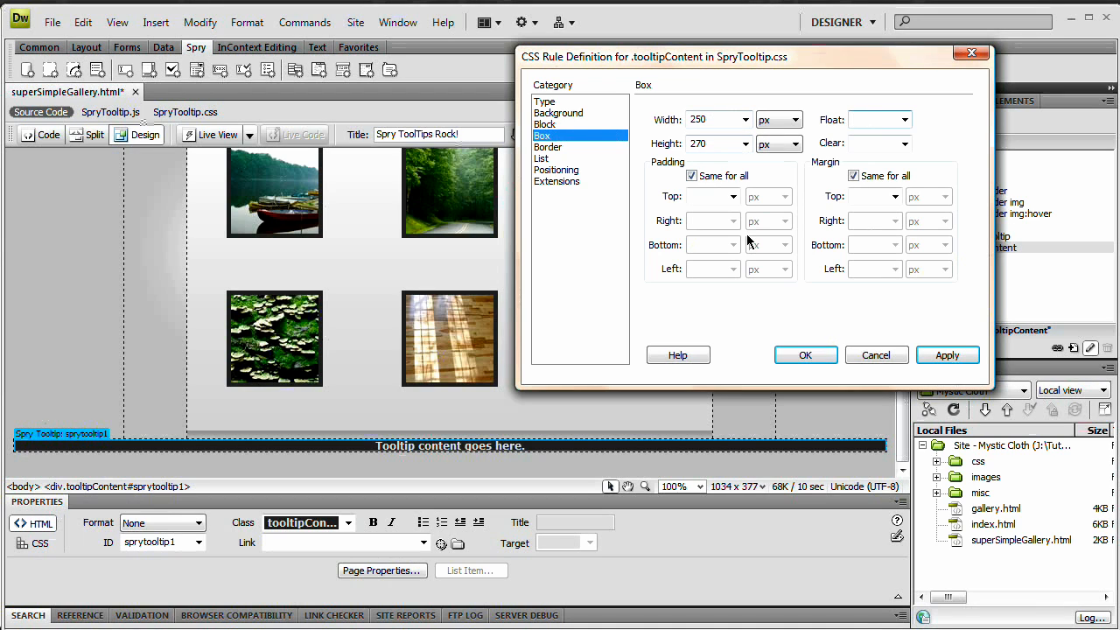
{"action": "left_click", "coordinate": [709, 119]}
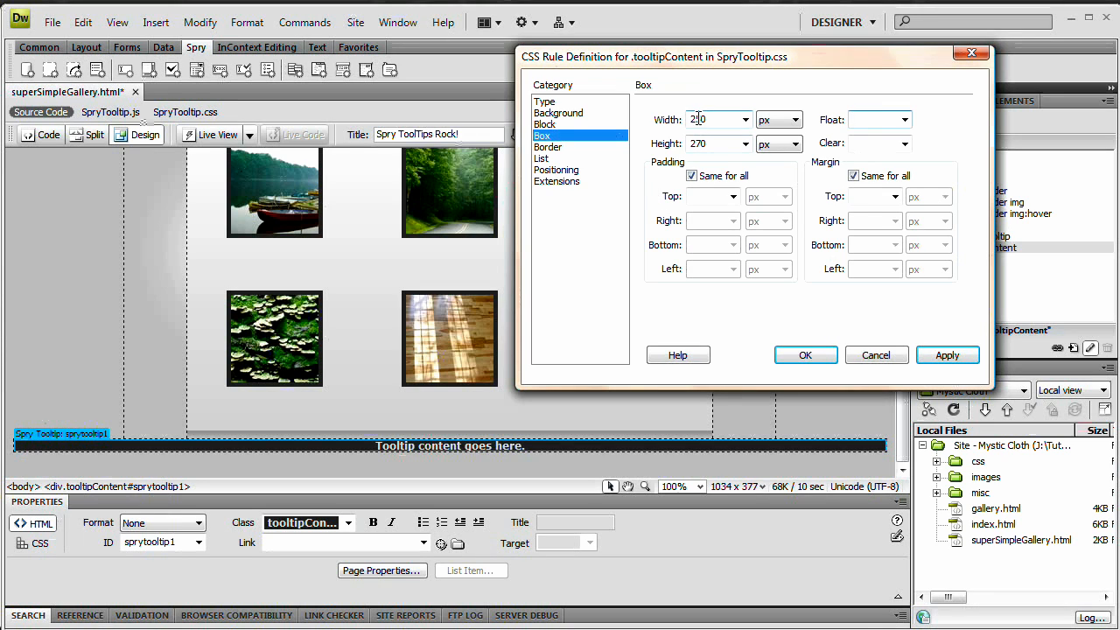
{"action": "type", "text": "240"}
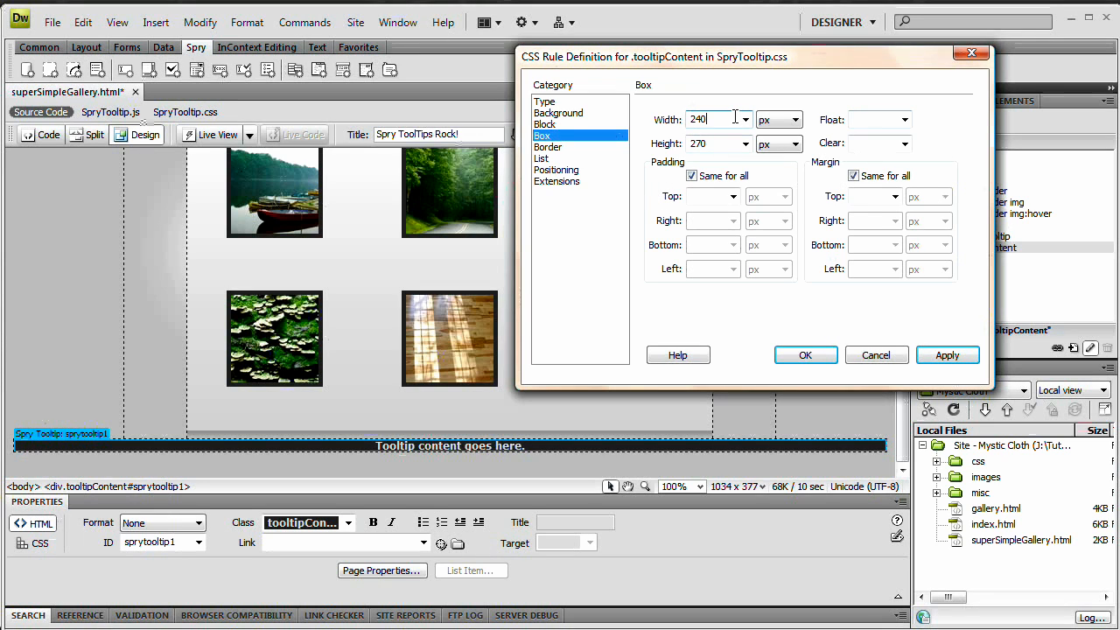
{"action": "left_click", "coordinate": [806, 353]}
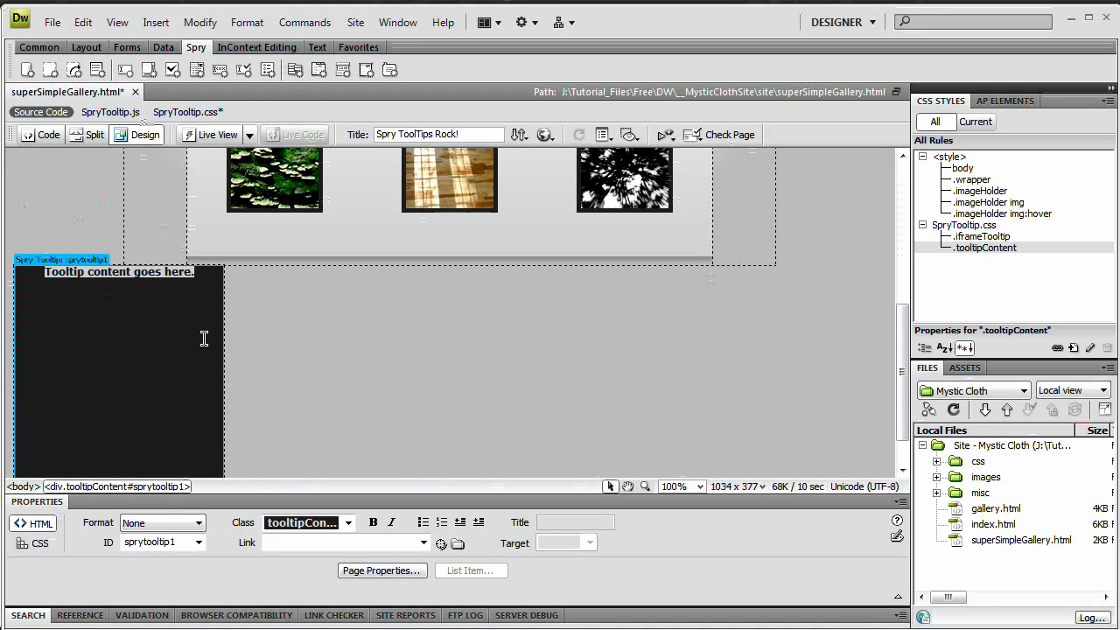
Replace the placeholder tooltip text with 'Row Boats'
{"action": "type", "text": "Row Boats"}
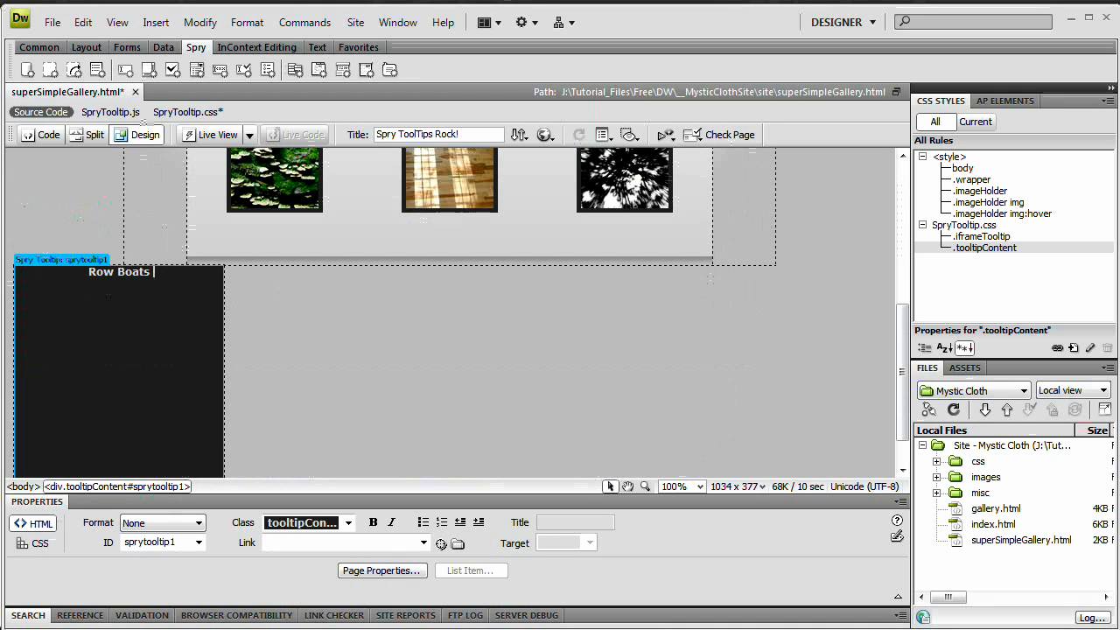
Finish the caption as 'Row Boats on Lake' and expand the images/gallery folder in the Files panel
{"action": "type", "text": "on Lake"}
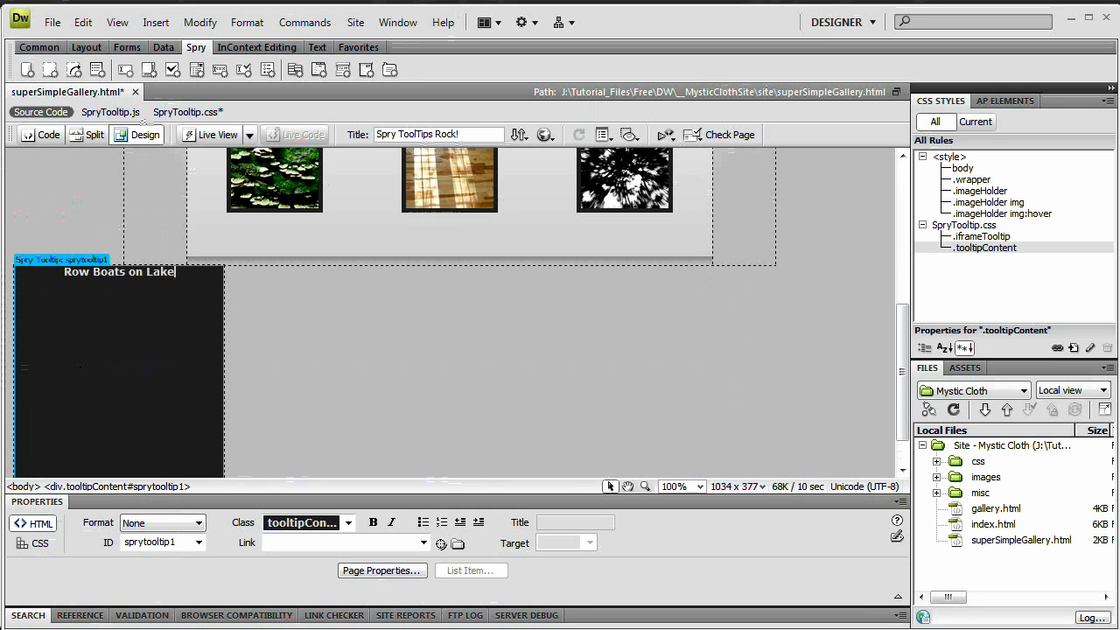
{"action": "mouse_move", "coordinate": [970, 409]}
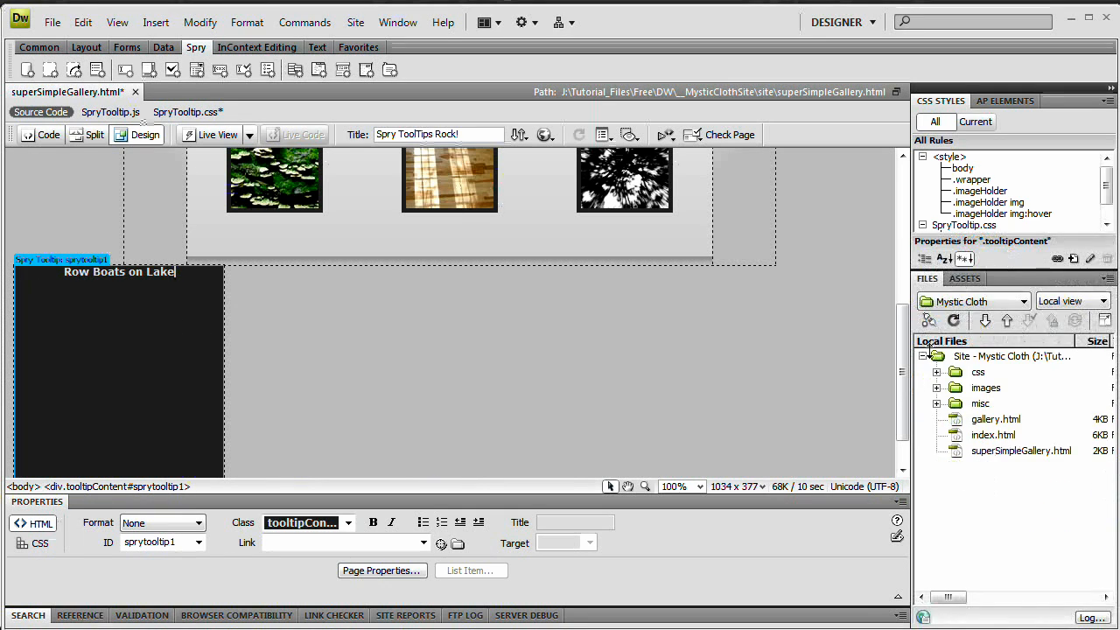
{"action": "left_click", "coordinate": [938, 388]}
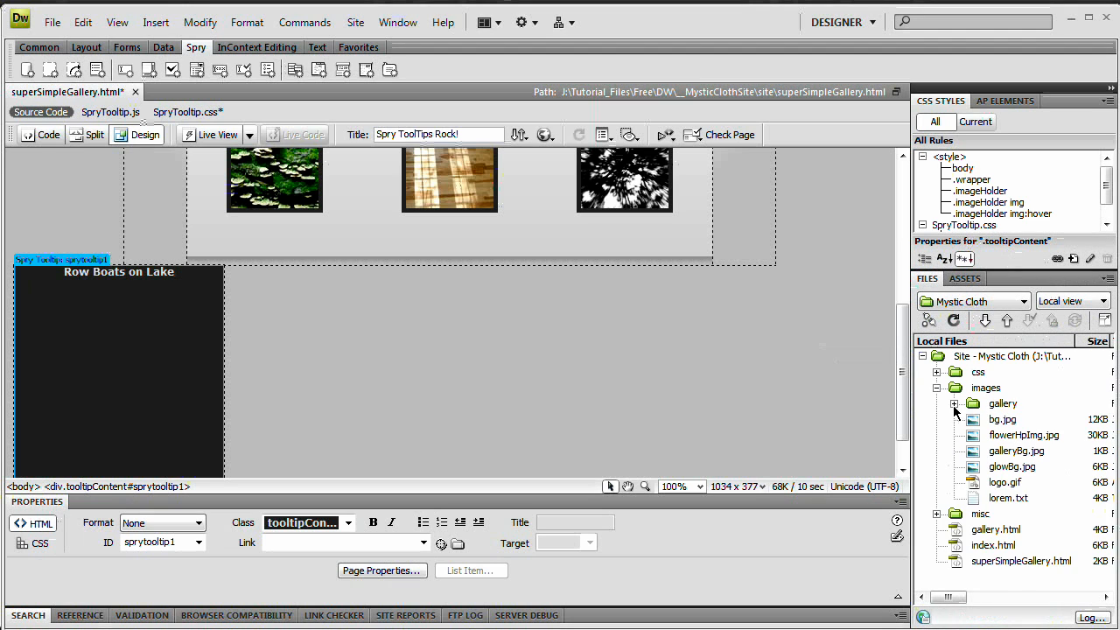
{"action": "left_click", "coordinate": [956, 402]}
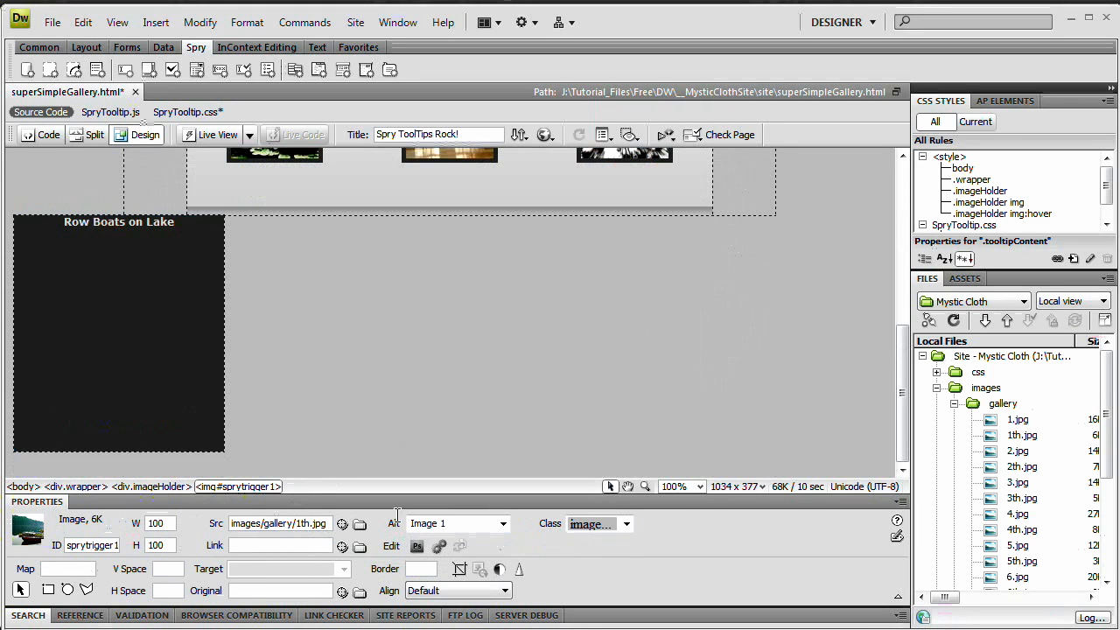
Select the full-size gallery photo 1.jpg to place in the tooltip before the caption
{"action": "left_click", "coordinate": [1019, 420]}
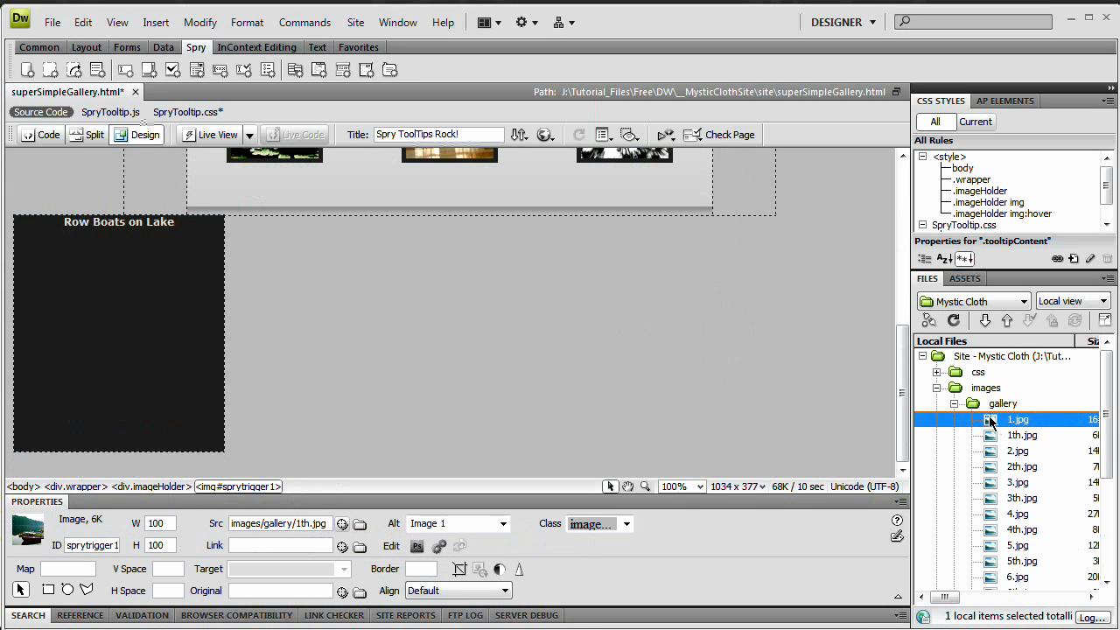
{"action": "mouse_move", "coordinate": [79, 235]}
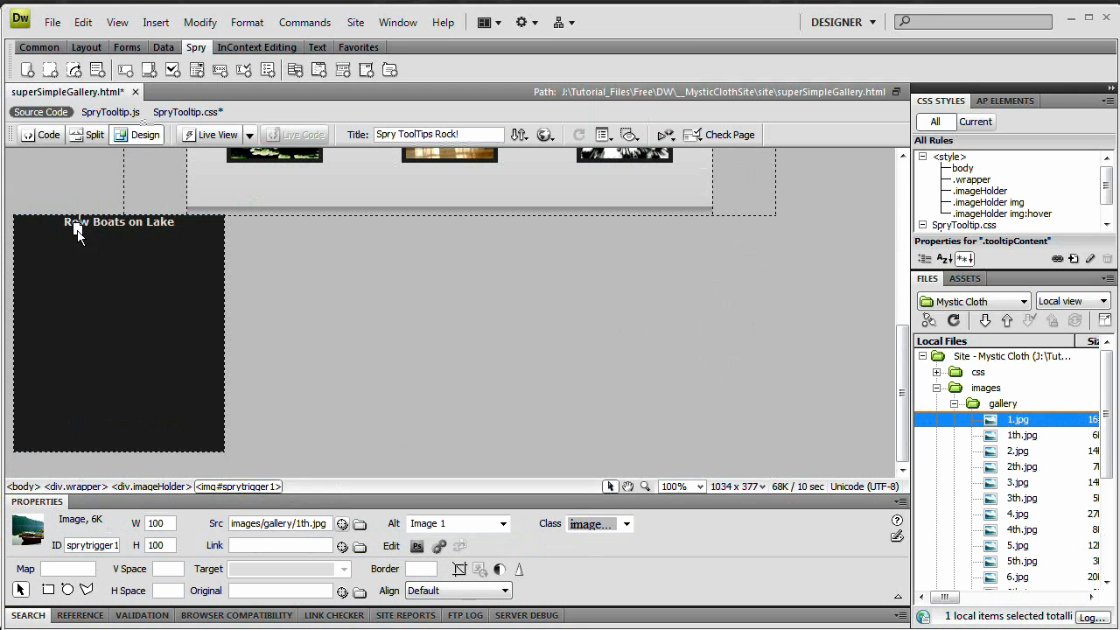
{"action": "mouse_move", "coordinate": [102, 238]}
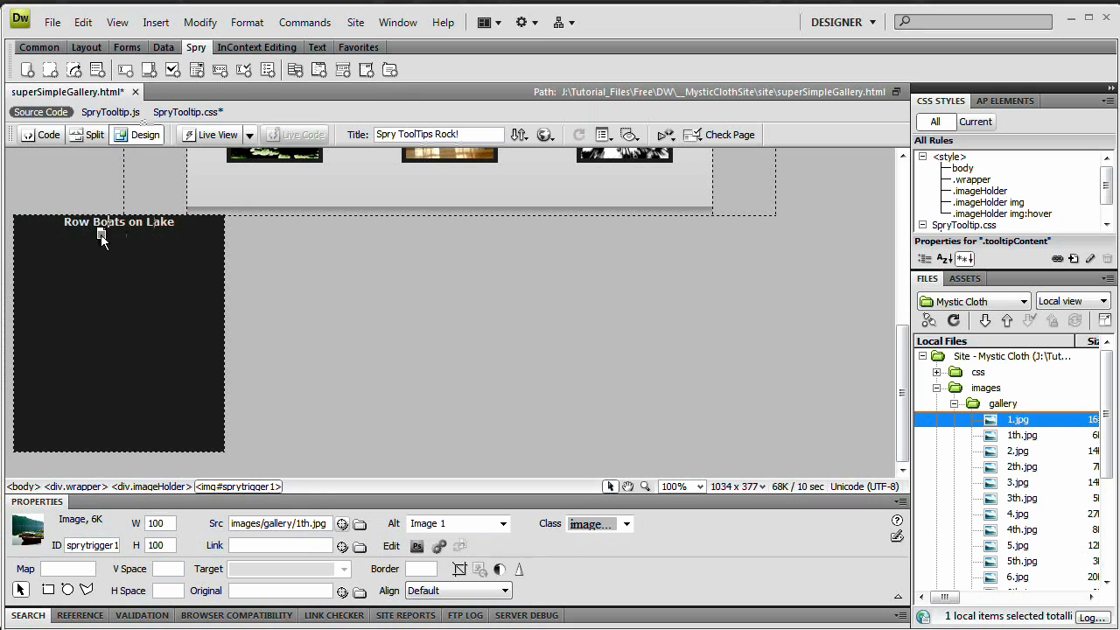
{"action": "mouse_move", "coordinate": [143, 243]}
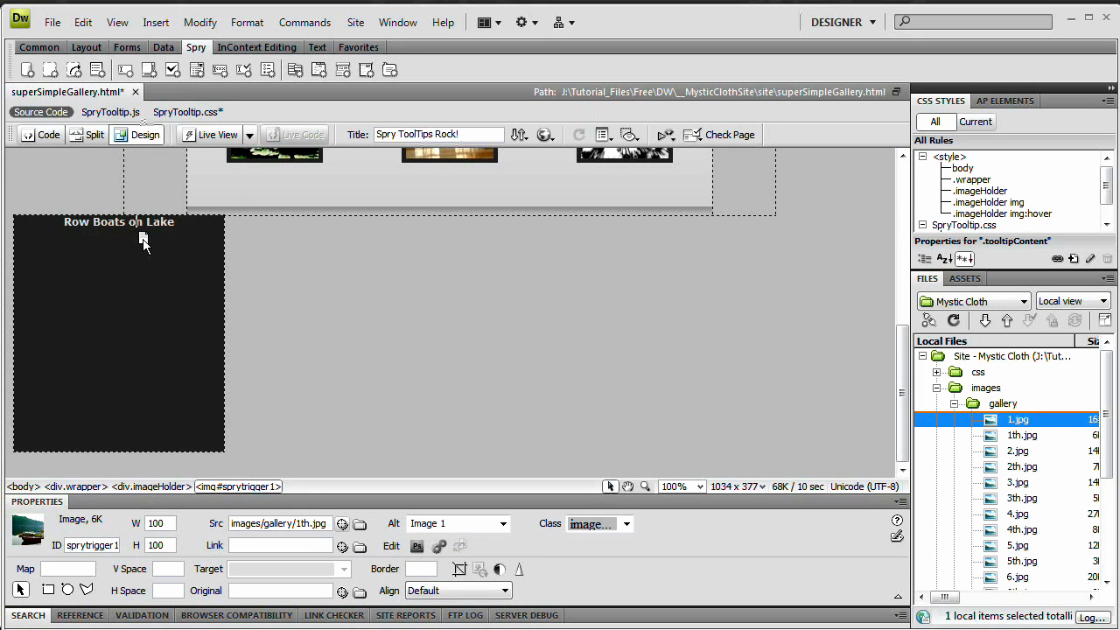
{"action": "mouse_move", "coordinate": [136, 230]}
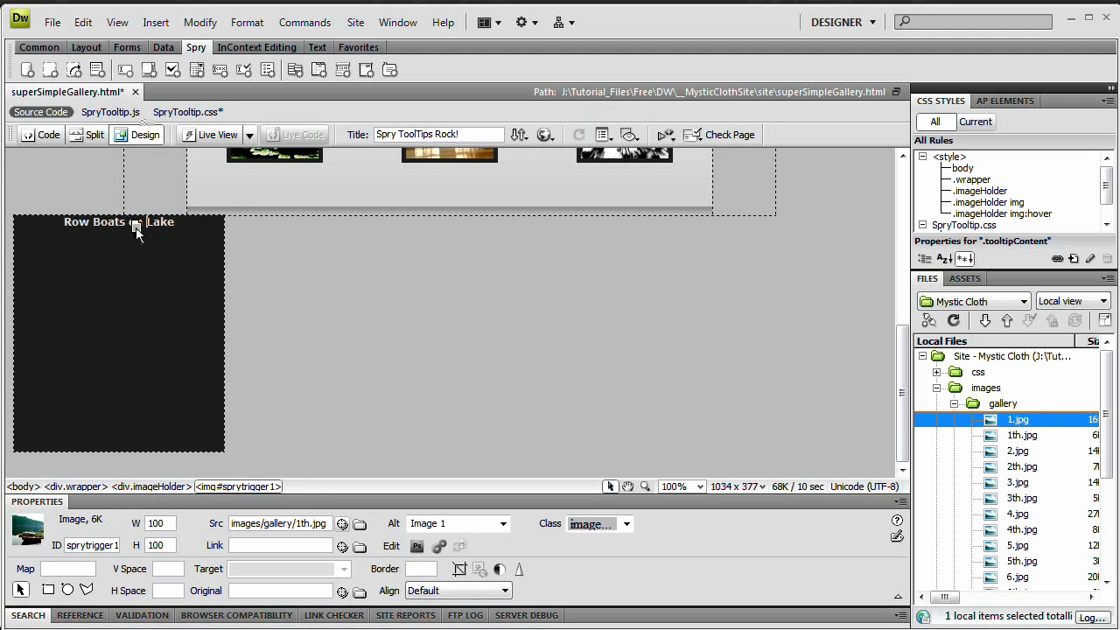
{"action": "mouse_move", "coordinate": [87, 234]}
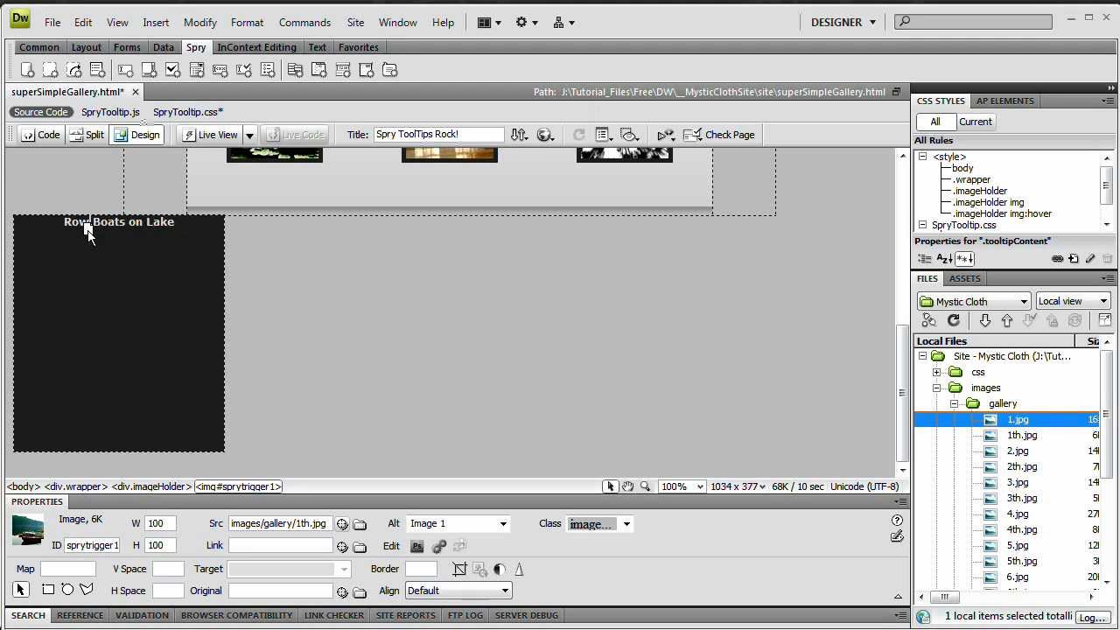
{"action": "mouse_move", "coordinate": [60, 234]}
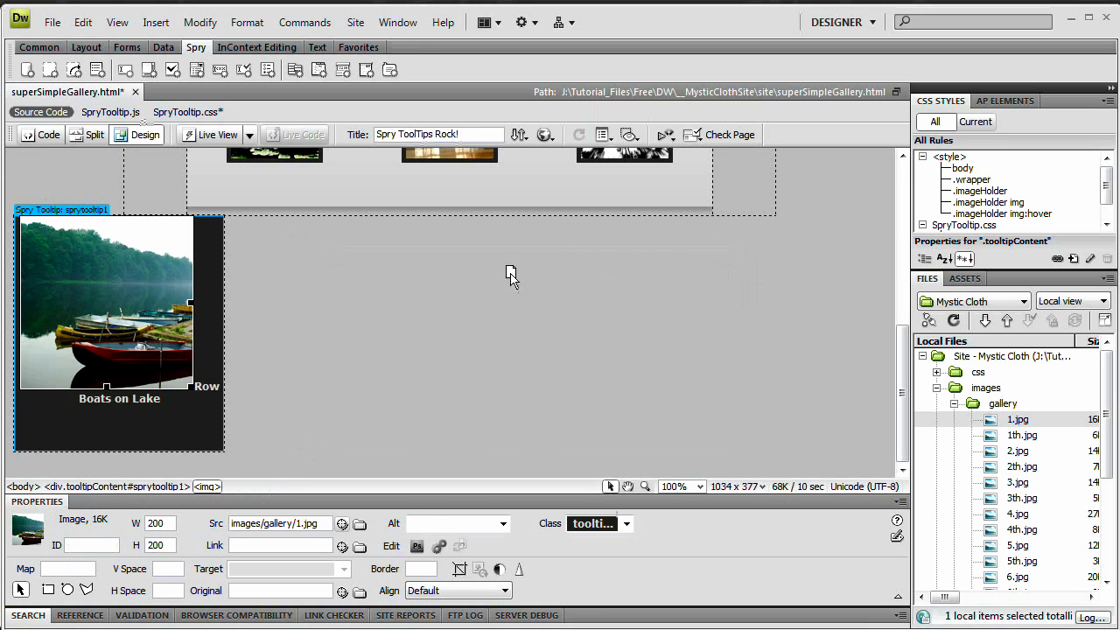
{"action": "mouse_move", "coordinate": [224, 406]}
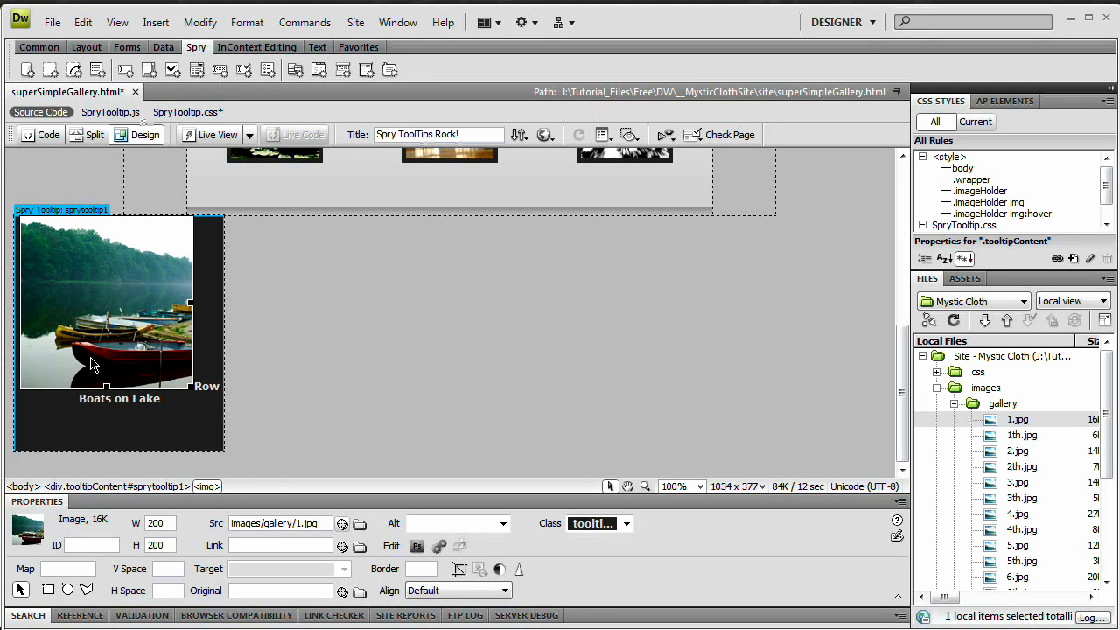
{"action": "mouse_move", "coordinate": [154, 299]}
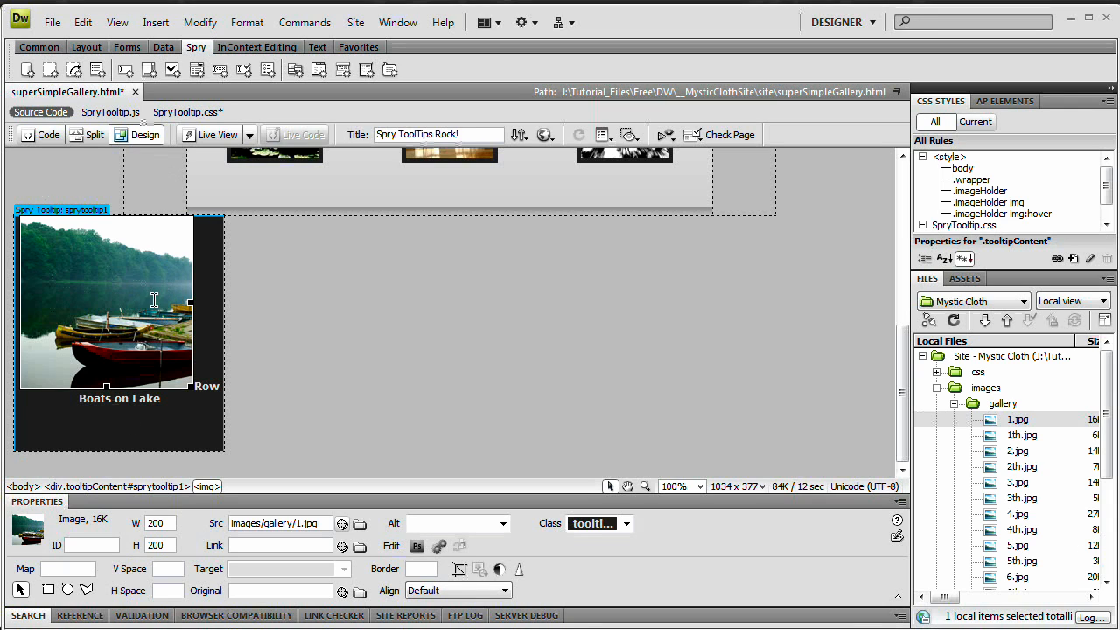
{"action": "mouse_move", "coordinate": [177, 366]}
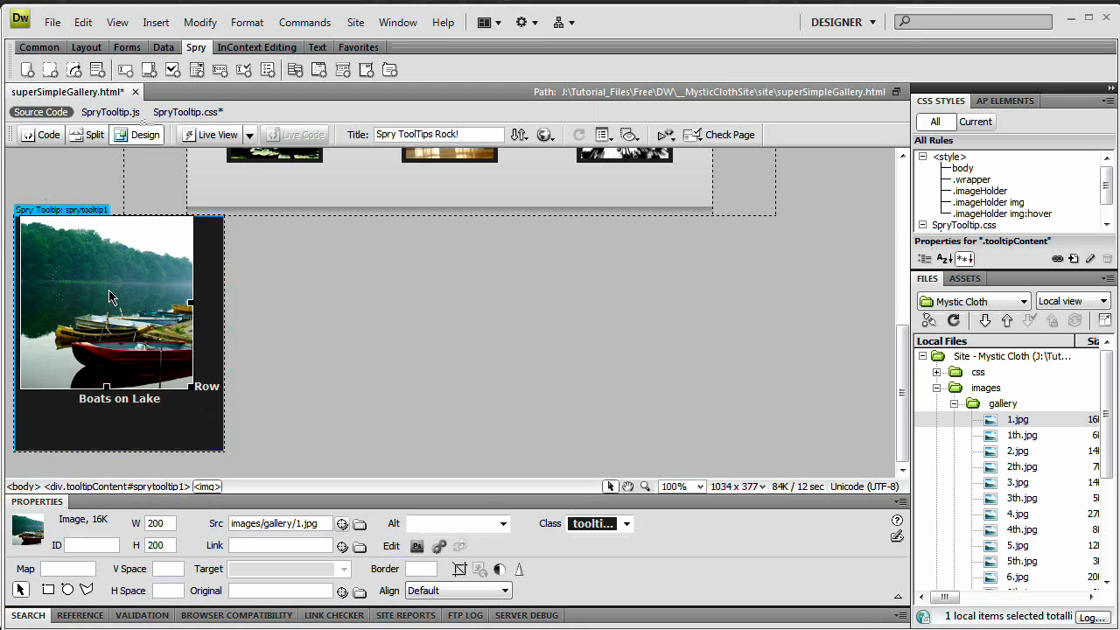
{"action": "mouse_move", "coordinate": [131, 308]}
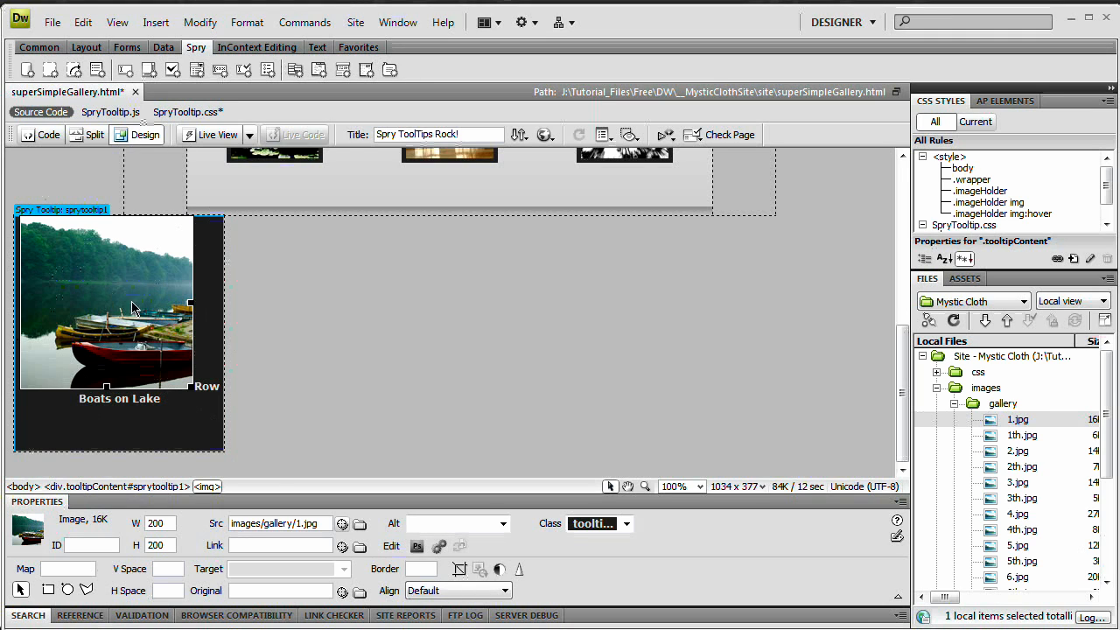
{"action": "mouse_move", "coordinate": [507, 543]}
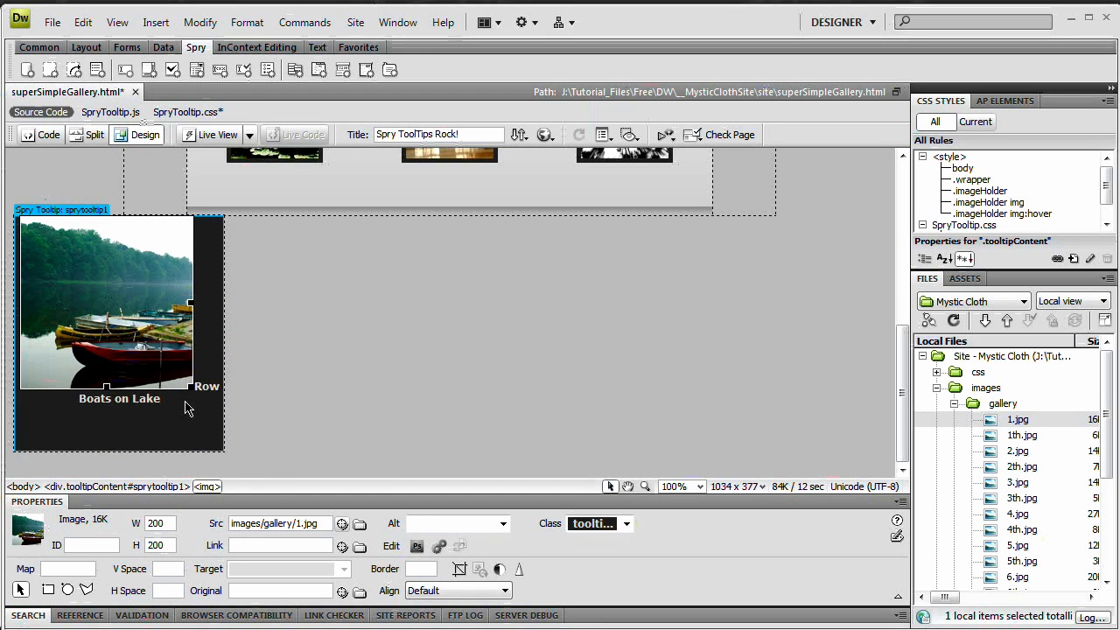
{"action": "mouse_move", "coordinate": [87, 308]}
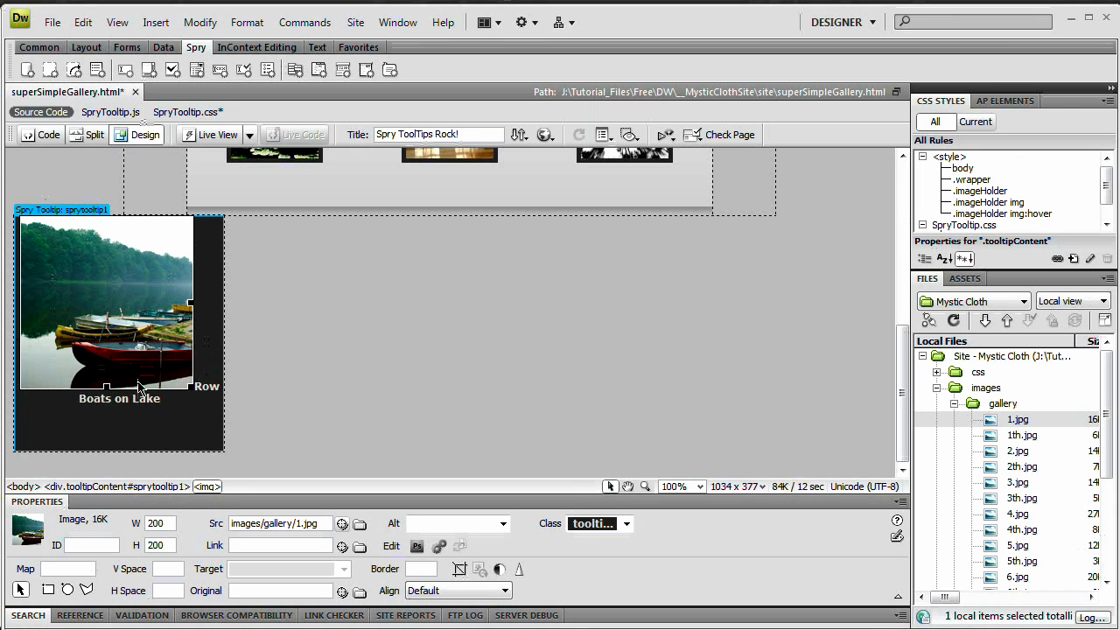
{"action": "mouse_move", "coordinate": [238, 371]}
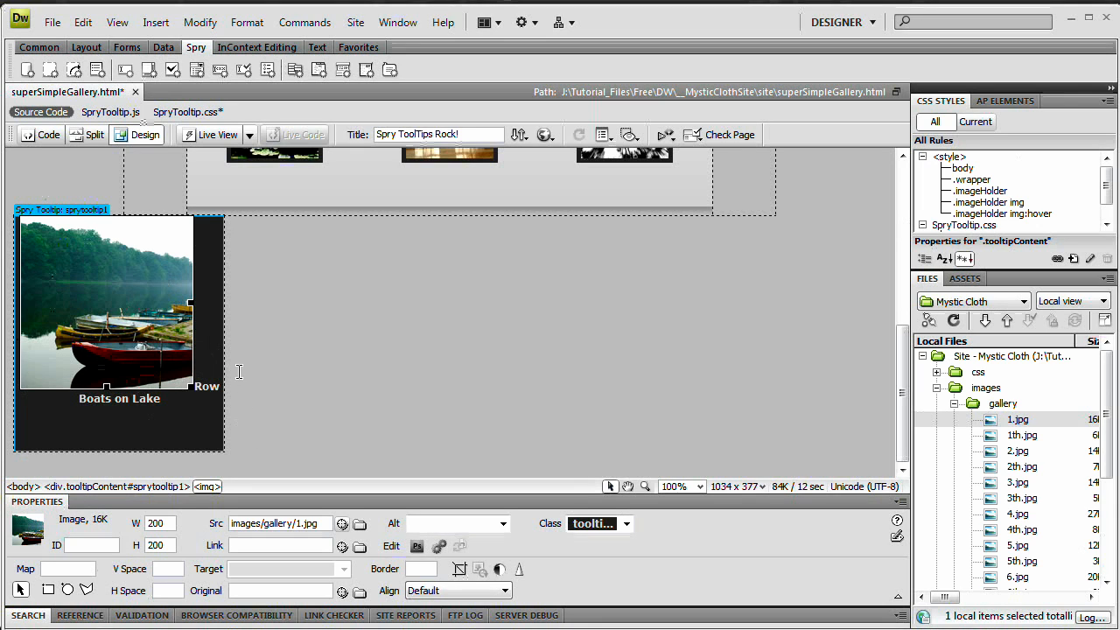
{"action": "mouse_move", "coordinate": [165, 336]}
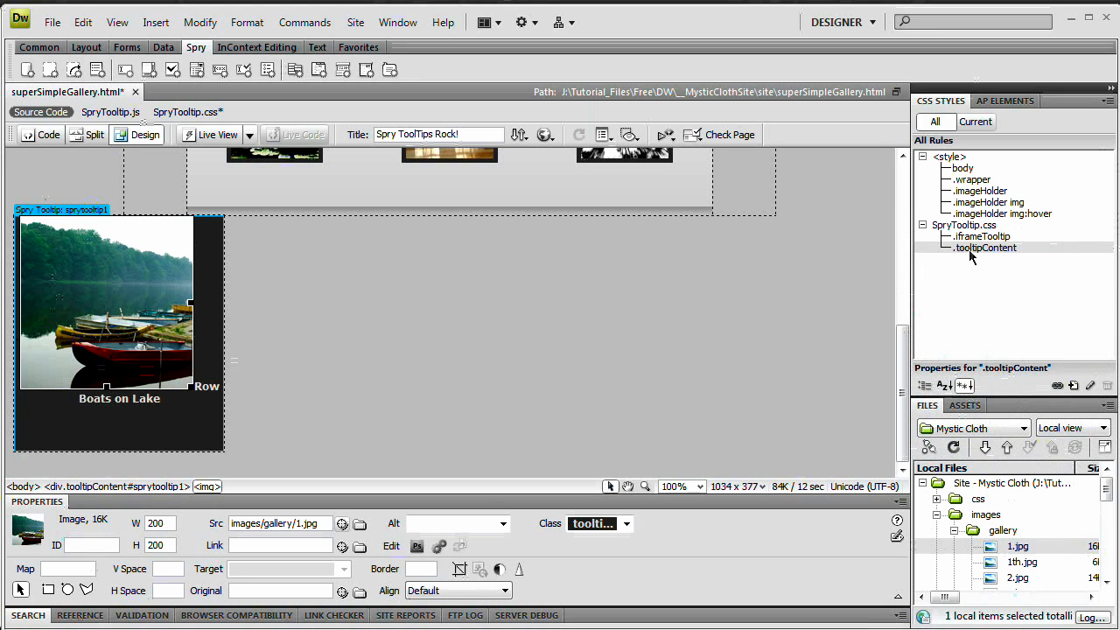
Duplicate the .tooltipContent rule and remove the Copy suffix from the new name
{"action": "right_click", "coordinate": [987, 249]}
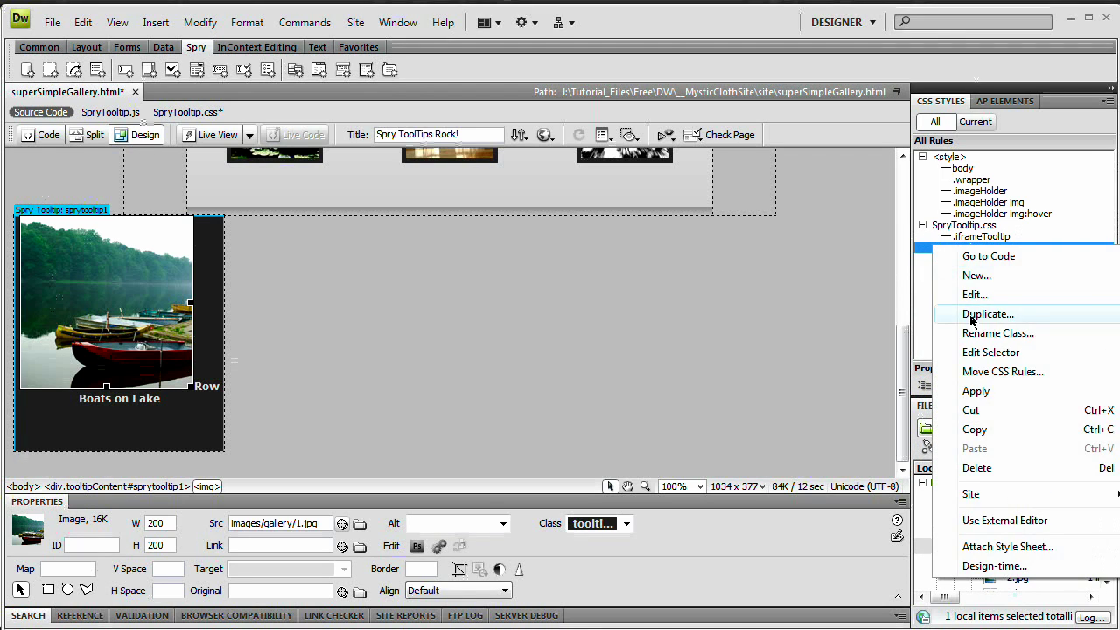
{"action": "left_click", "coordinate": [987, 313]}
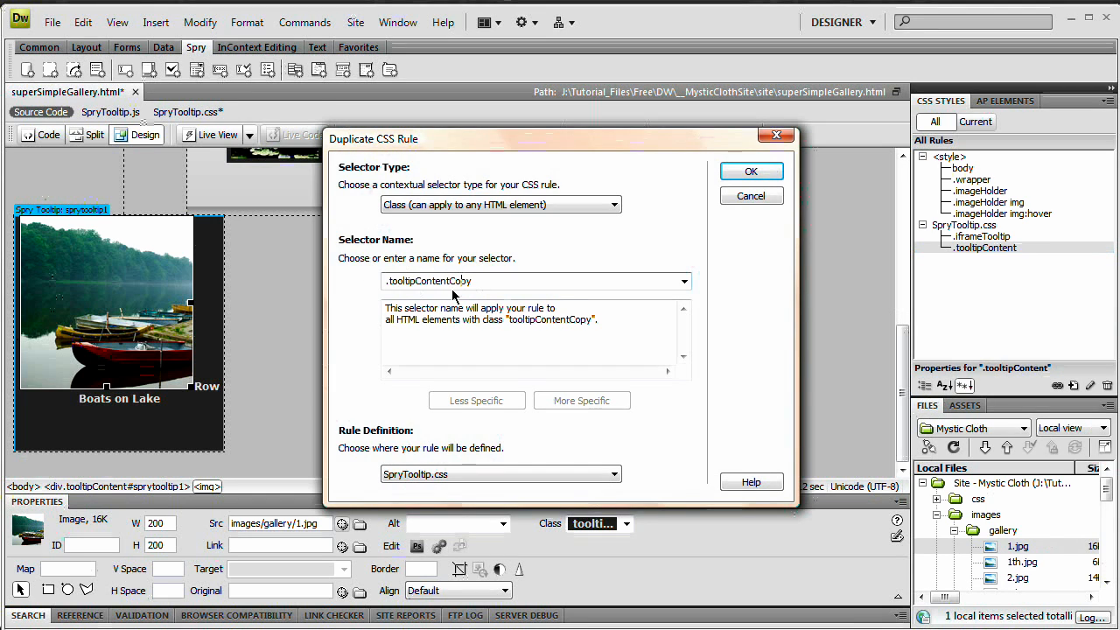
{"action": "key", "text": "BackSpace"}
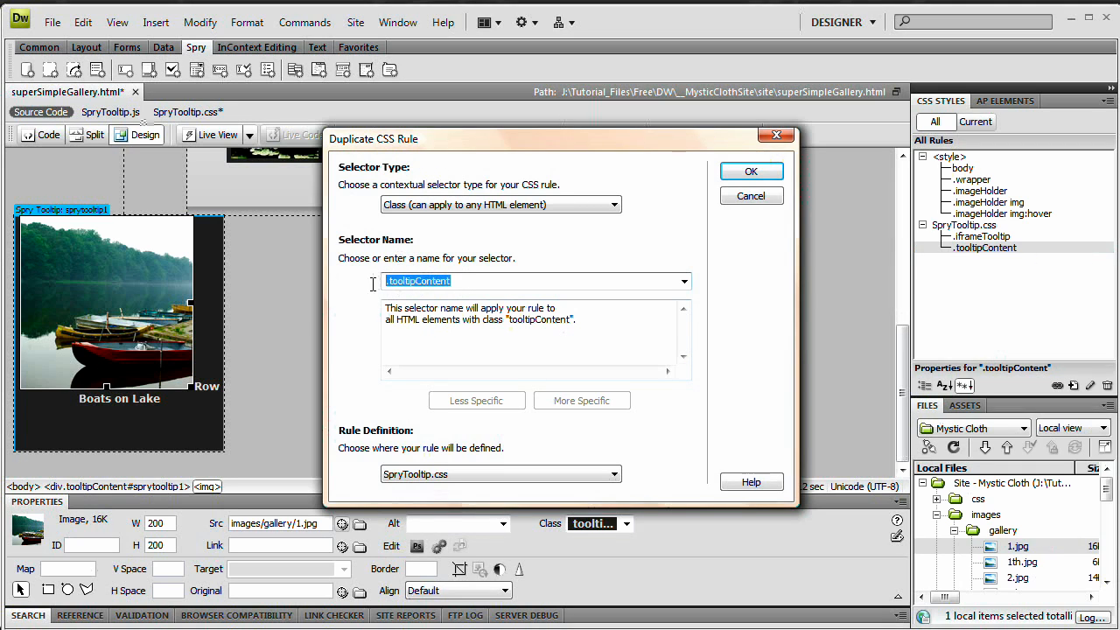
{"action": "mouse_move", "coordinate": [424, 294]}
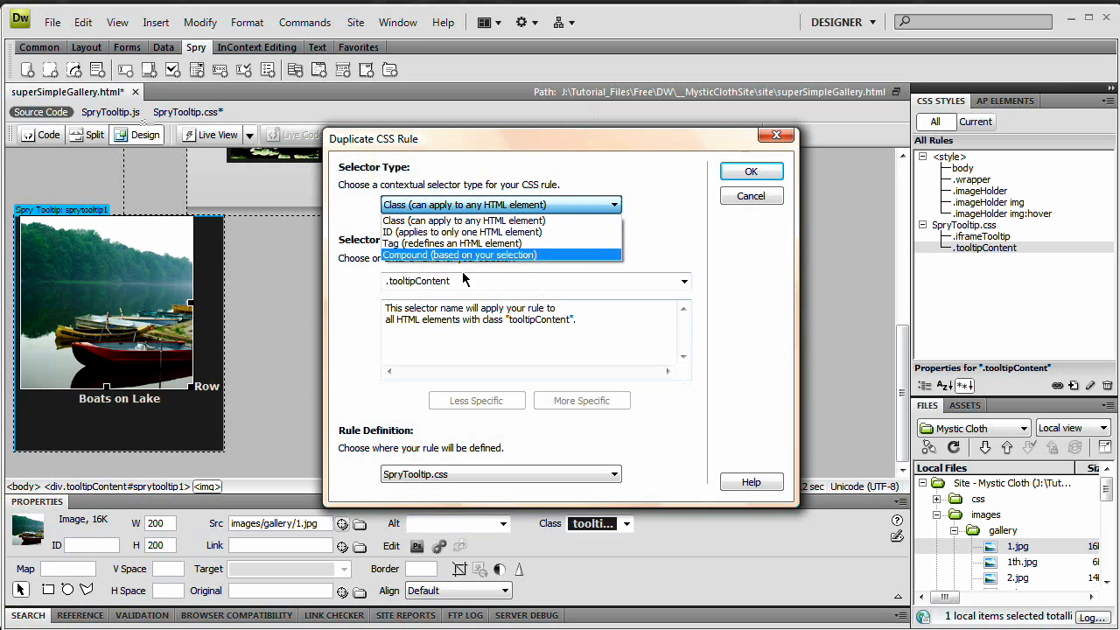
Make the new rule a Compound selector named .tooltipContent img and confirm its creation
{"action": "left_click", "coordinate": [459, 256]}
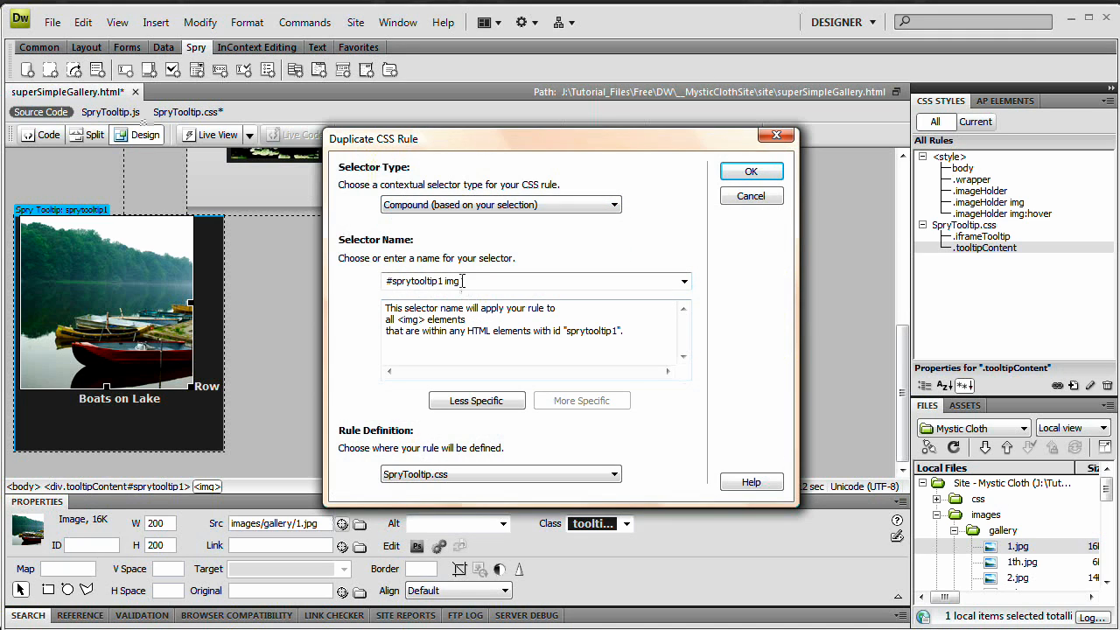
{"action": "triple_click", "coordinate": [424, 281]}
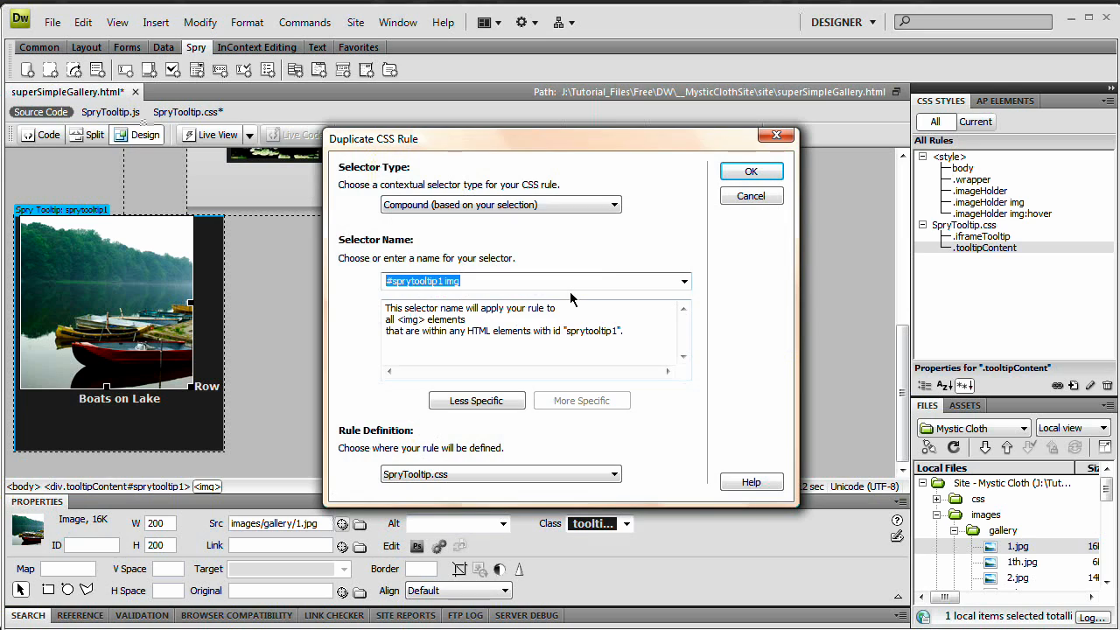
{"action": "type", "text": ".toolTi"}
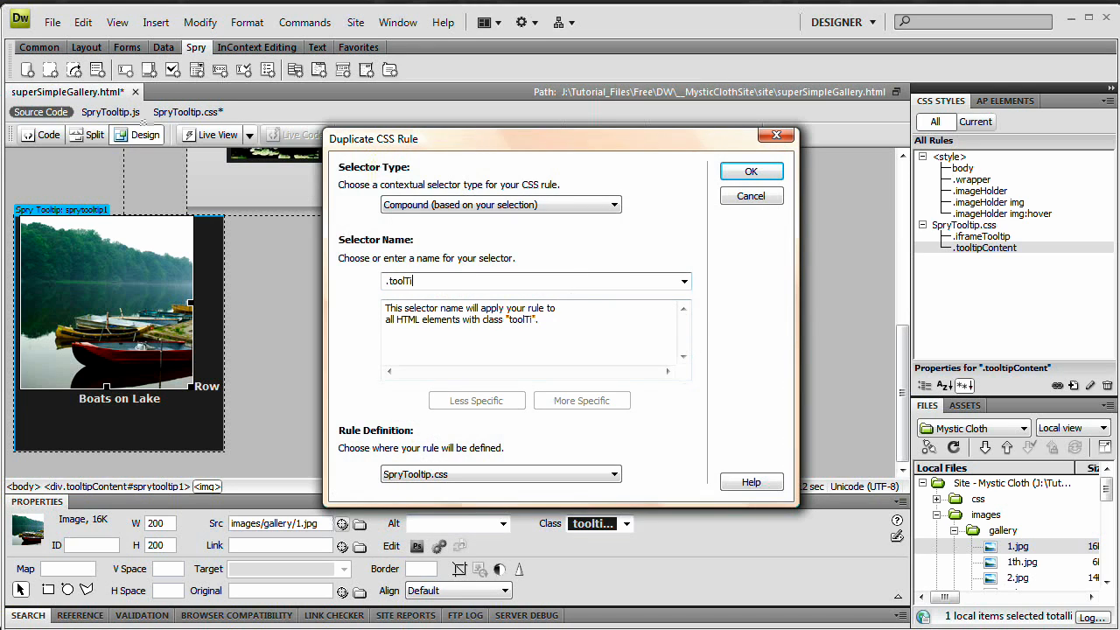
{"action": "type", "text": "pC"}
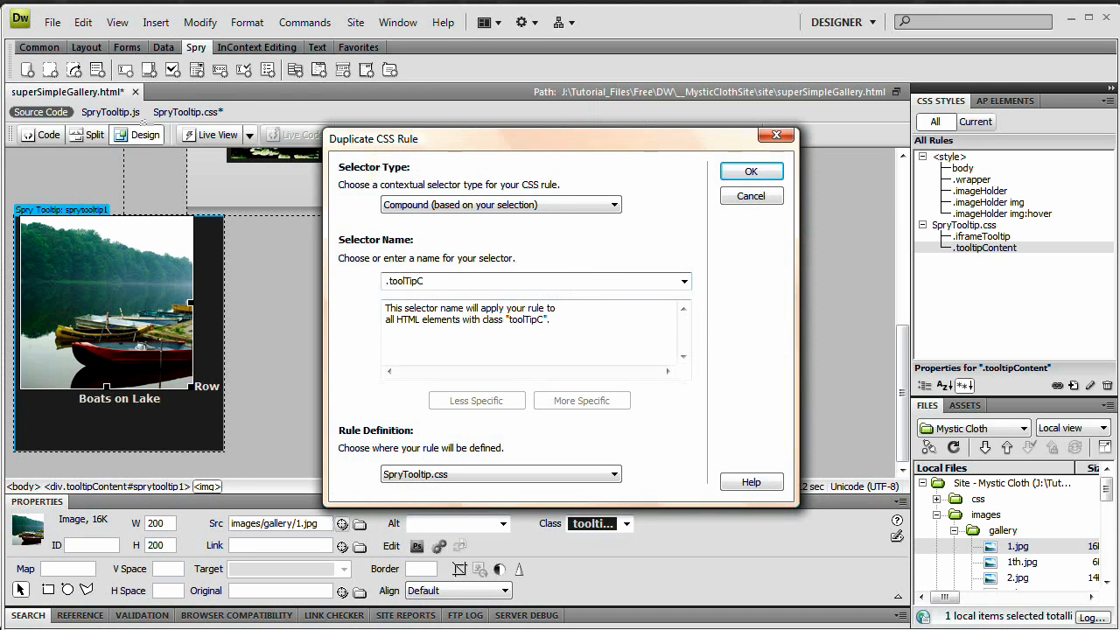
{"action": "type", "text": "ontene"}
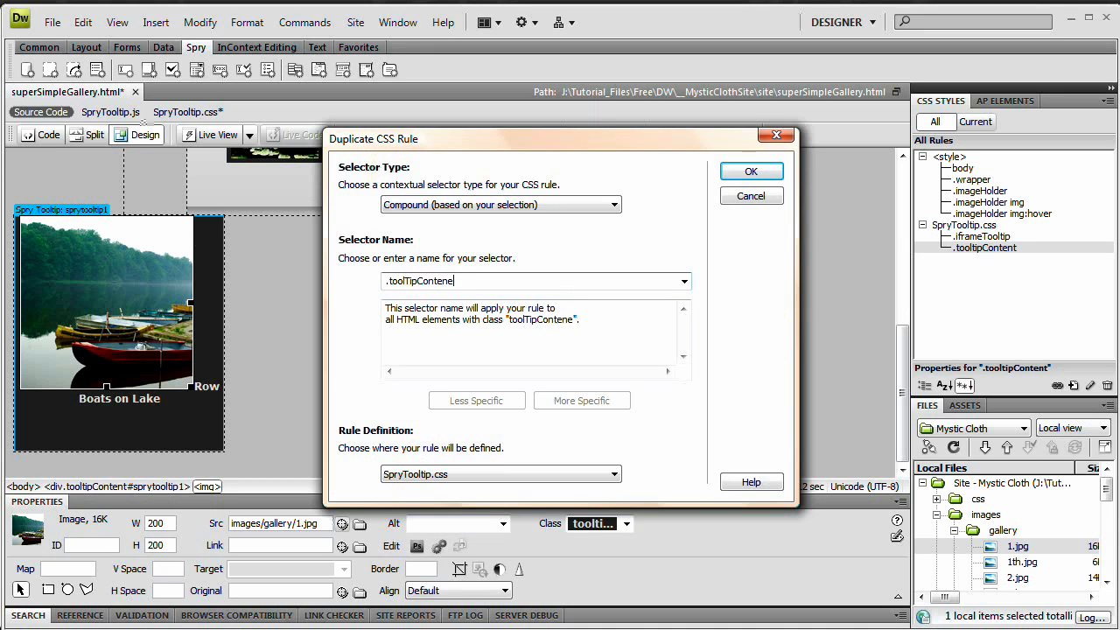
{"action": "type", "text": "t"}
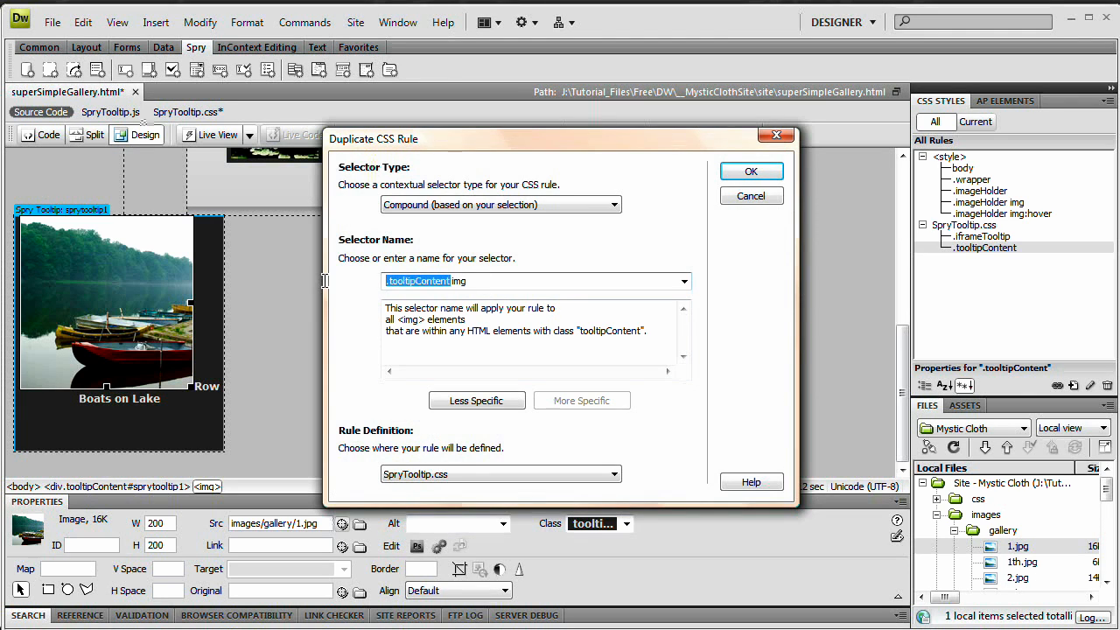
{"action": "mouse_move", "coordinate": [413, 257]}
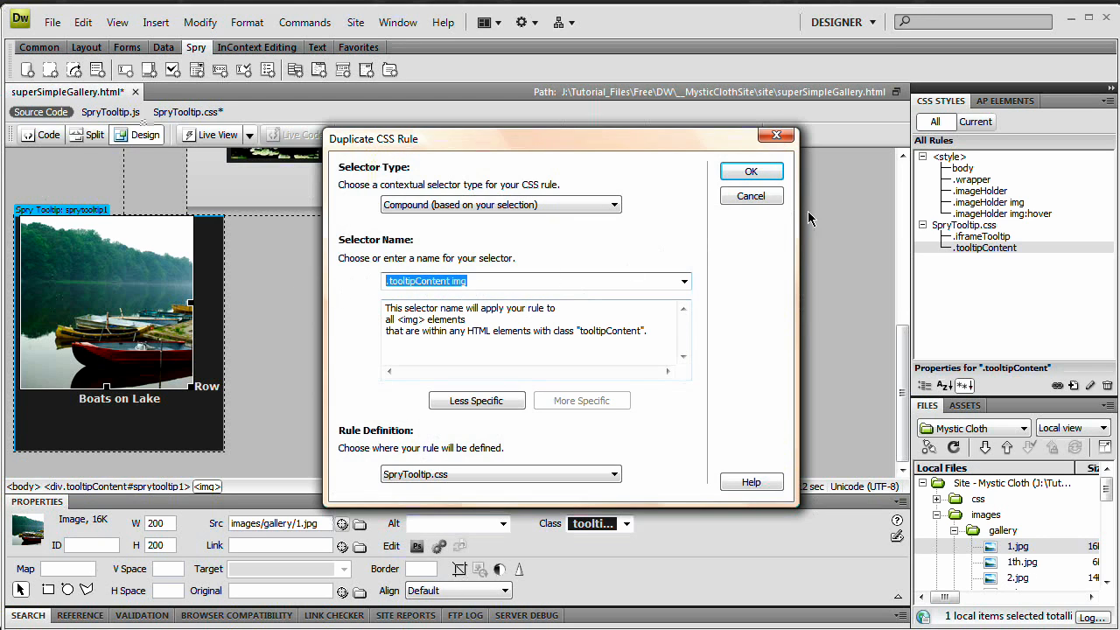
{"action": "left_click", "coordinate": [750, 171]}
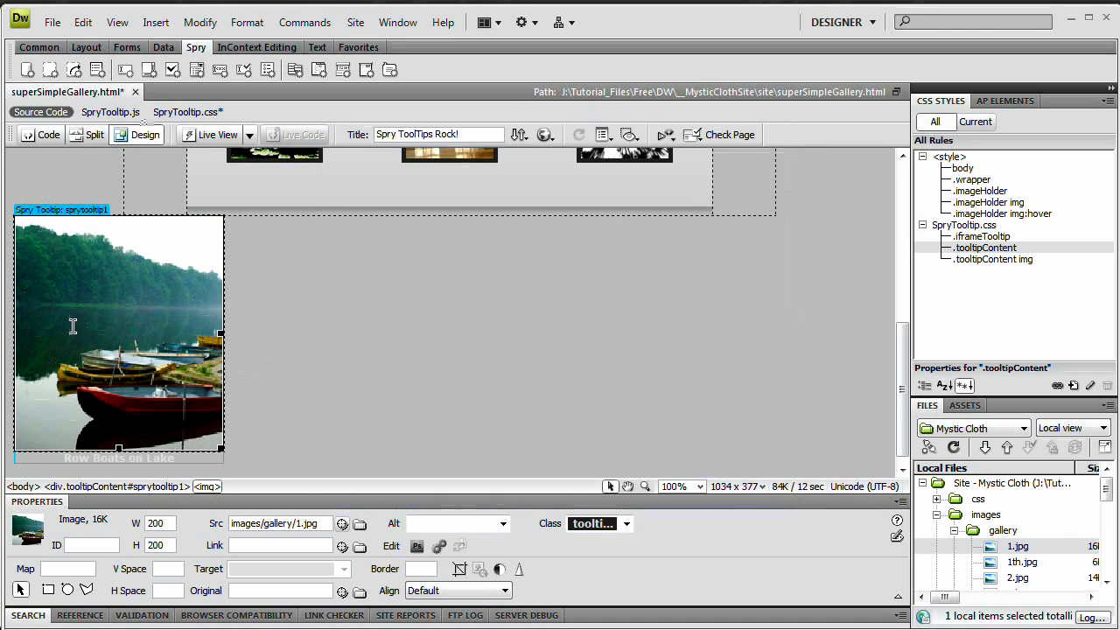
{"action": "mouse_move", "coordinate": [217, 336]}
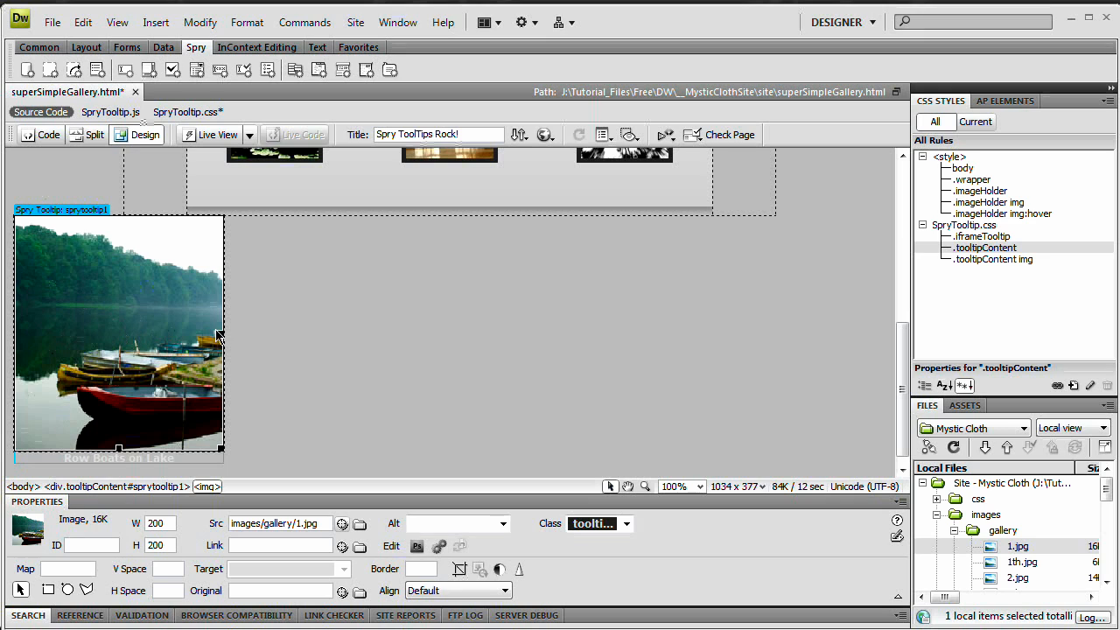
{"action": "mouse_move", "coordinate": [991, 259]}
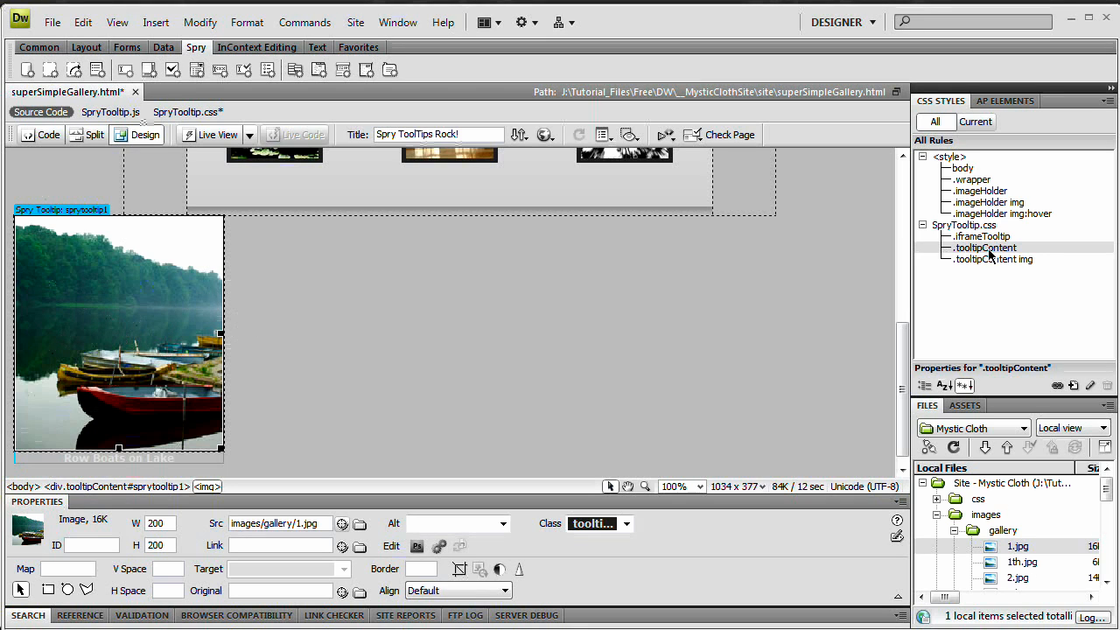
Open the .tooltipContent img rule definition on its Box settings showing 240 by 270 px
{"action": "left_click", "coordinate": [992, 259]}
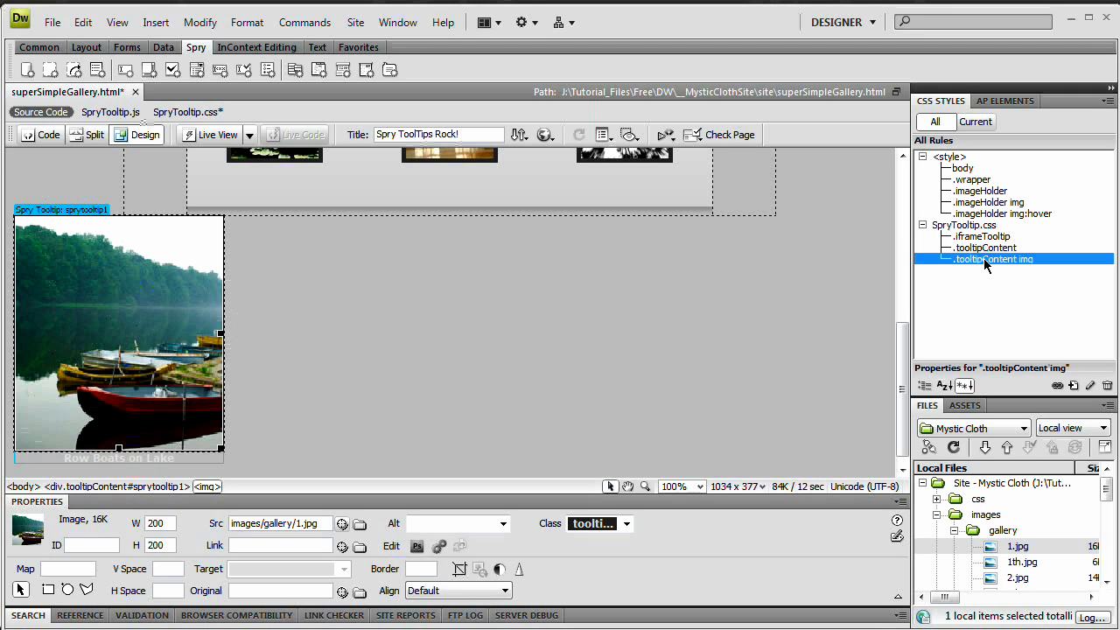
{"action": "double_click", "coordinate": [994, 259]}
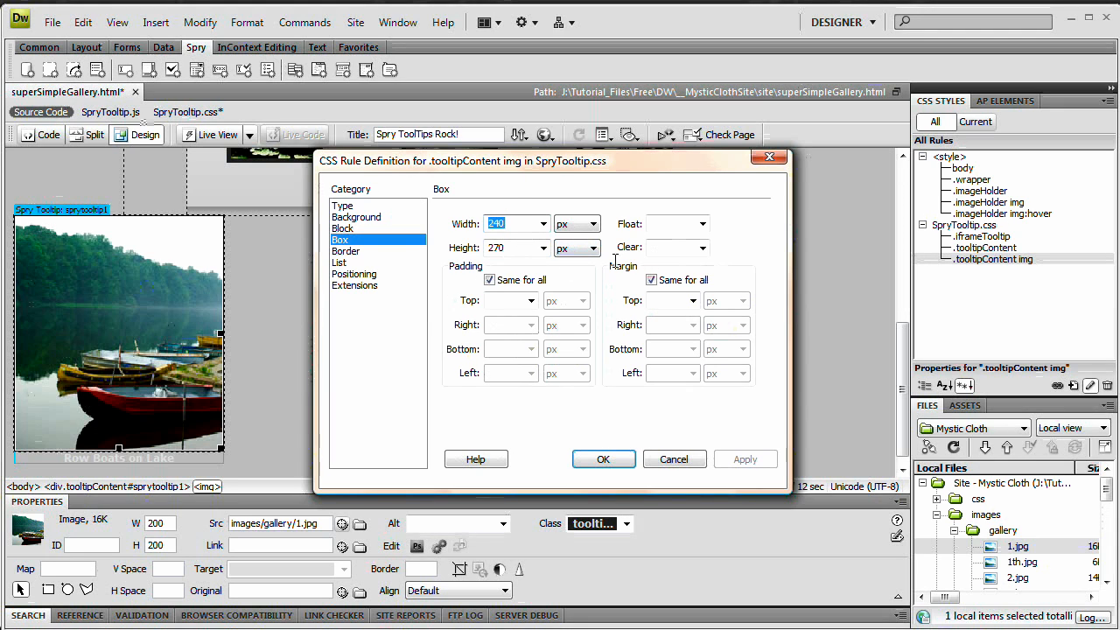
Step through the Block, Background and Type categories, then show the Border category of the .tooltipContent img rule
{"action": "left_click", "coordinate": [511, 247]}
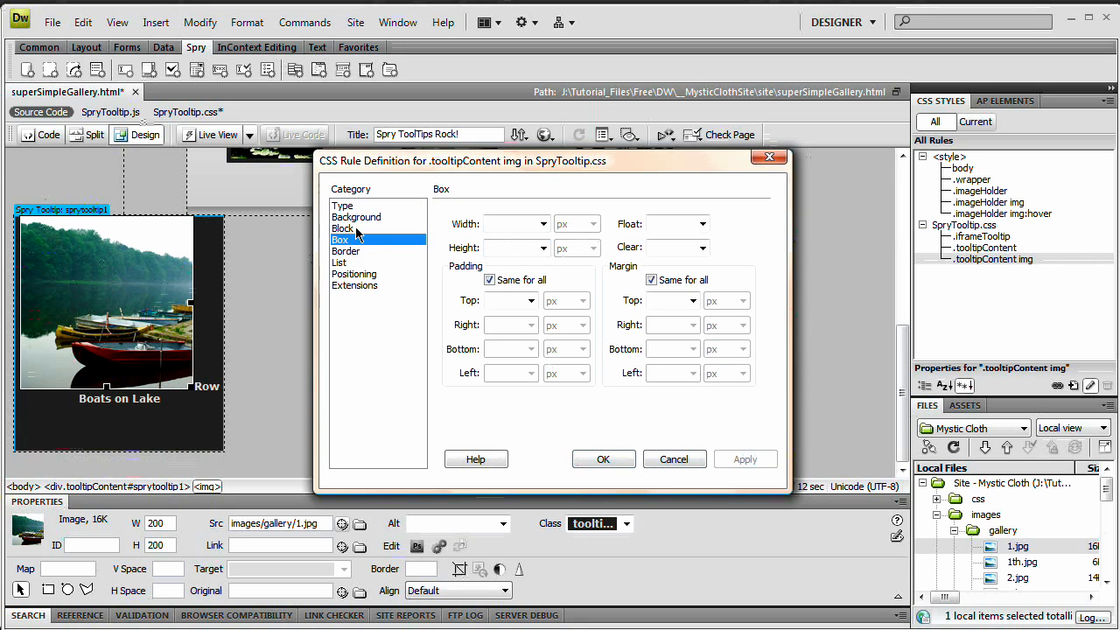
{"action": "left_click", "coordinate": [343, 228]}
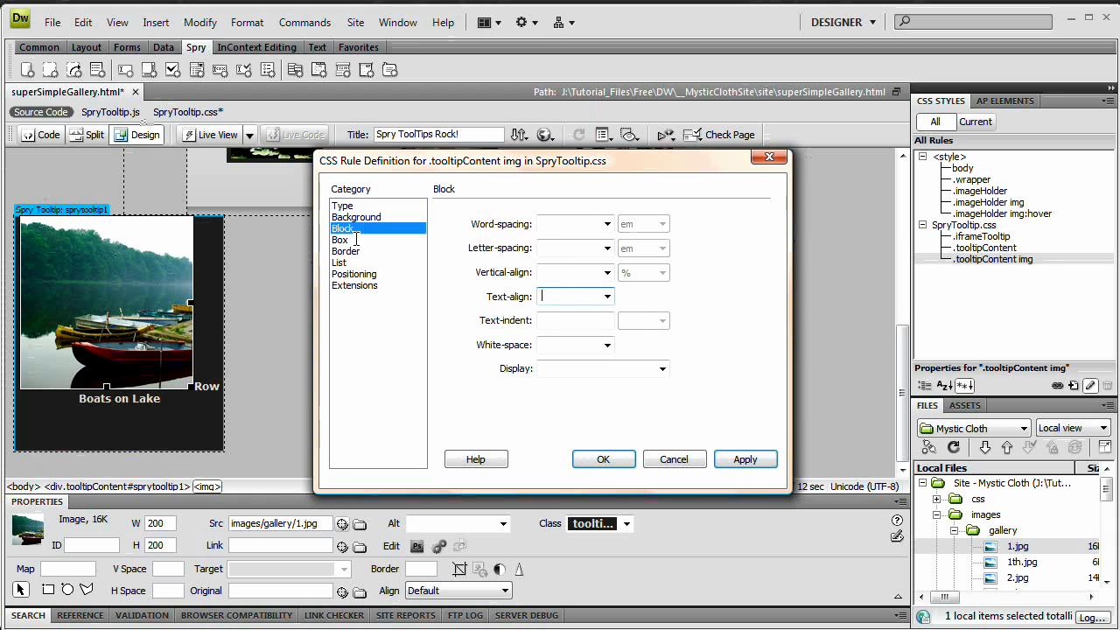
{"action": "left_click", "coordinate": [357, 217]}
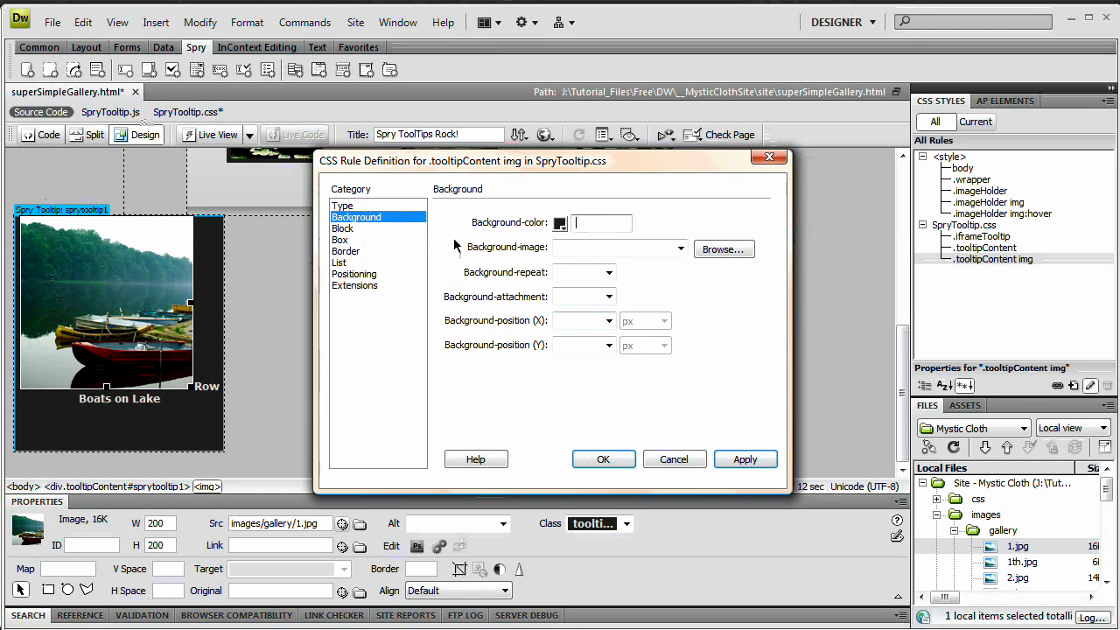
{"action": "left_click", "coordinate": [343, 205]}
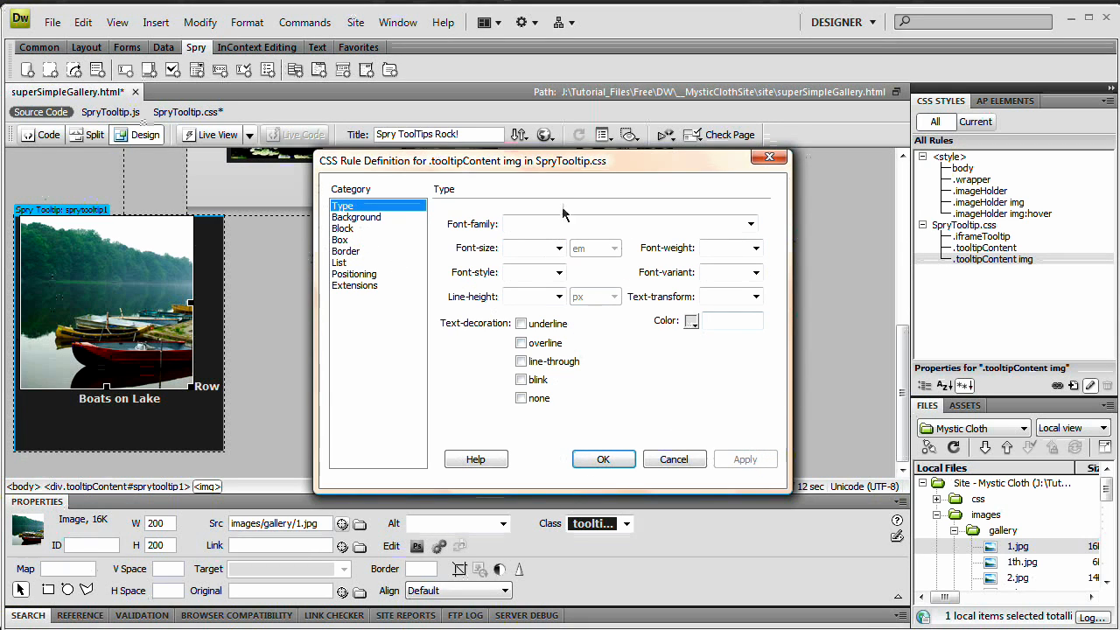
{"action": "left_click", "coordinate": [346, 252]}
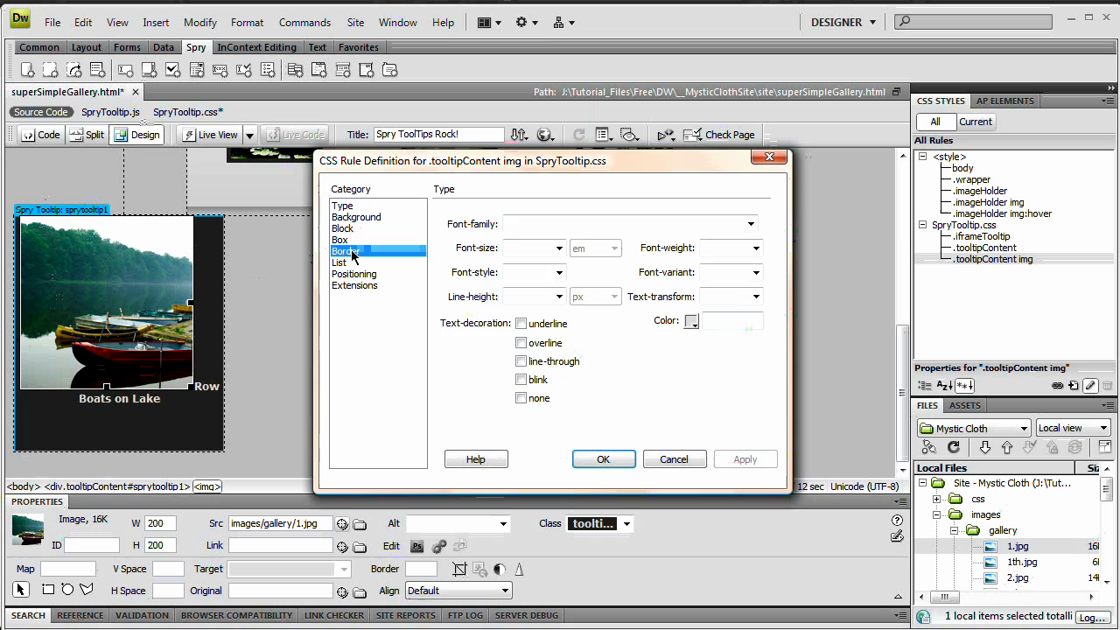
{"action": "left_click", "coordinate": [347, 252]}
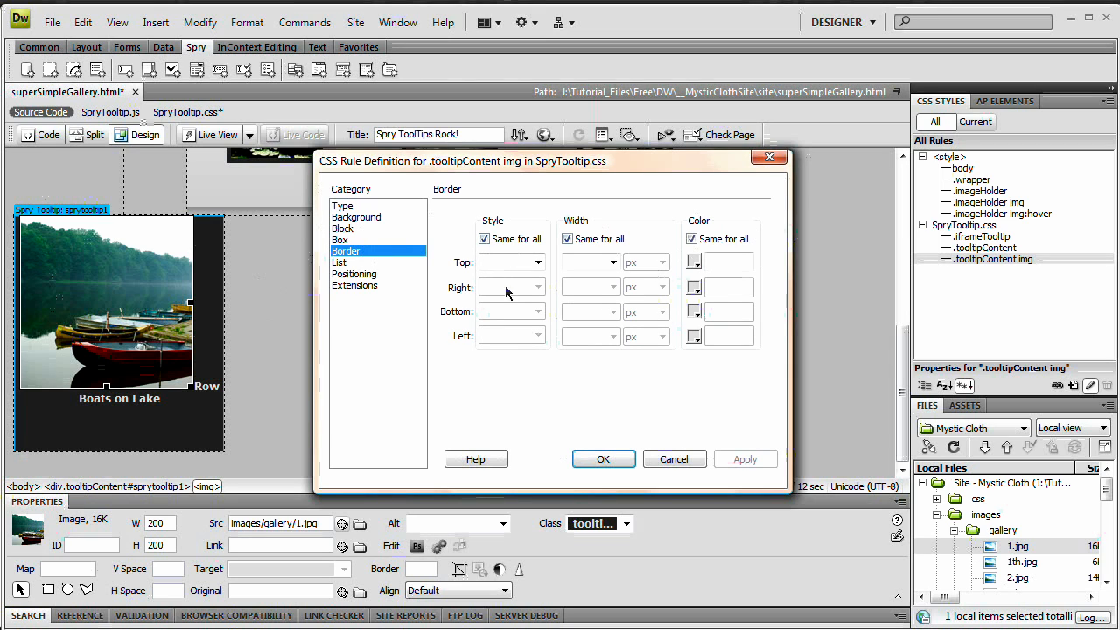
Apply a solid 20 px #333 border on all sides to the tooltip image and confirm the rule
{"action": "type", "text": "solid"}
{"action": "type", "text": "20"}
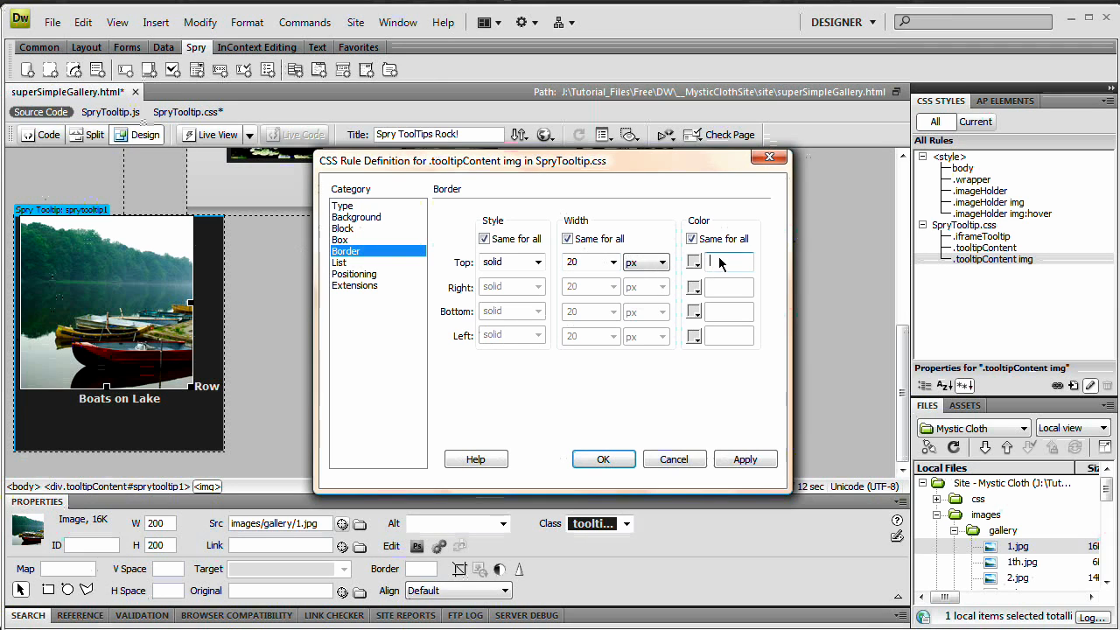
{"action": "type", "text": "#333"}
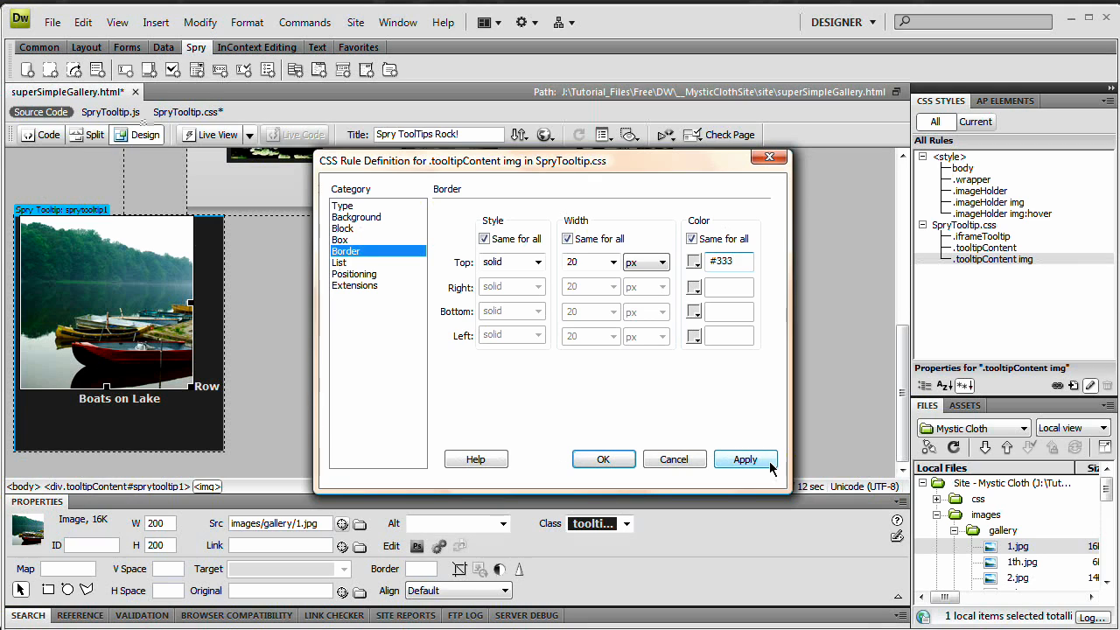
{"action": "left_click", "coordinate": [745, 459]}
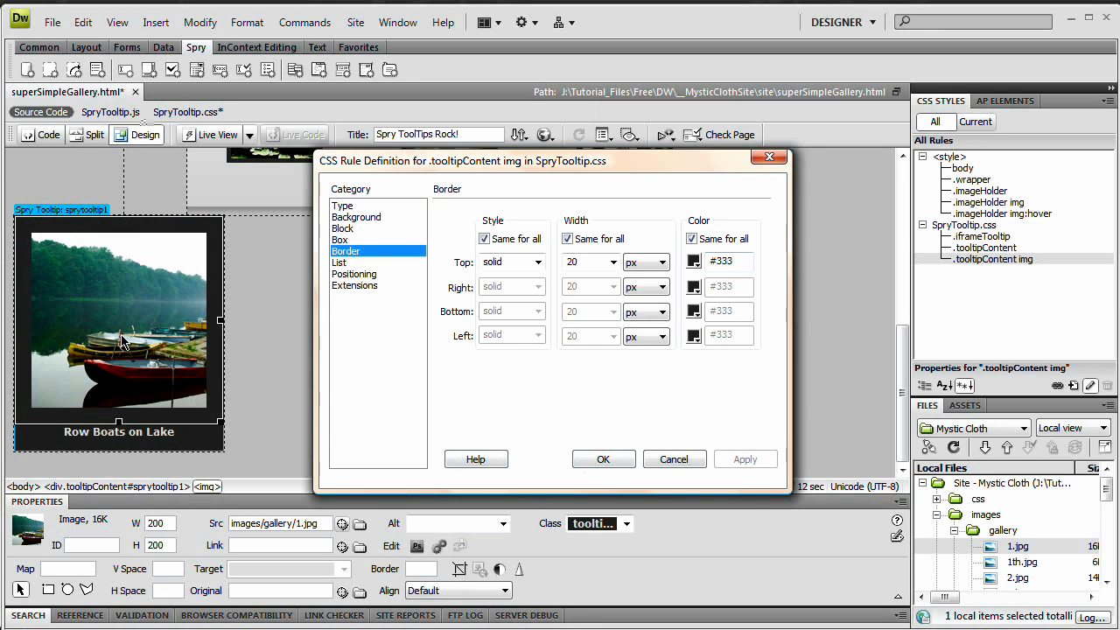
{"action": "mouse_move", "coordinate": [56, 445]}
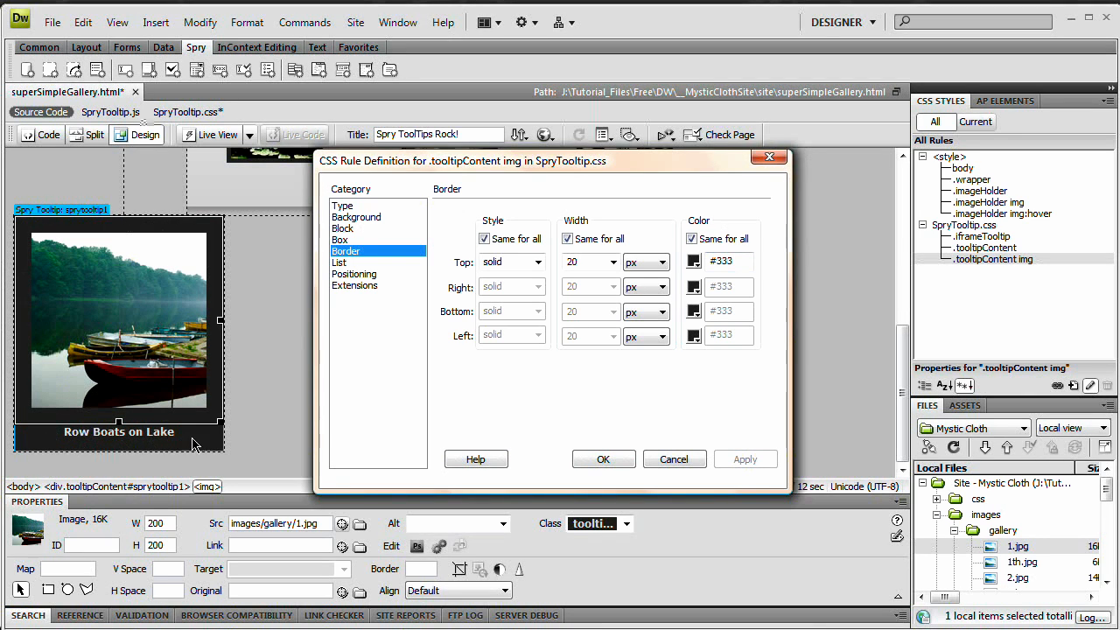
{"action": "mouse_move", "coordinate": [399, 436]}
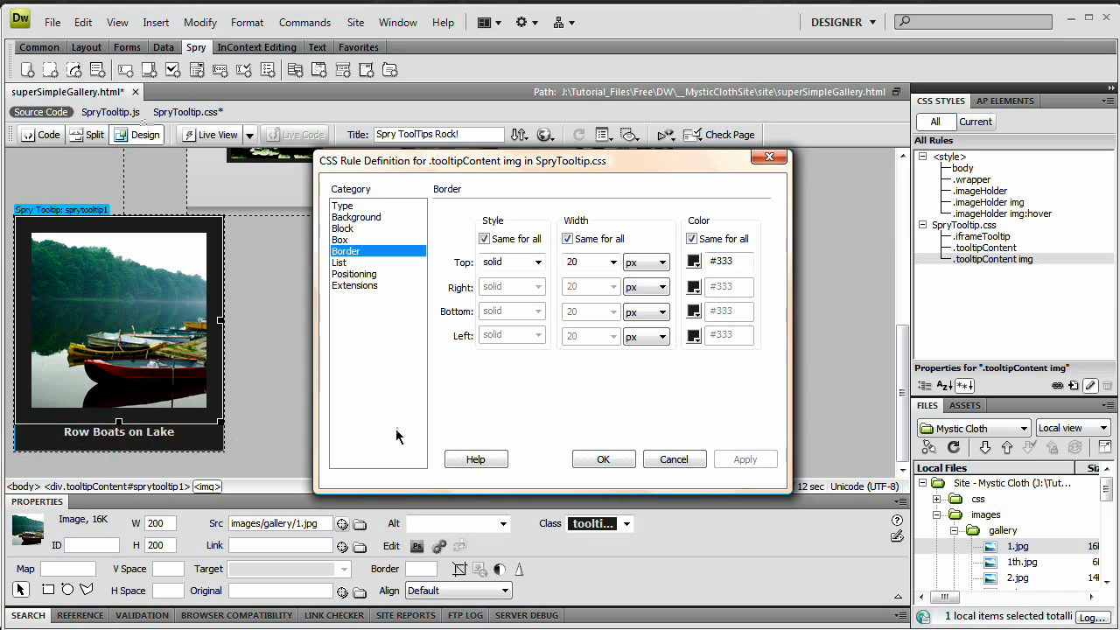
{"action": "mouse_move", "coordinate": [524, 448]}
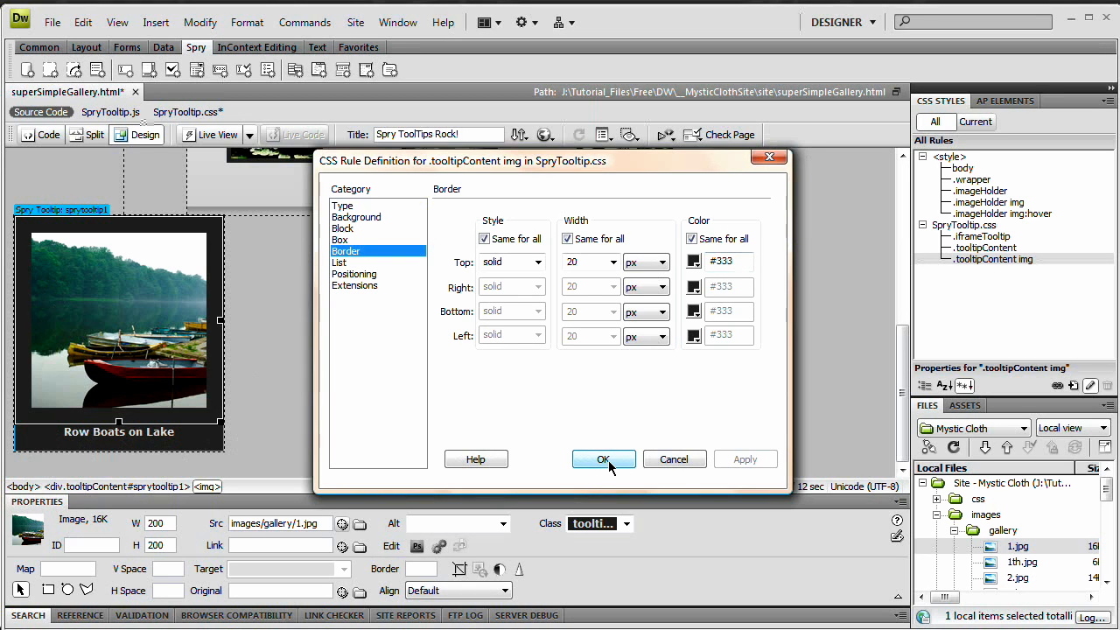
{"action": "left_click", "coordinate": [604, 458]}
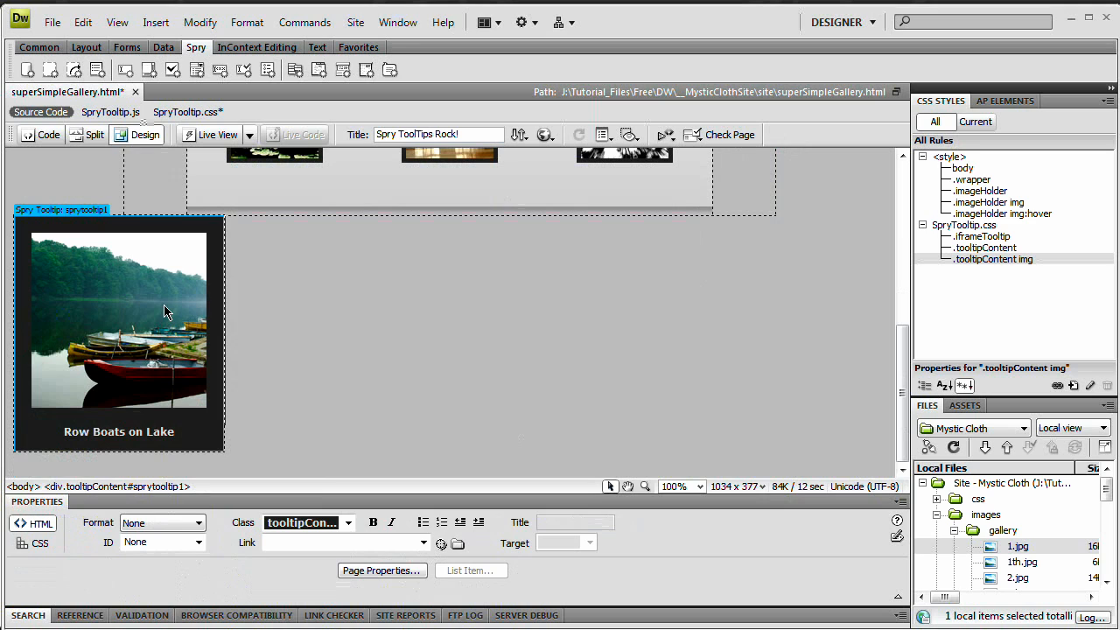
{"action": "mouse_move", "coordinate": [77, 233]}
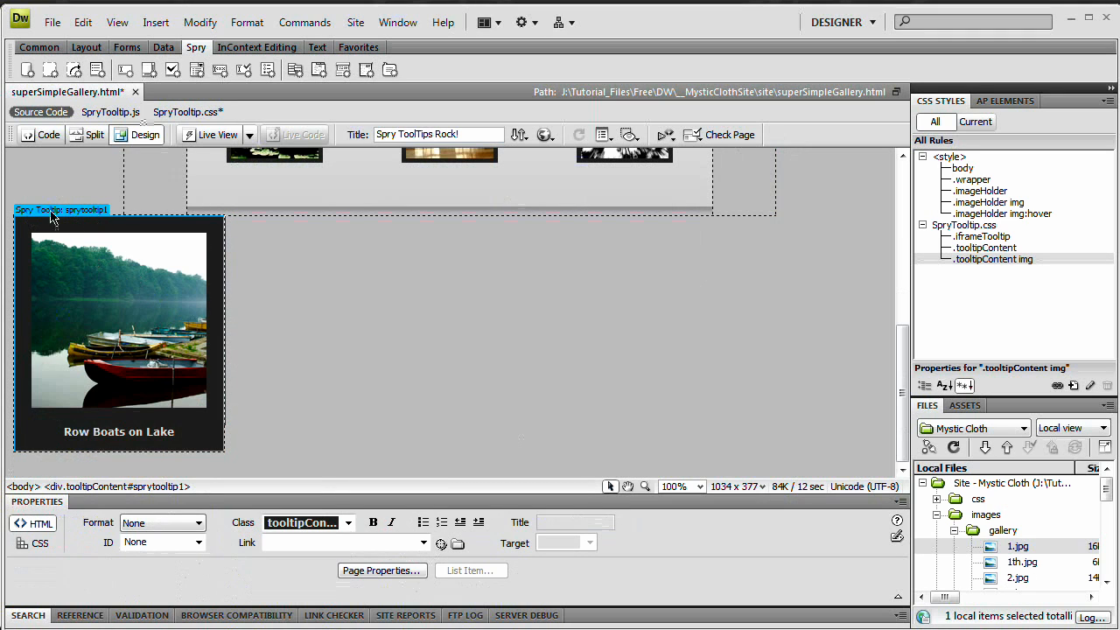
Select the Spry Tooltip widget on the first thumbnail and turn on Follow mouse
{"action": "left_click", "coordinate": [61, 210]}
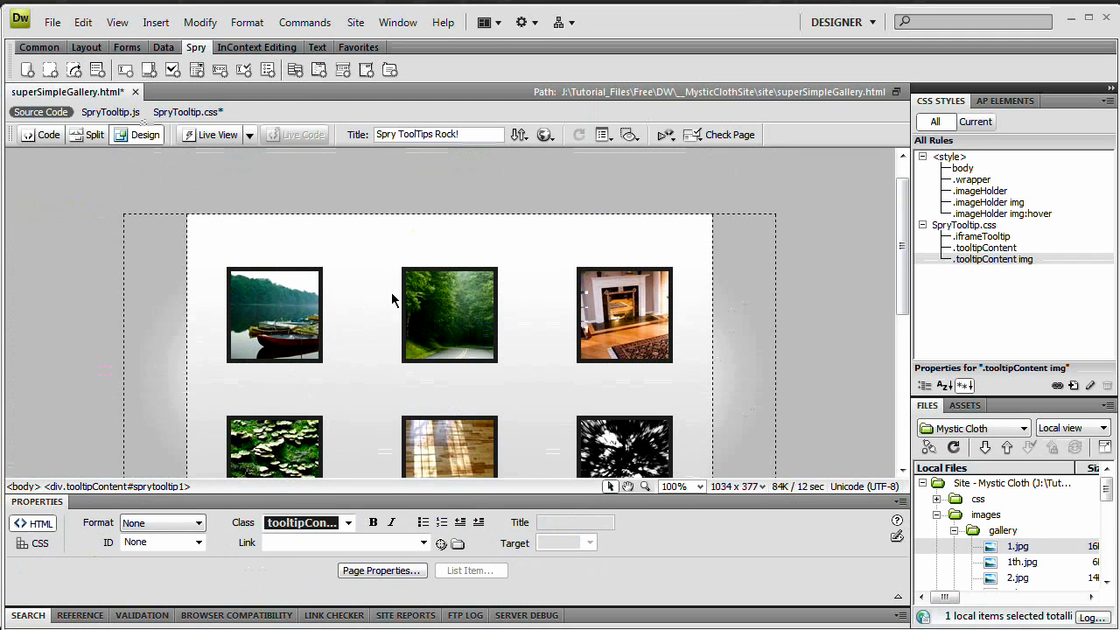
{"action": "mouse_move", "coordinate": [276, 267]}
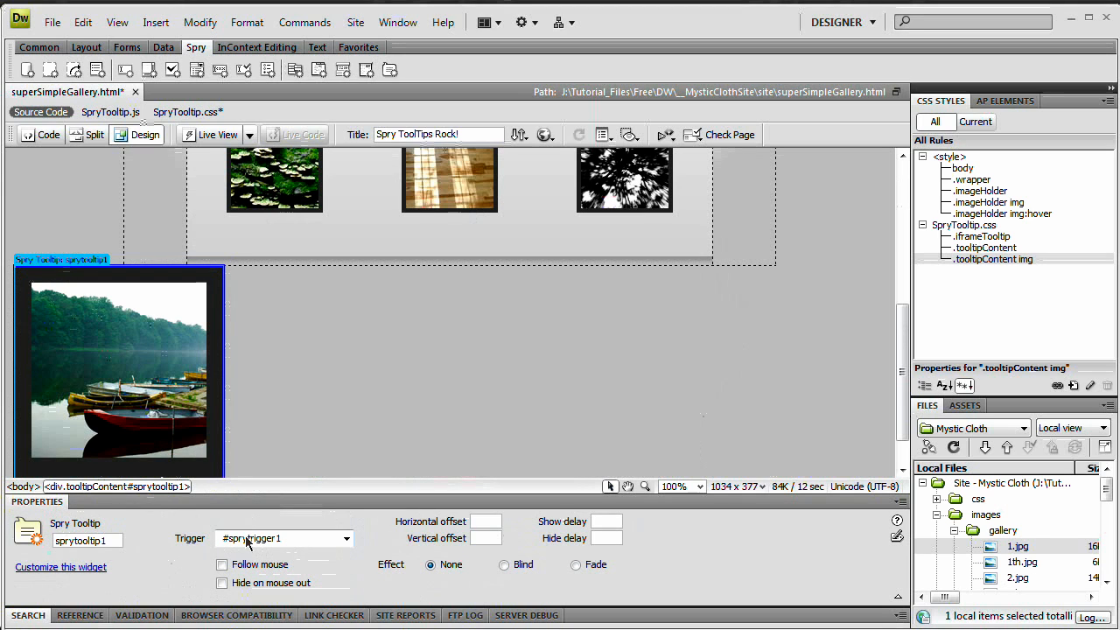
{"action": "mouse_move", "coordinate": [235, 313]}
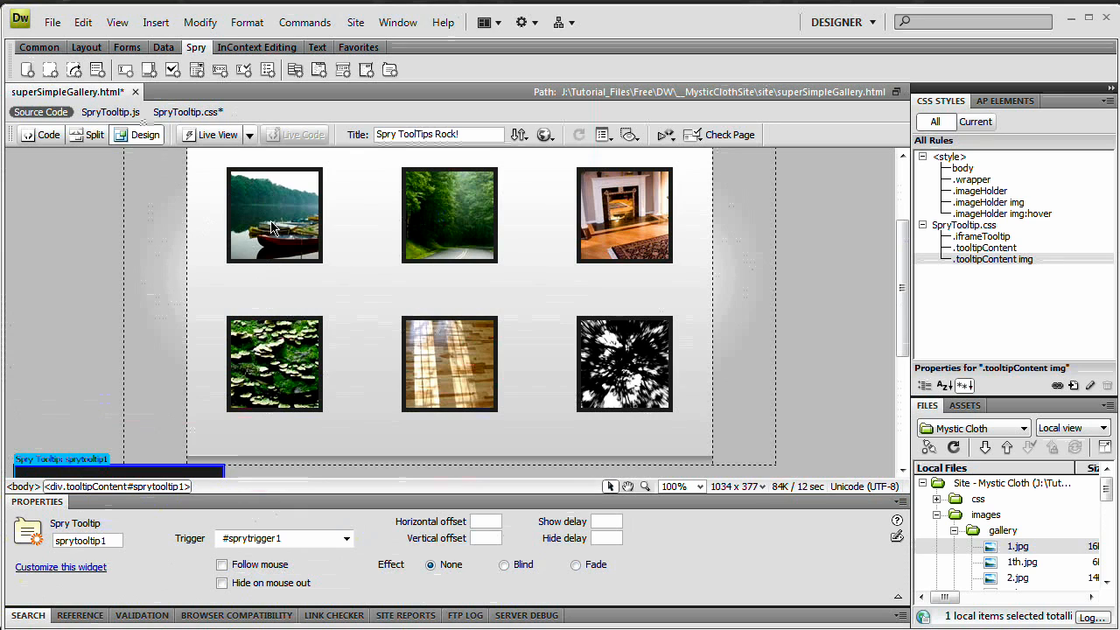
{"action": "scroll", "scroll_direction": "down", "scroll_amount": 3}
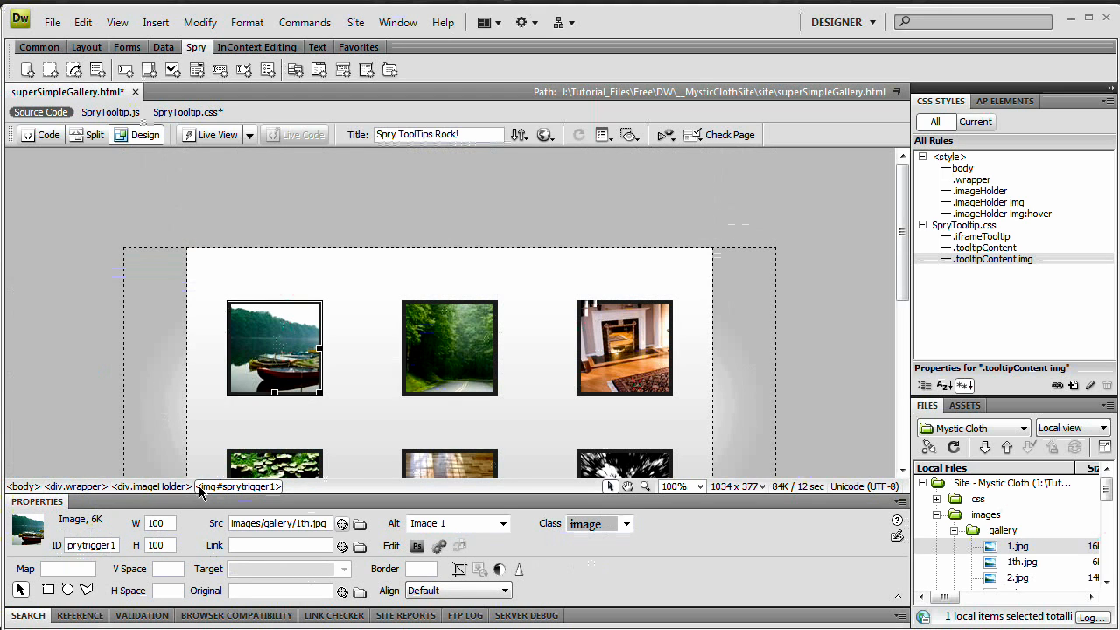
{"action": "scroll", "scroll_direction": "down", "scroll_amount": 3}
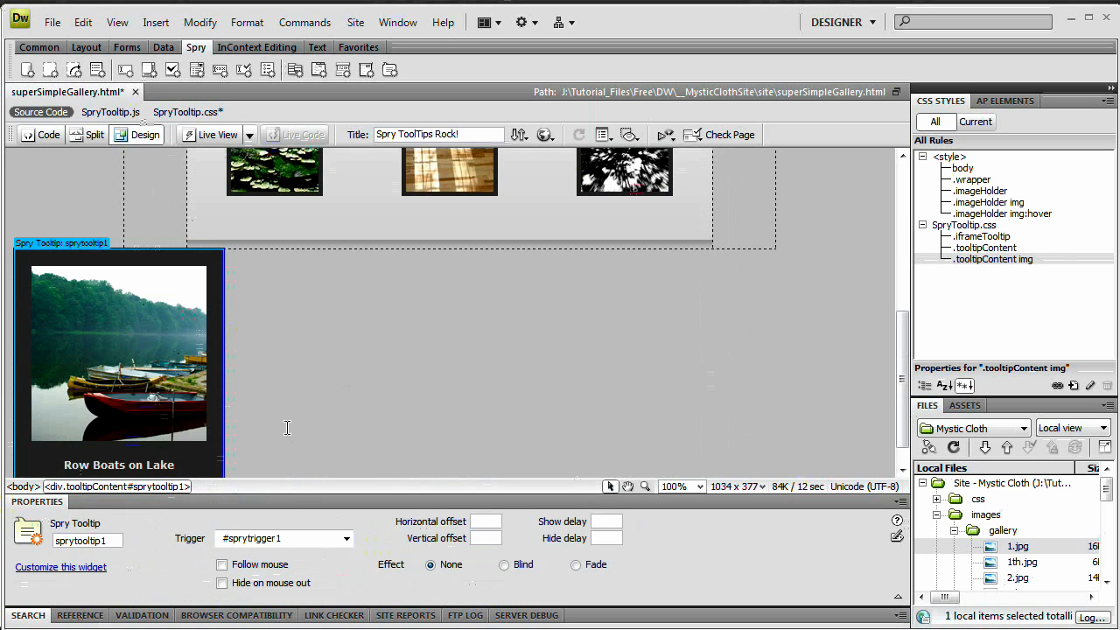
{"action": "left_click", "coordinate": [220, 564]}
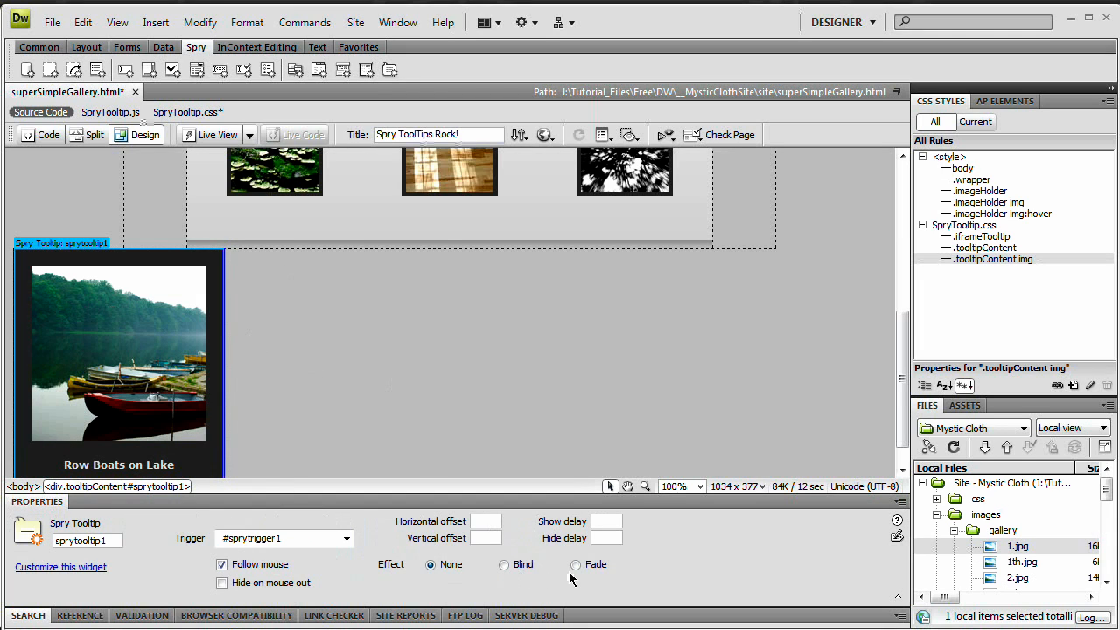
{"action": "mouse_move", "coordinate": [389, 570]}
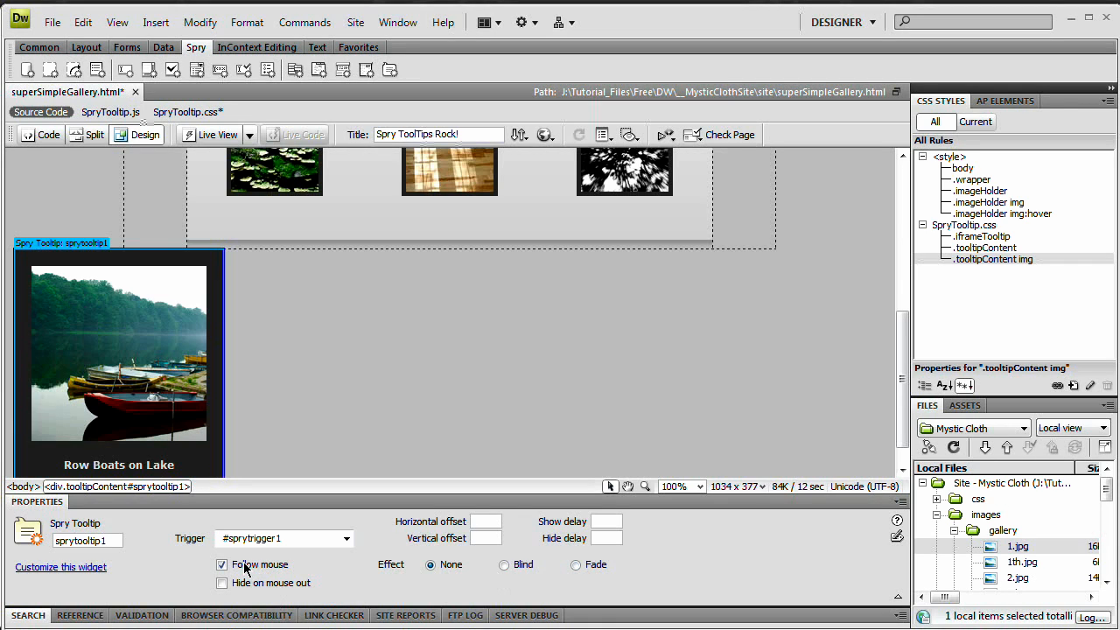
{"action": "mouse_move", "coordinate": [252, 572]}
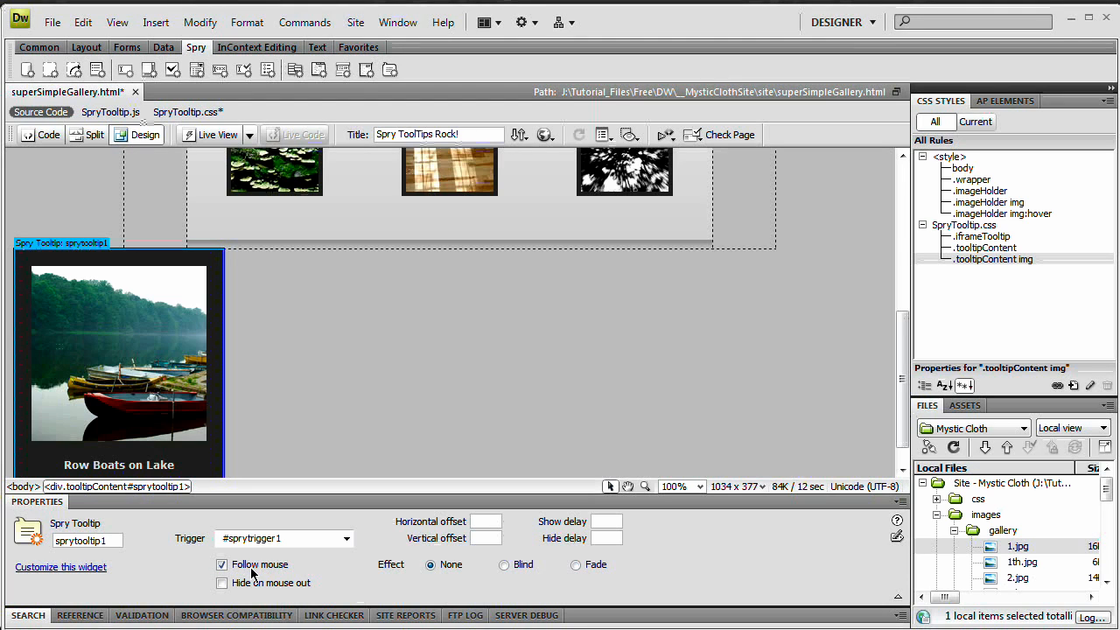
{"action": "mouse_move", "coordinate": [326, 574]}
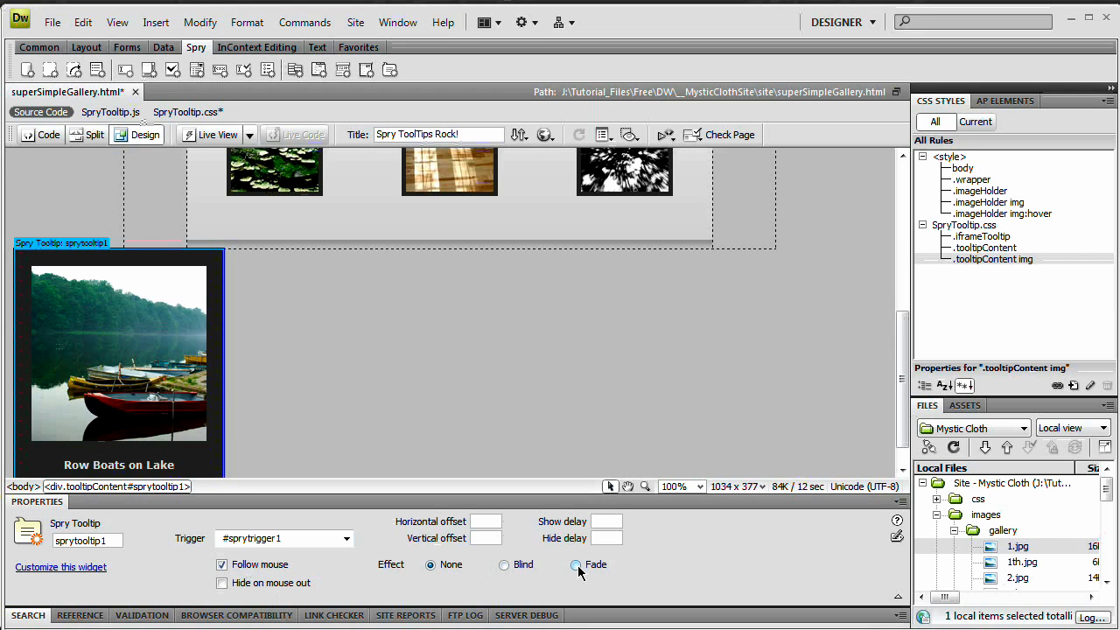
Choose the Fade effect for the gallery tooltip
{"action": "scroll", "scroll_direction": "down", "scroll_amount": 3}
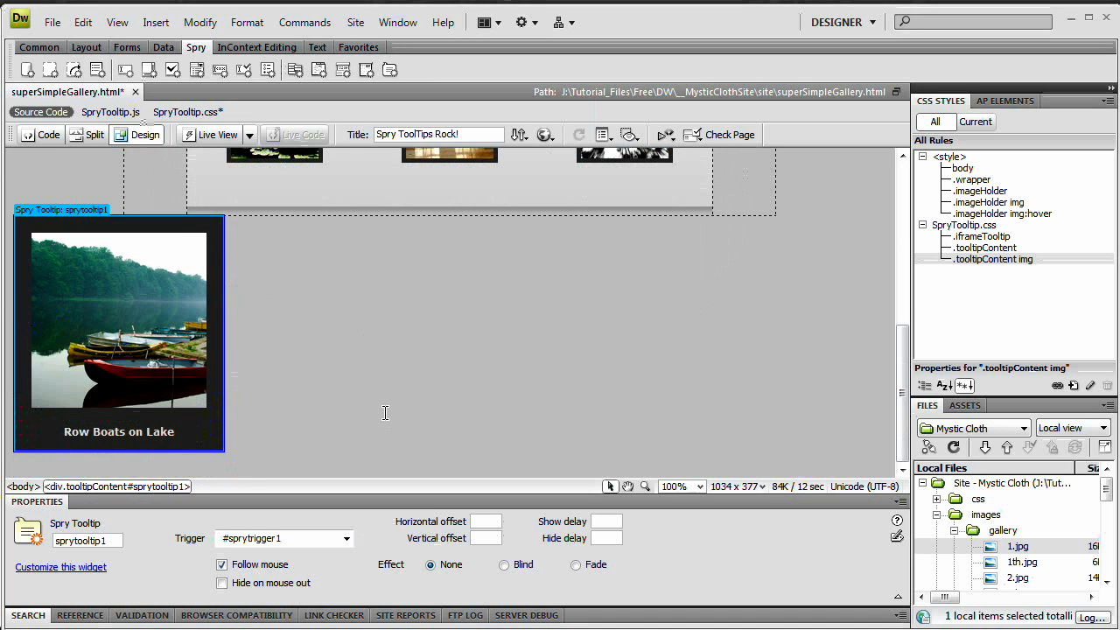
{"action": "mouse_move", "coordinate": [487, 420]}
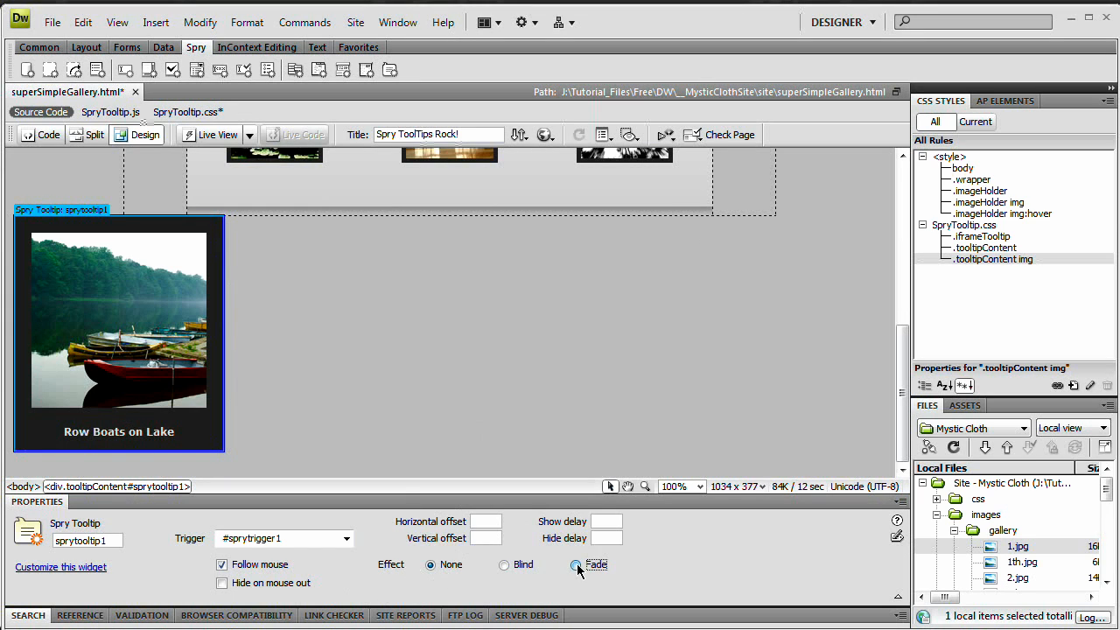
{"action": "left_click", "coordinate": [571, 565]}
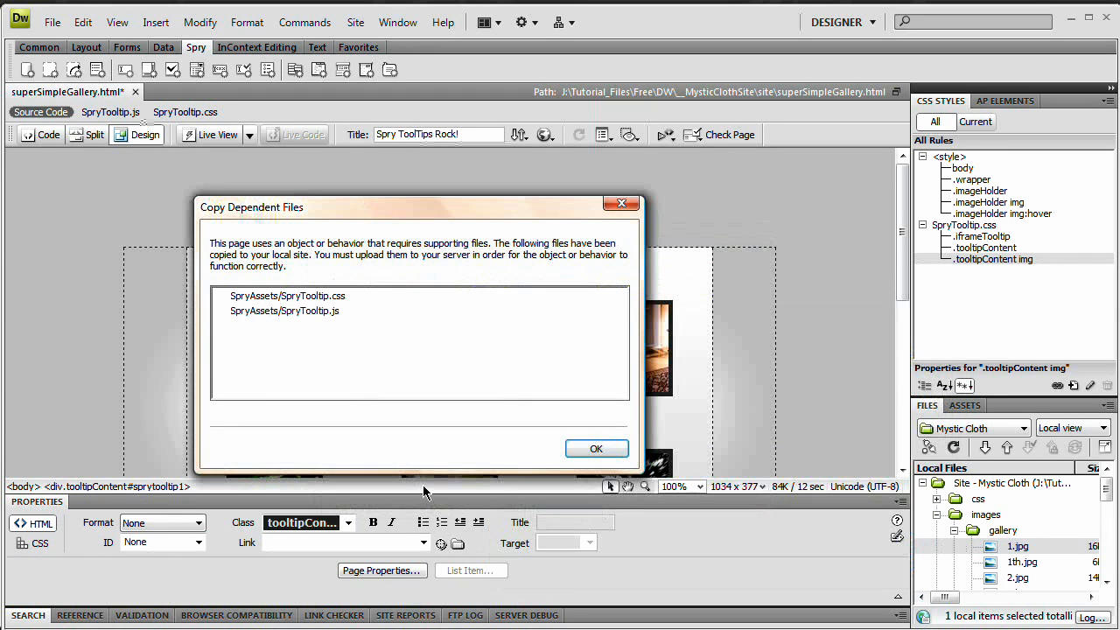
{"action": "mouse_move", "coordinate": [340, 326]}
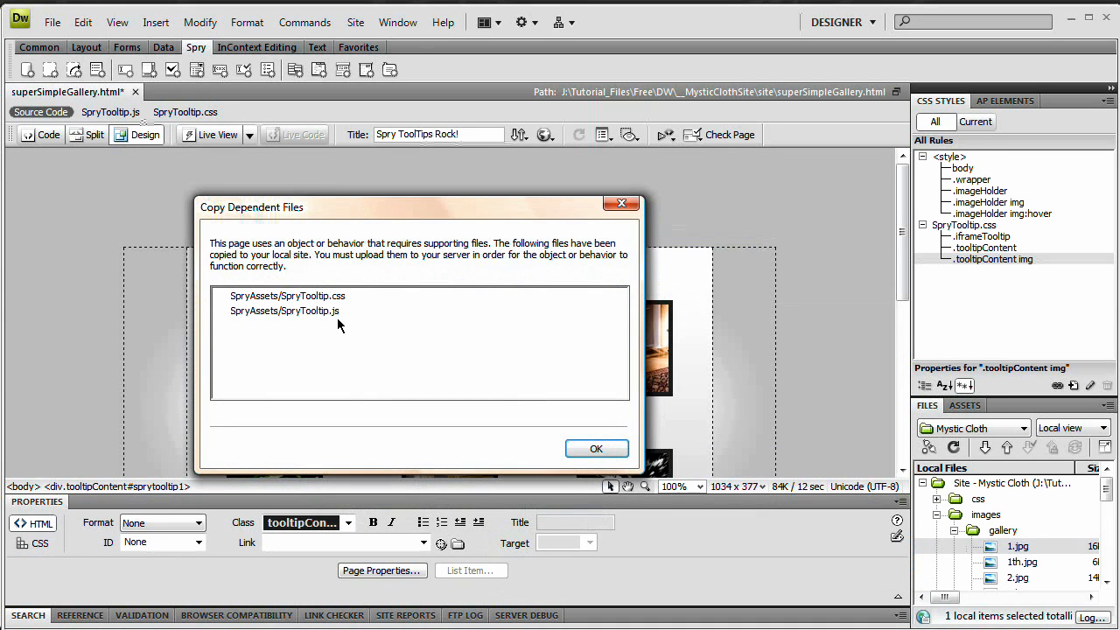
{"action": "mouse_move", "coordinate": [438, 342]}
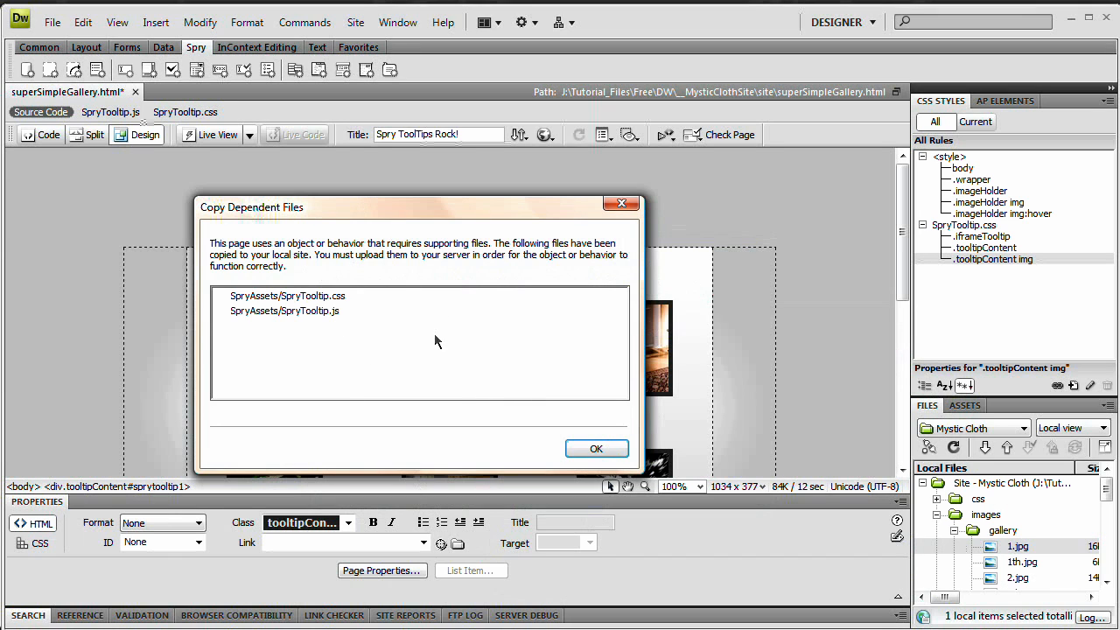
{"action": "mouse_move", "coordinate": [333, 300]}
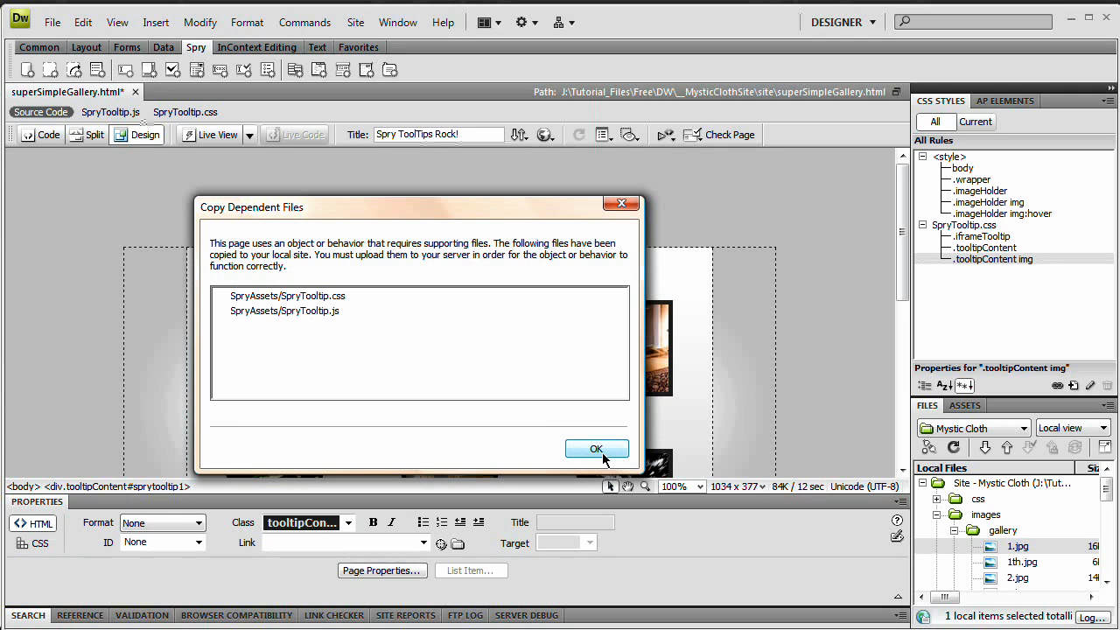
Accept the SpryTooltip.css and SpryTooltip.js files copied into SpryAssets and preview the page
{"action": "left_click", "coordinate": [597, 448]}
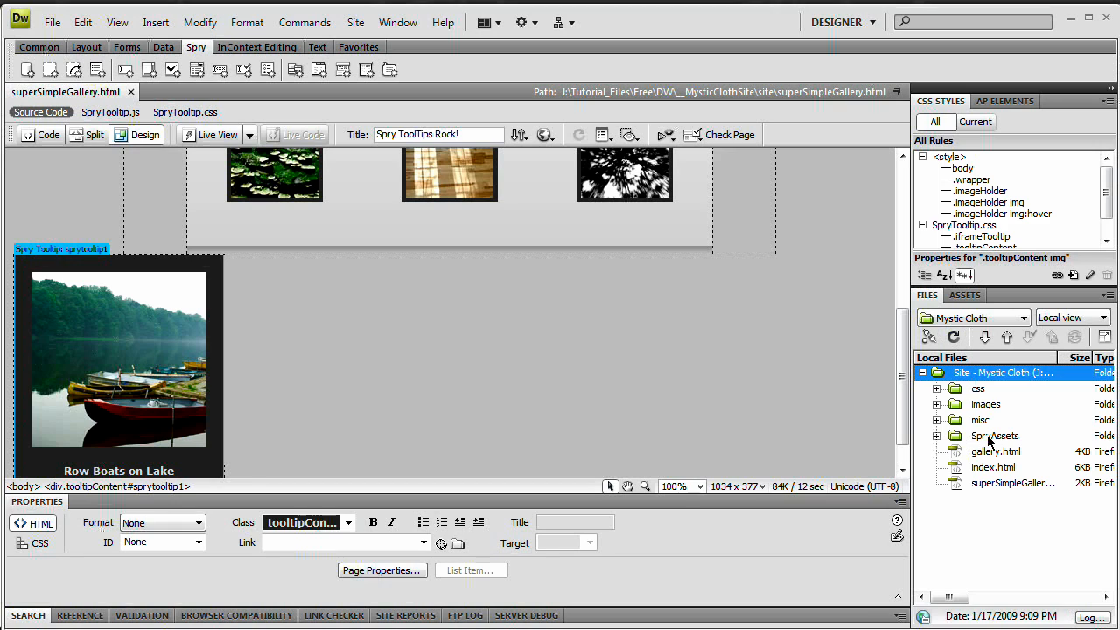
{"action": "left_click", "coordinate": [938, 436]}
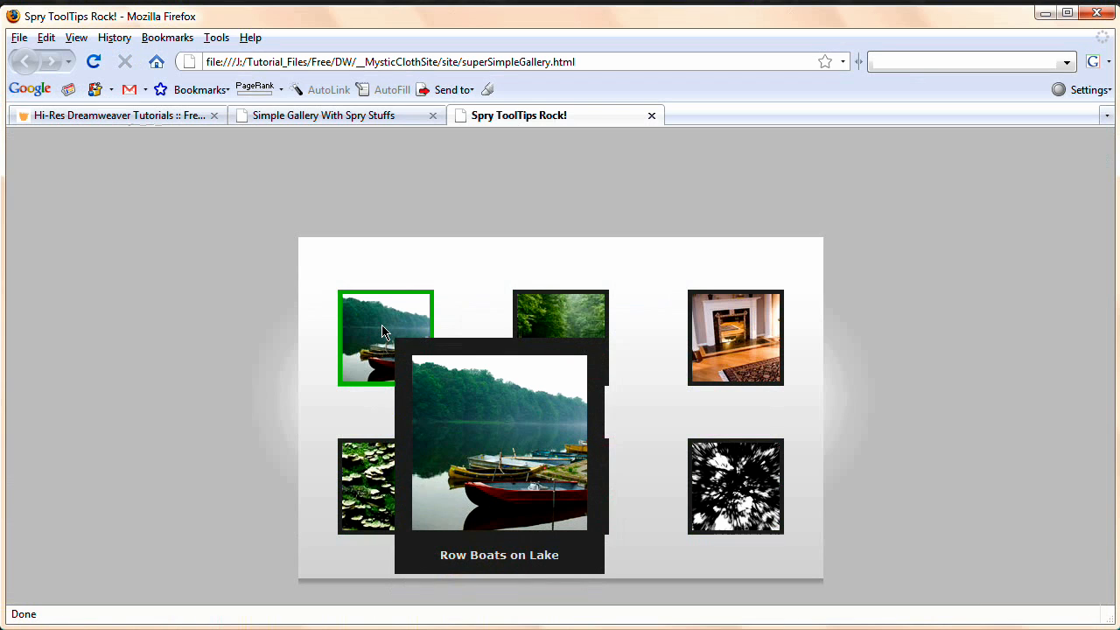
{"action": "mouse_move", "coordinate": [690, 353]}
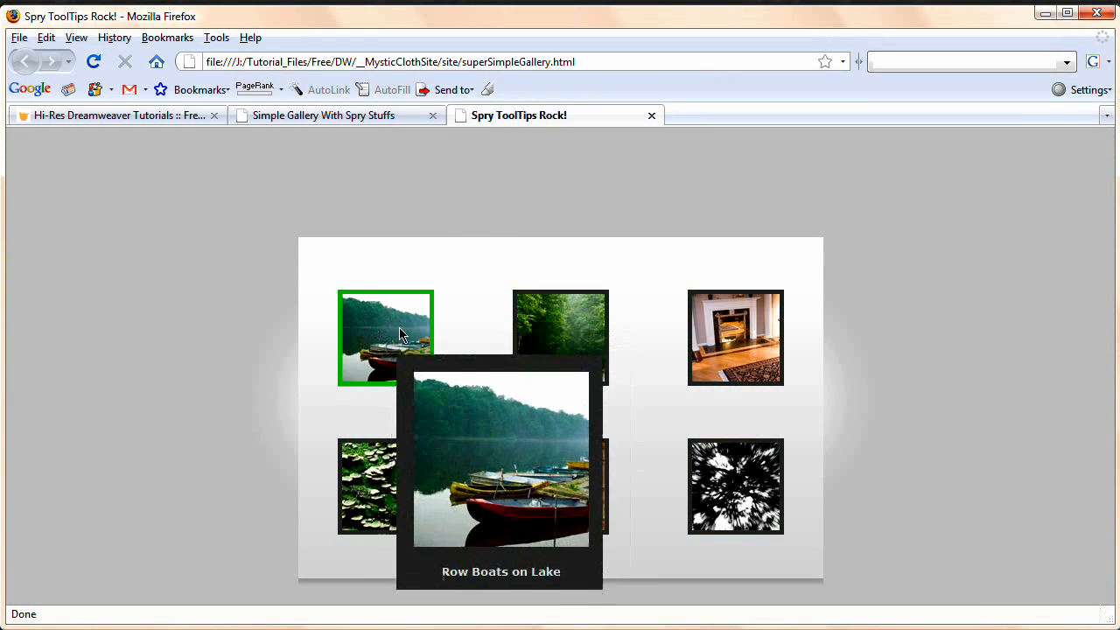
{"action": "mouse_move", "coordinate": [630, 130]}
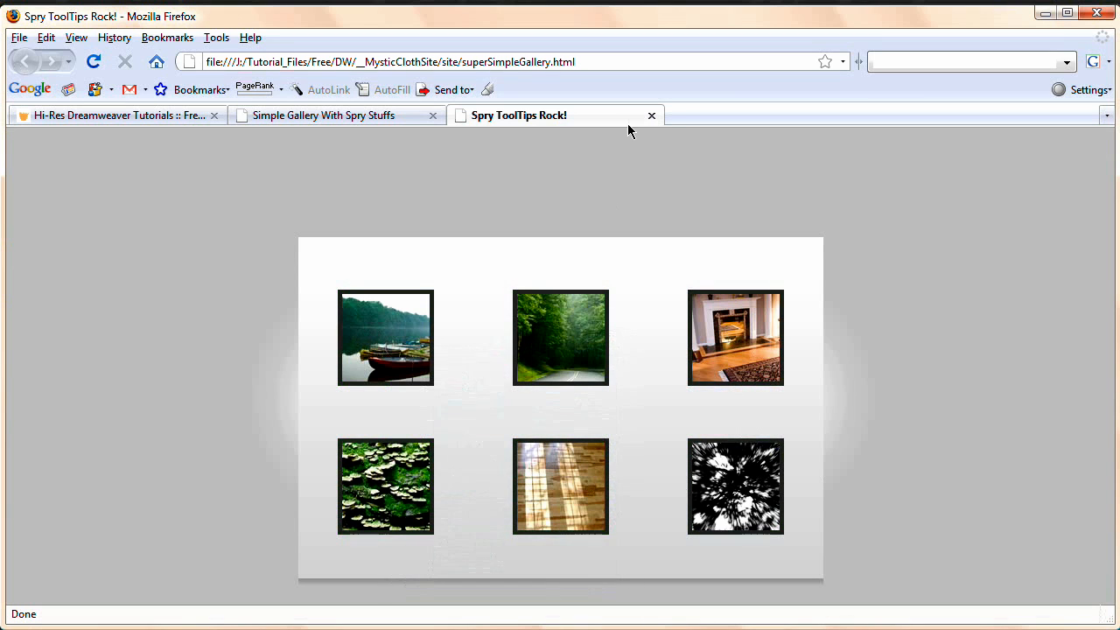
Close the Firefox preview and reselect the Spry Tooltip widget in Dreamweaver
{"action": "left_click", "coordinate": [119, 115]}
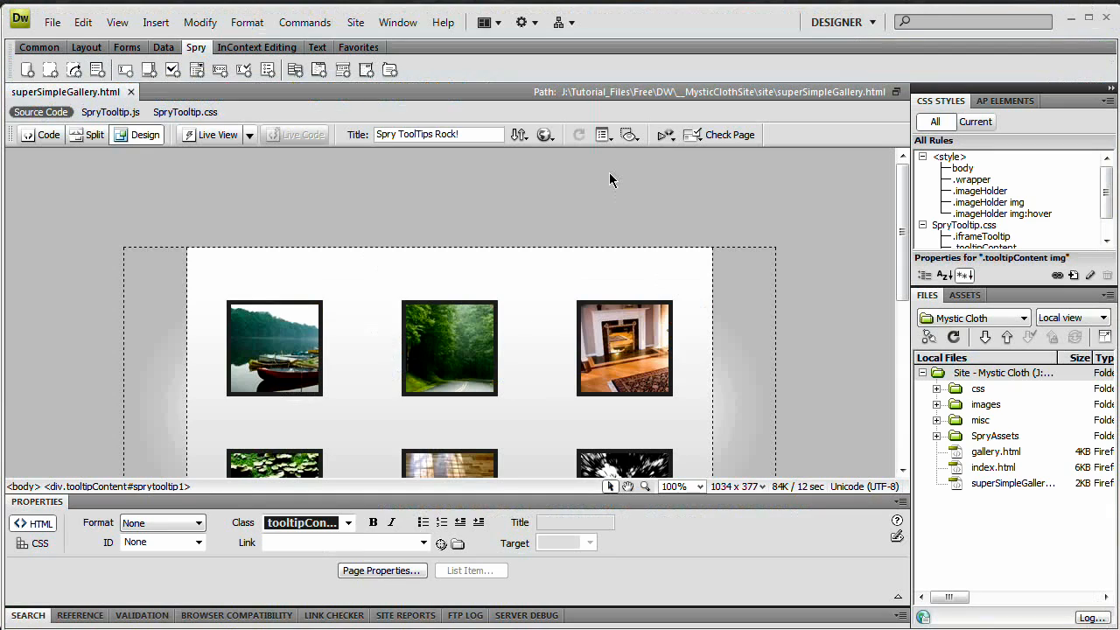
{"action": "scroll", "scroll_direction": "down", "scroll_amount": 3}
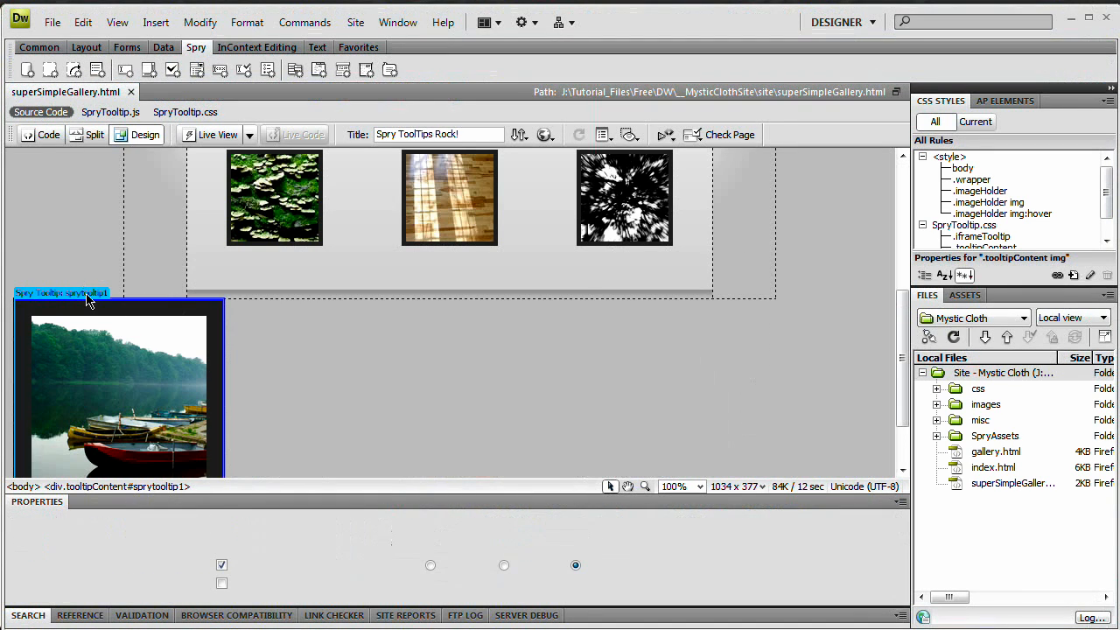
{"action": "left_click", "coordinate": [61, 293]}
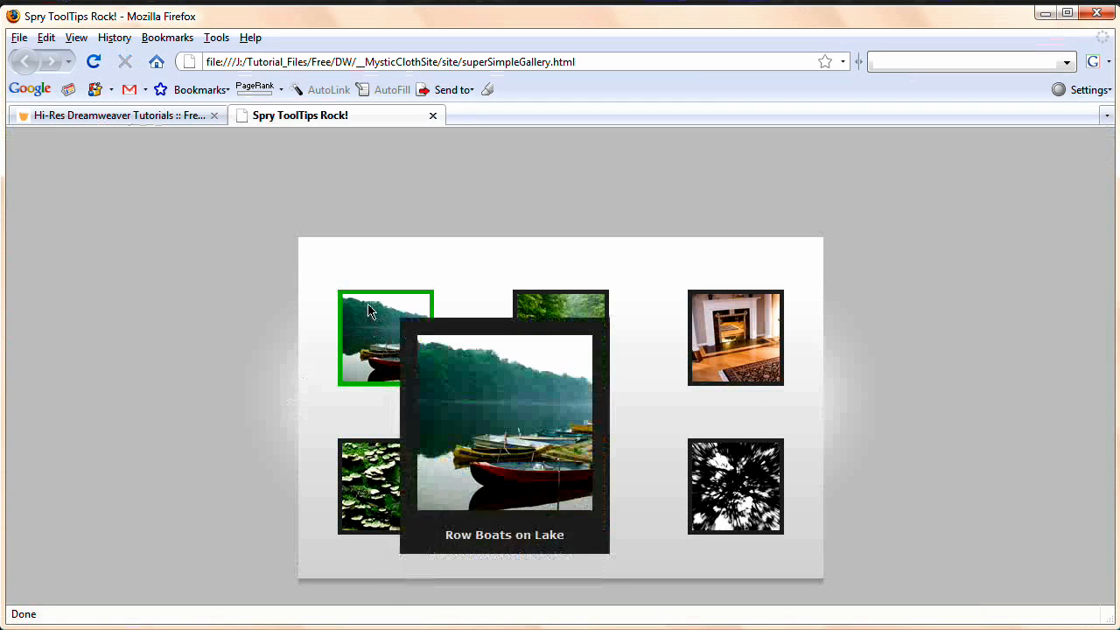
{"action": "mouse_move", "coordinate": [381, 353]}
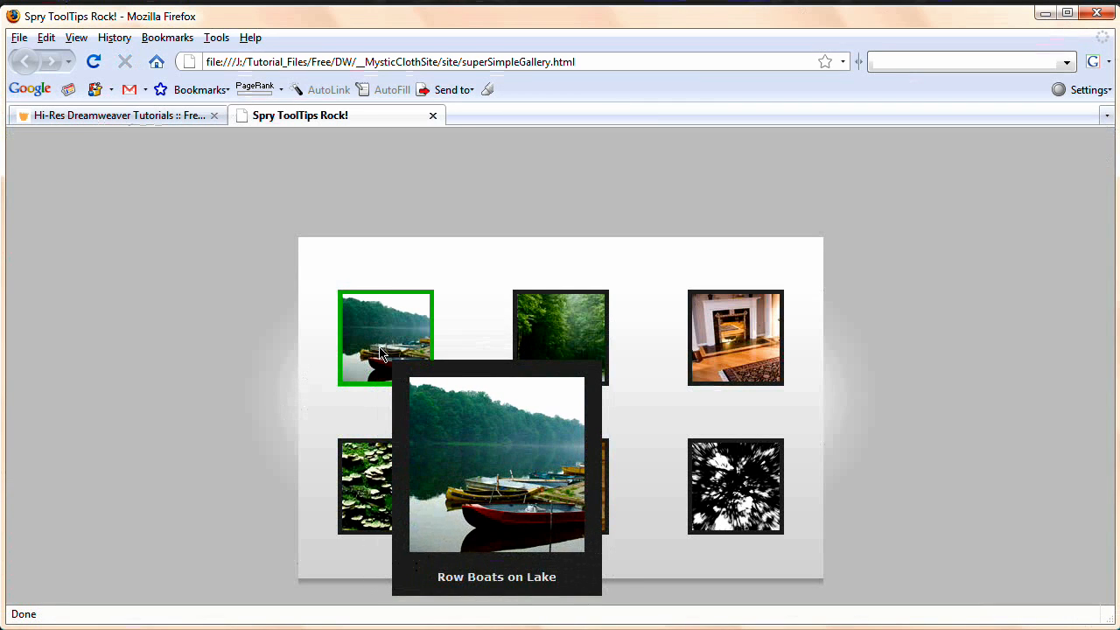
{"action": "mouse_move", "coordinate": [388, 331]}
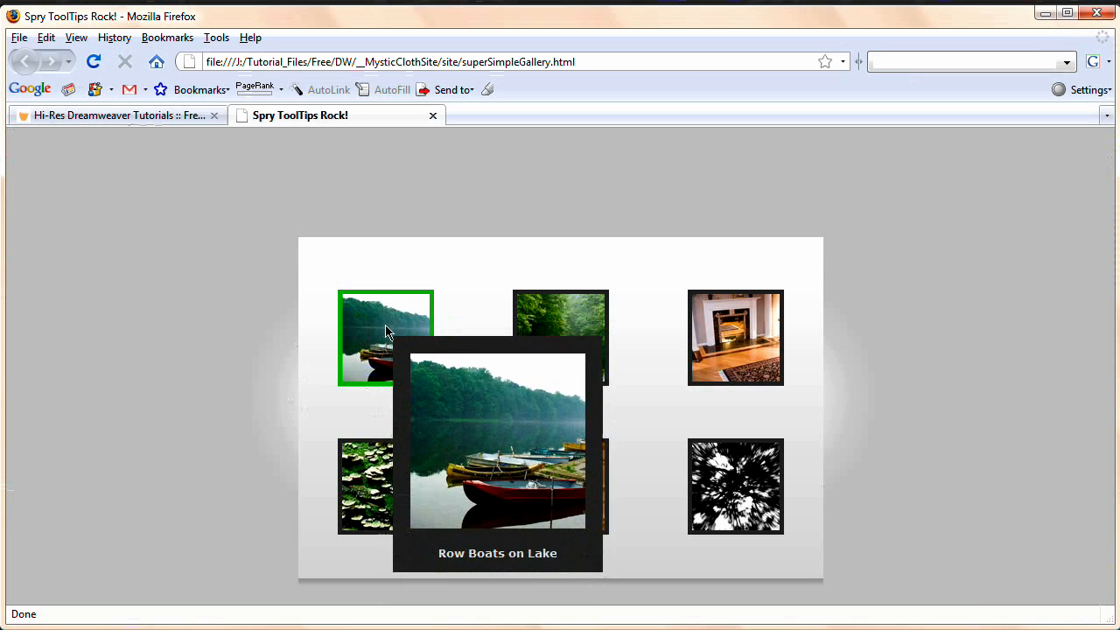
{"action": "mouse_move", "coordinate": [140, 347]}
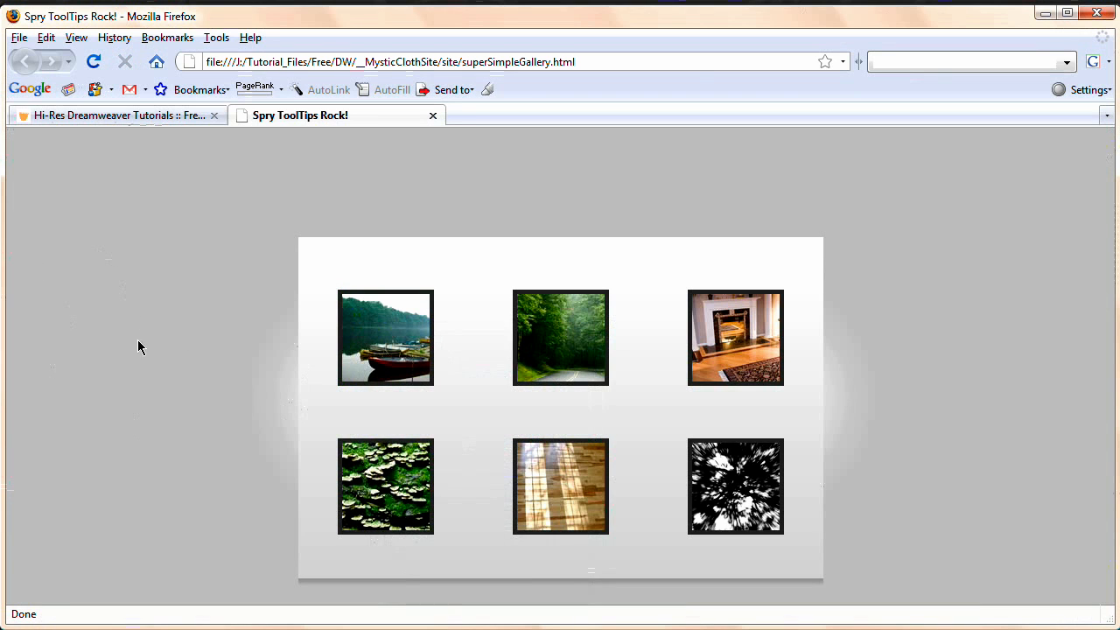
{"action": "mouse_move", "coordinate": [434, 119]}
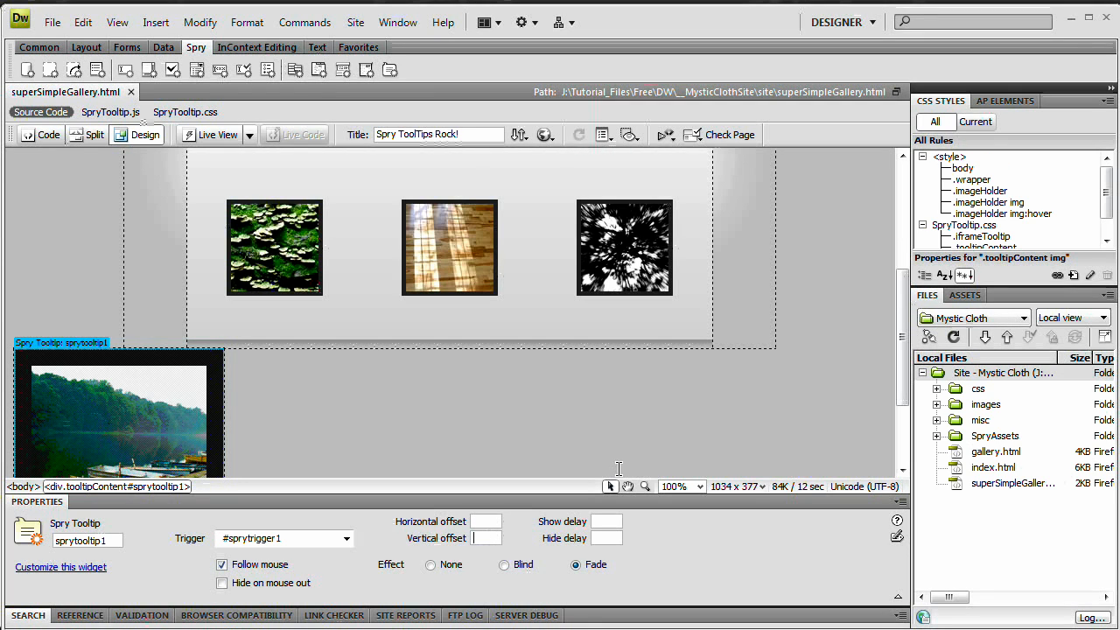
Enter a vertical offset of -50 and a horizontal offset of -450 for the tooltip
{"action": "type", "text": "-50"}
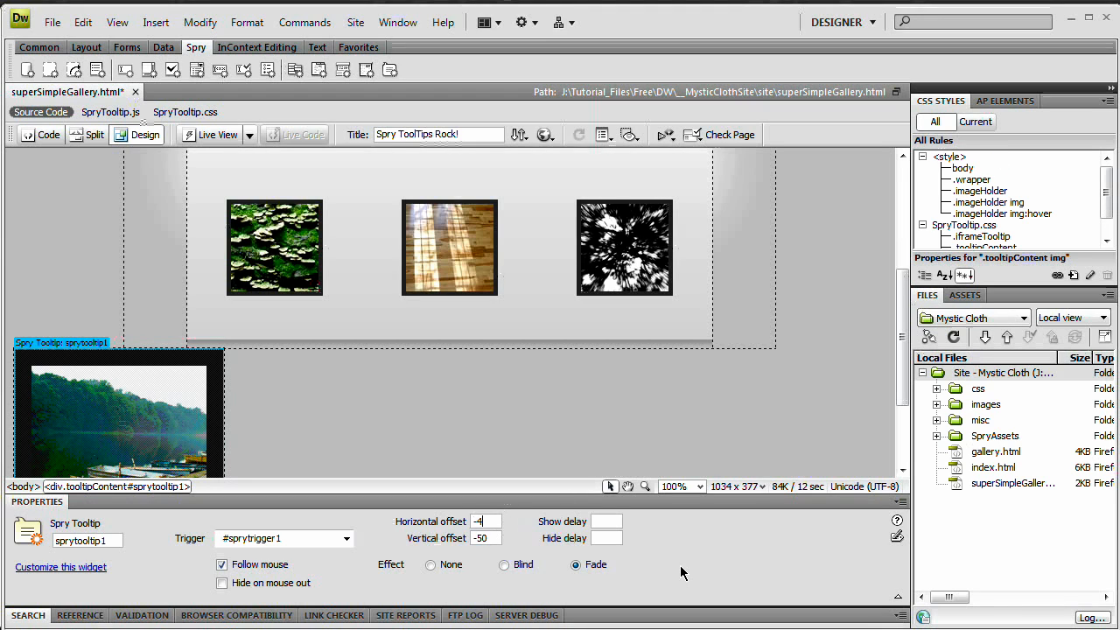
{"action": "type", "text": "-450"}
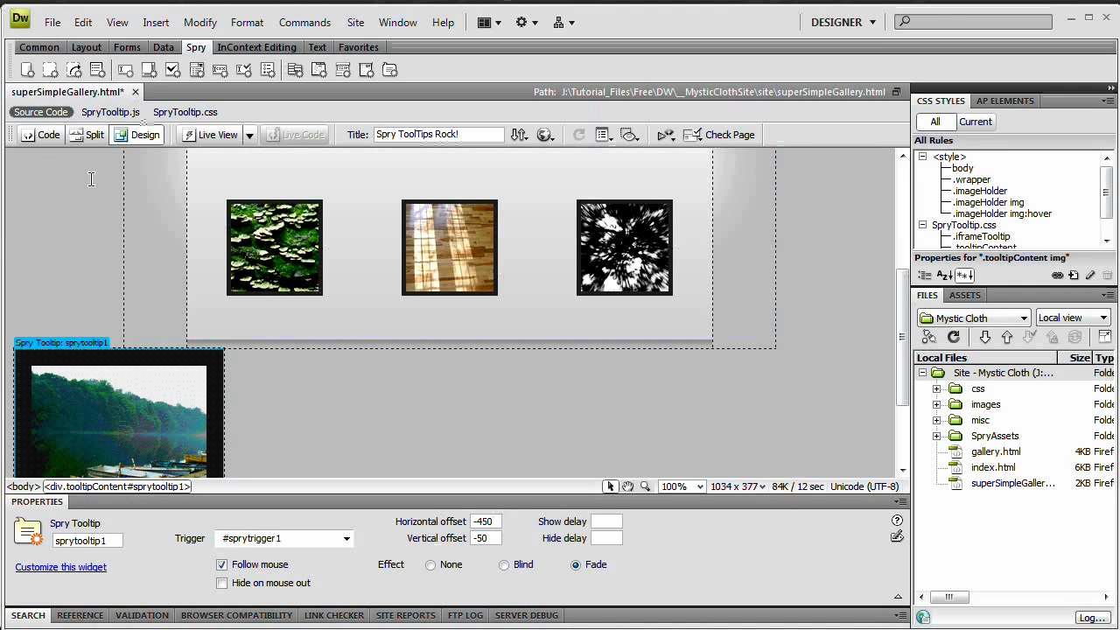
{"action": "mouse_move", "coordinate": [256, 343]}
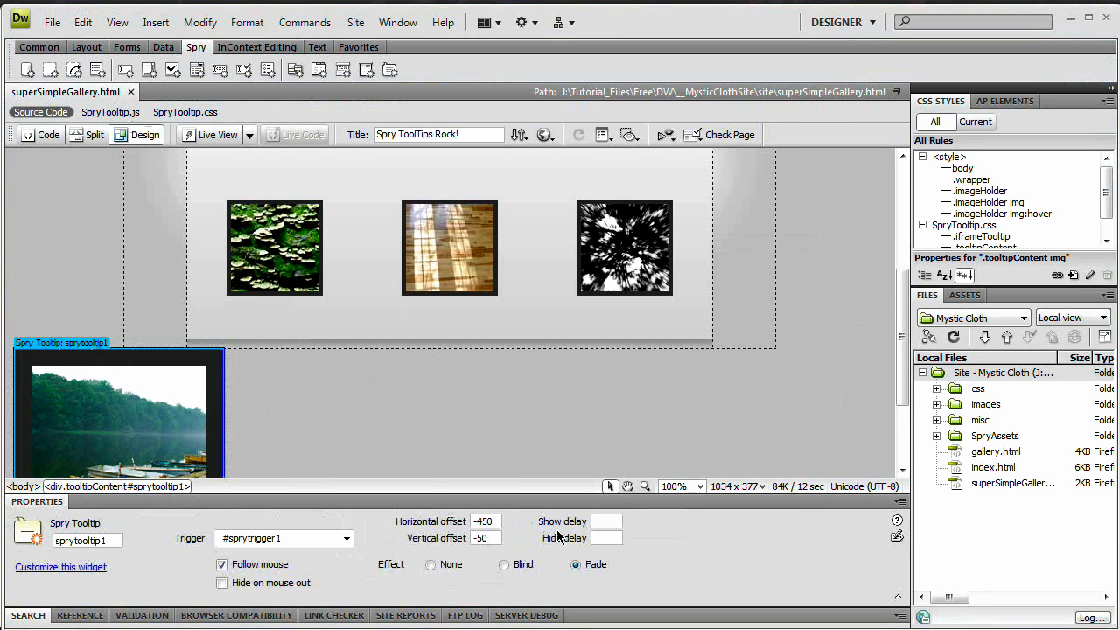
{"action": "mouse_move", "coordinate": [511, 546]}
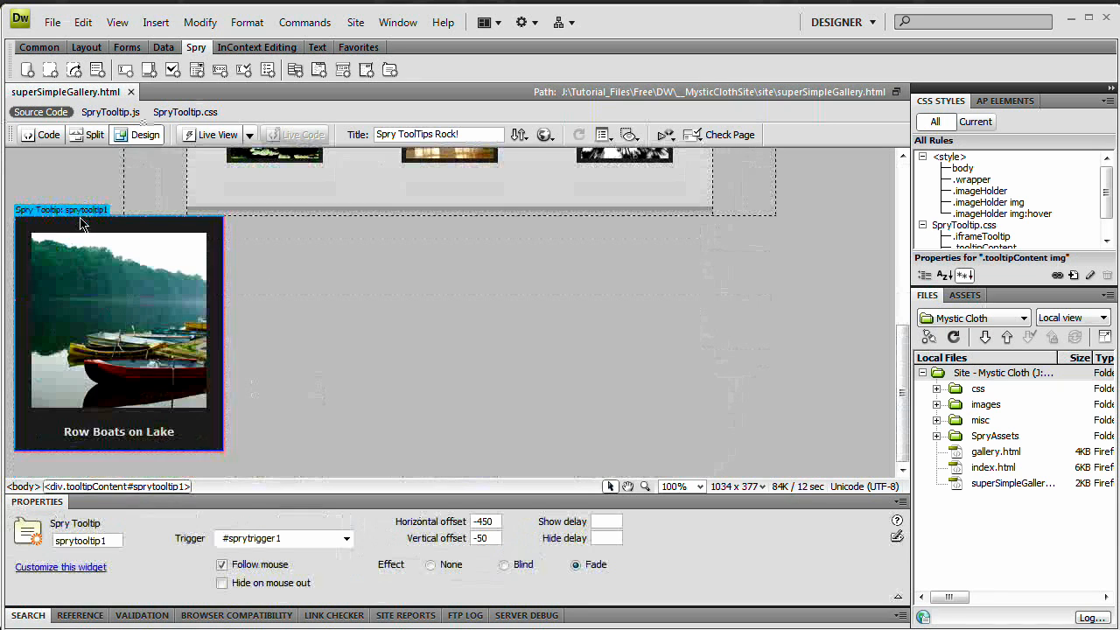
{"action": "mouse_move", "coordinate": [182, 322]}
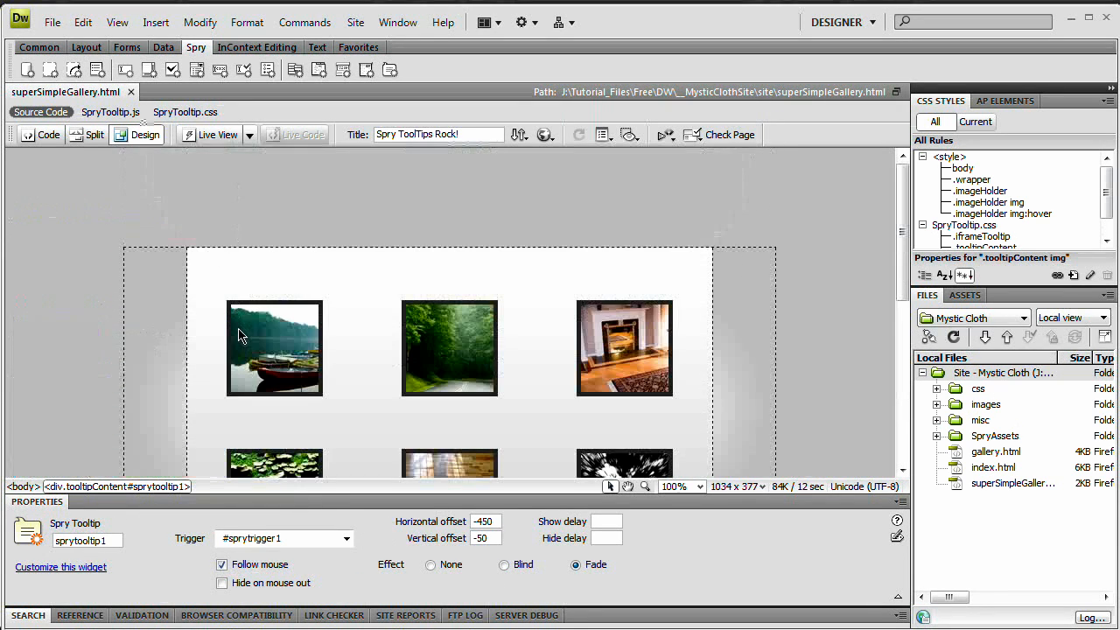
{"action": "scroll", "scroll_direction": "down", "scroll_amount": 3}
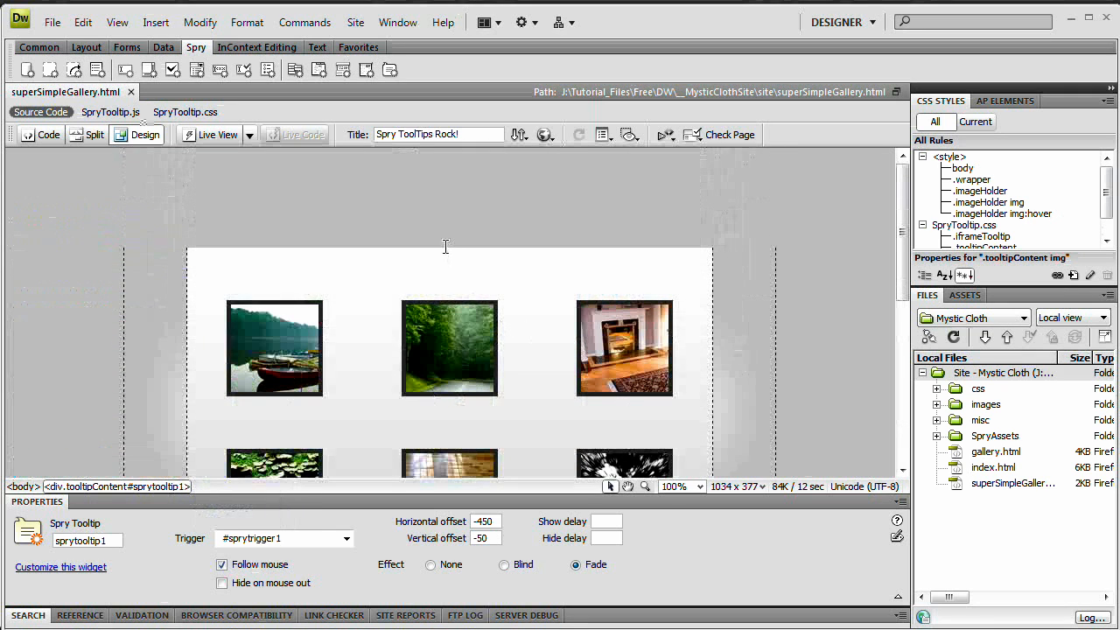
{"action": "scroll", "scroll_direction": "down", "scroll_amount": 3}
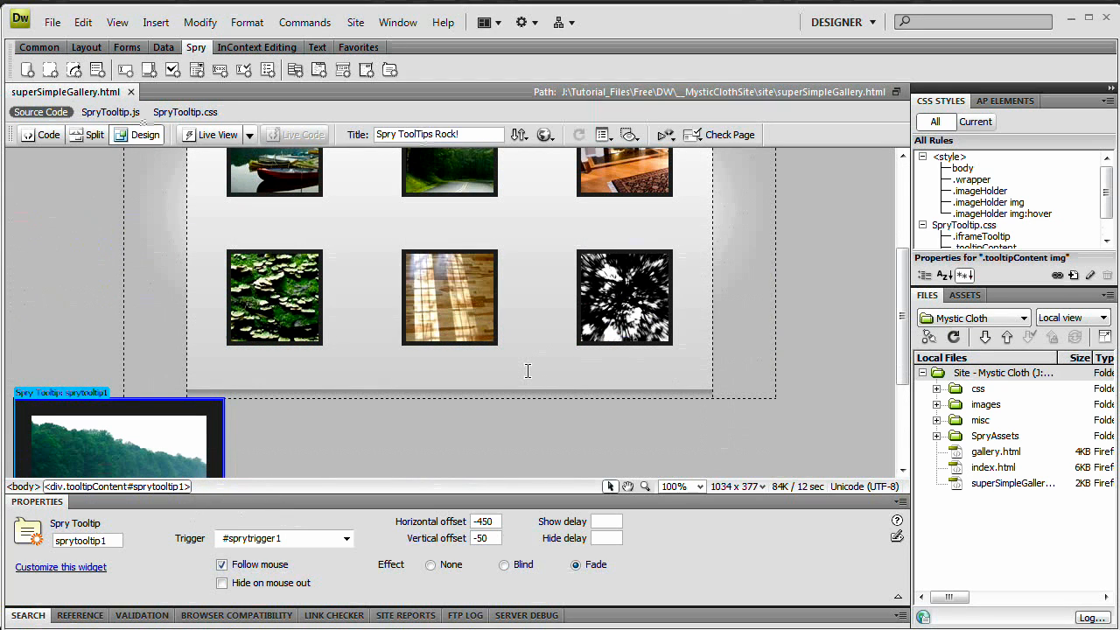
{"action": "scroll", "scroll_direction": "down", "scroll_amount": 3}
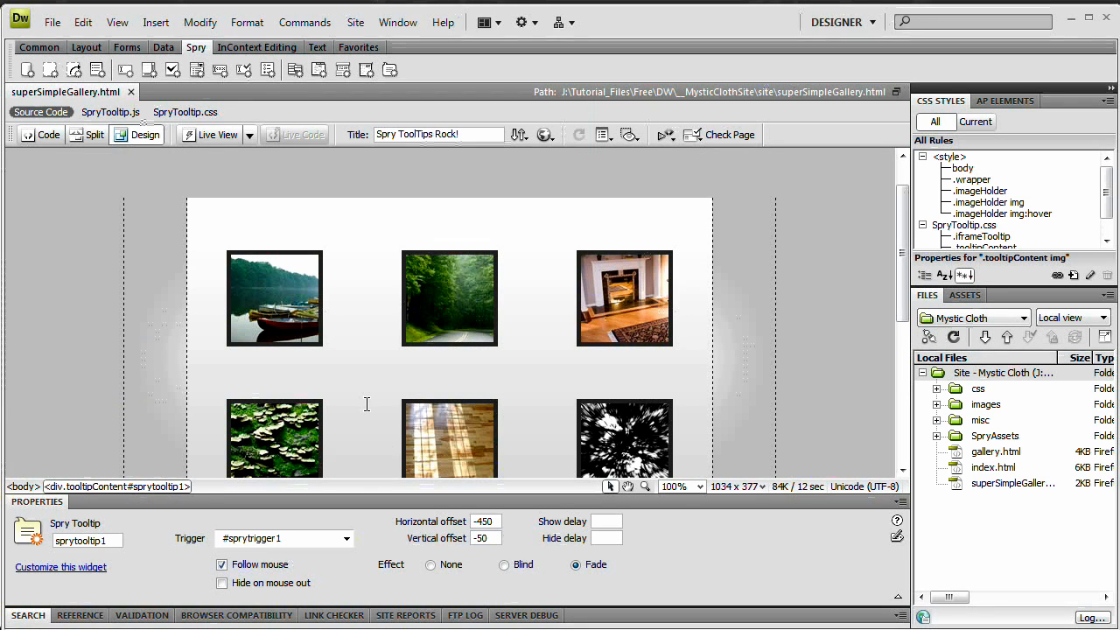
{"action": "mouse_move", "coordinate": [357, 390]}
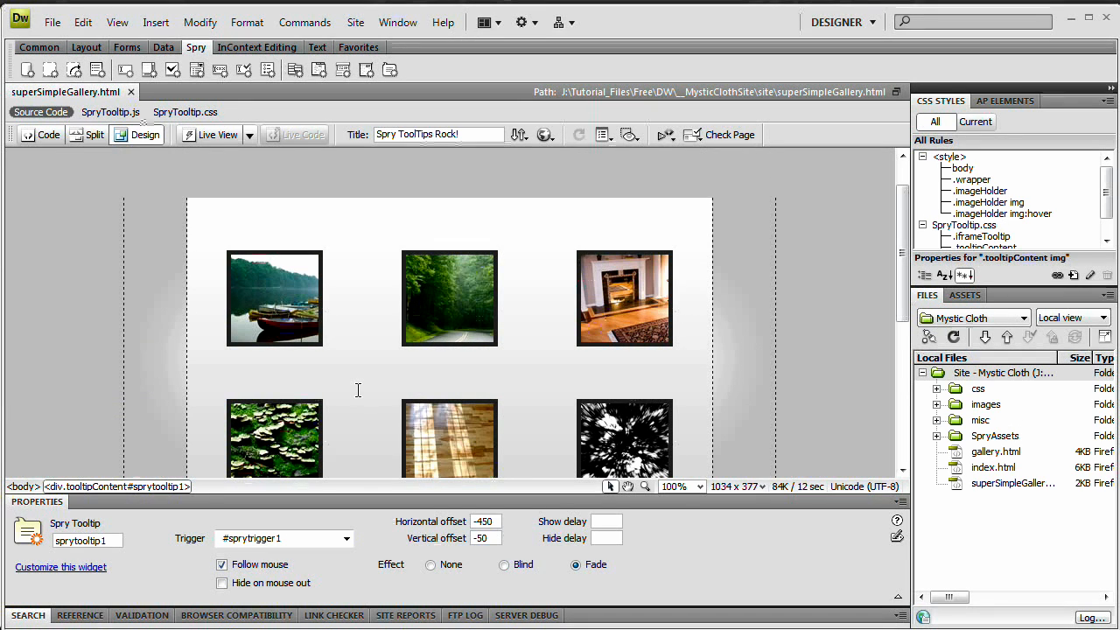
{"action": "mouse_move", "coordinate": [350, 383]}
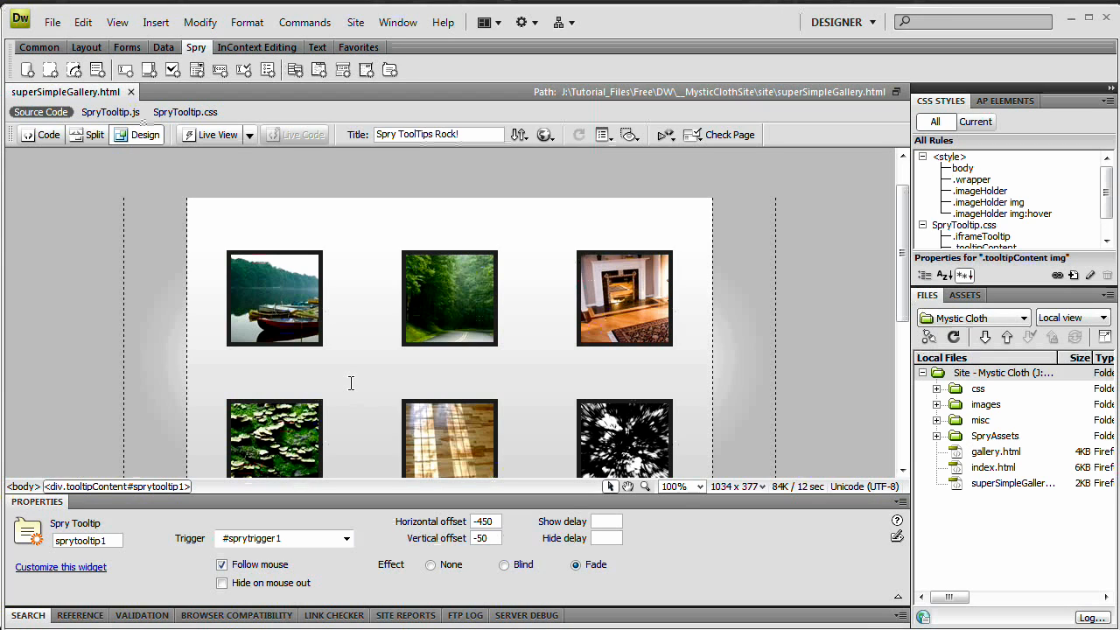
{"action": "mouse_move", "coordinate": [371, 396]}
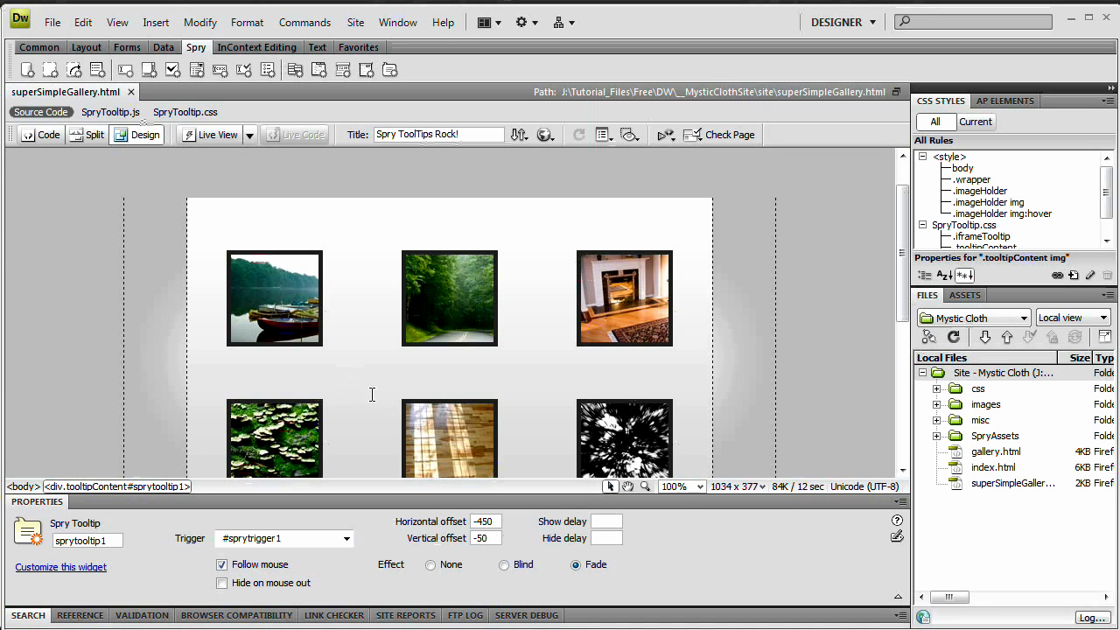